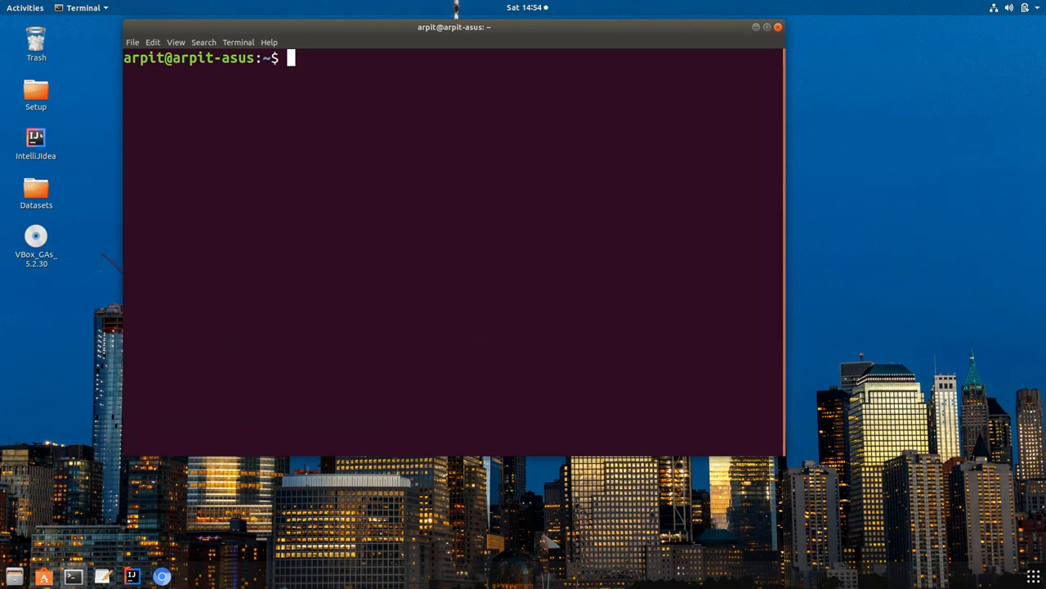
Check running daemons with jps and start HDFS with start-dfs.sh and YARN with start-yarn.sh.
double_click(36, 144)
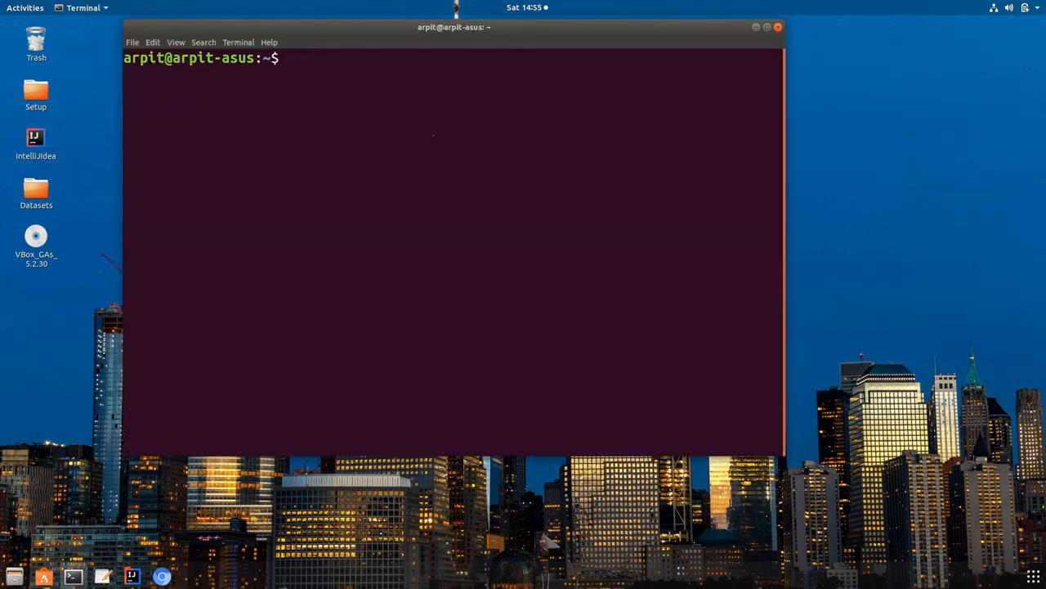
type("jps")
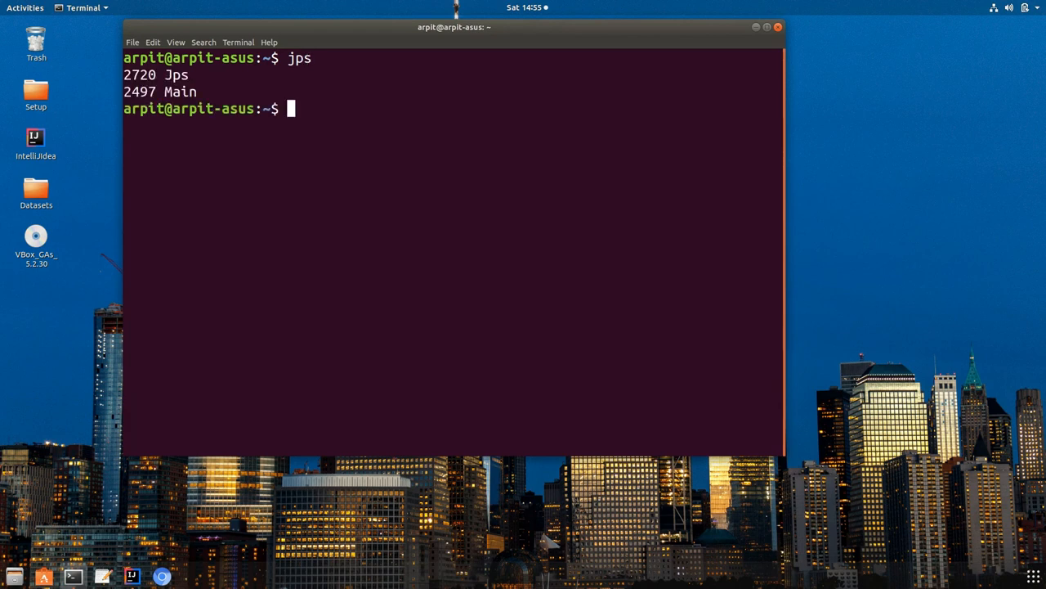
type("start")
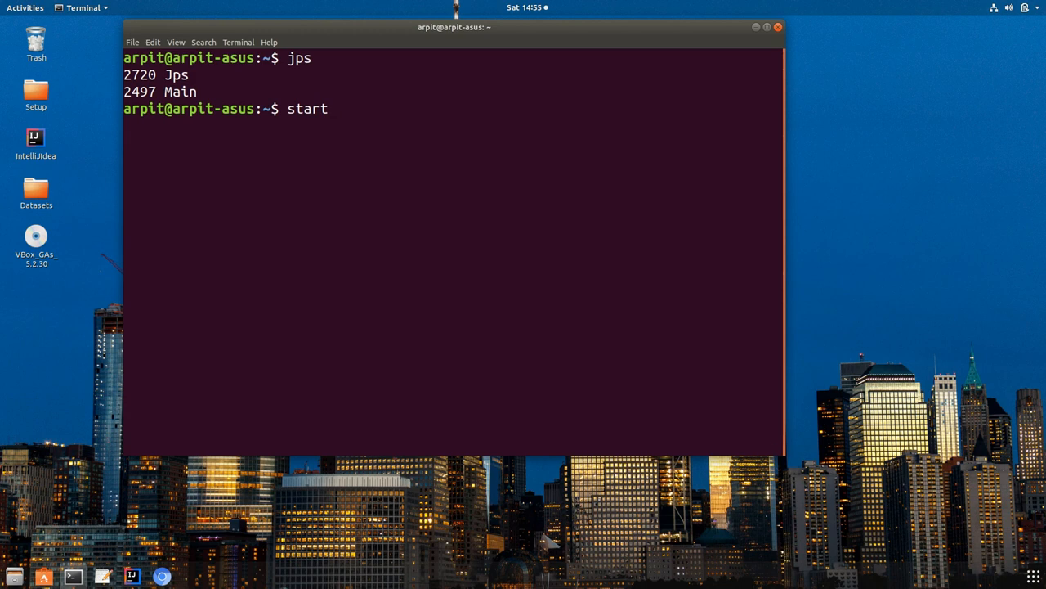
type("-dfs.sh")
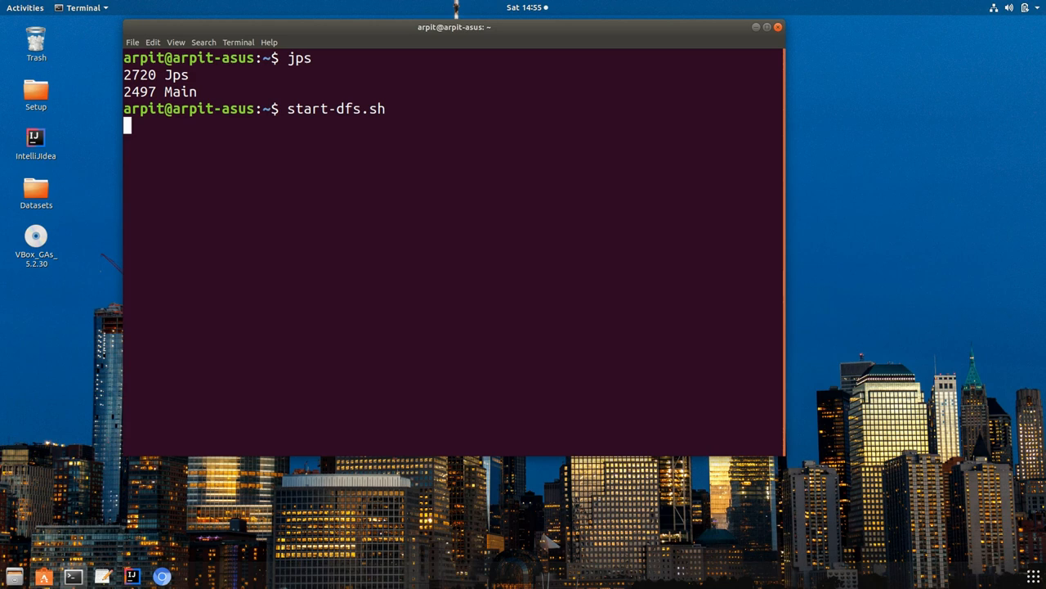
key("Return")
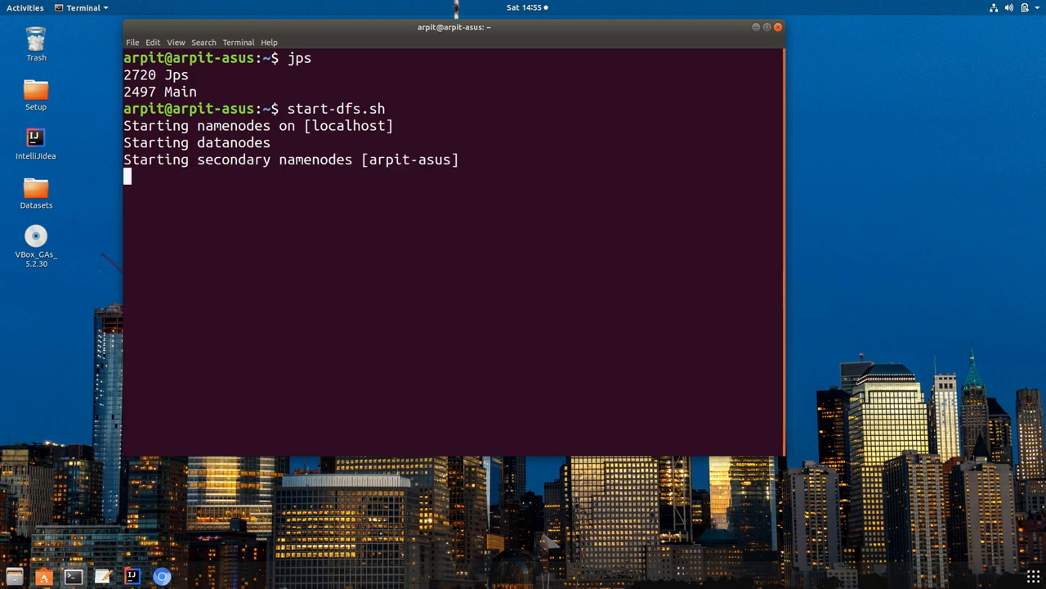
type("start-dfs.sh")
type("start-yarn.sh")
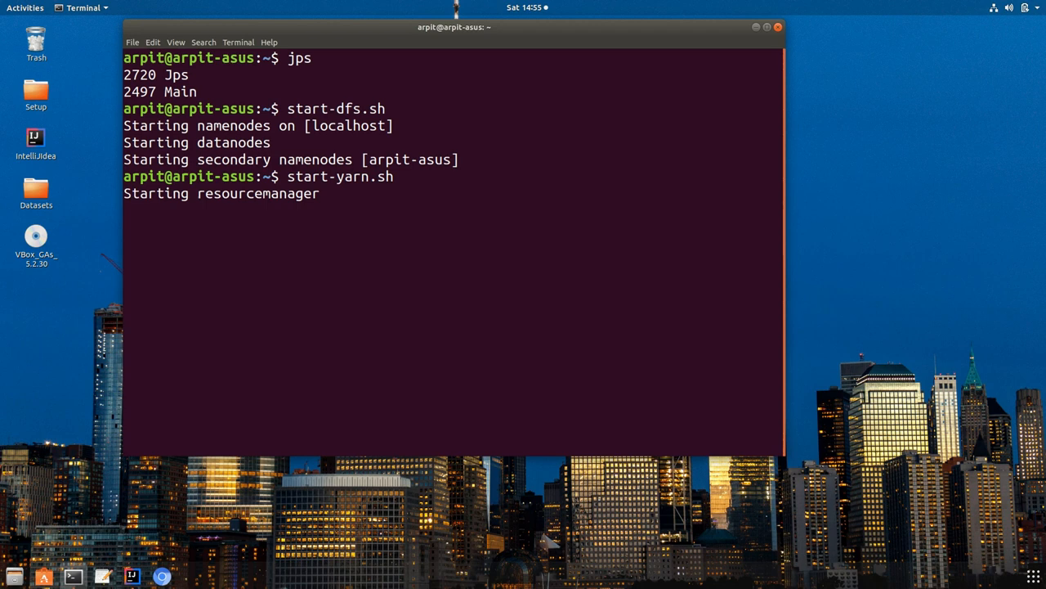
Verify the daemons with jps again and confirm Hive reports version 3.1.1.
type("jps")
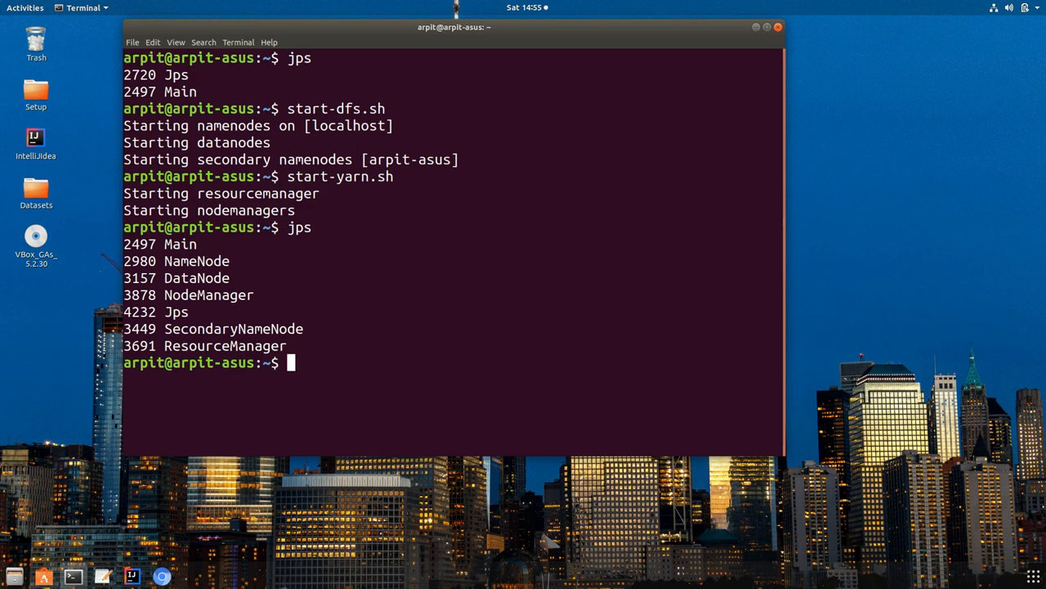
type("hive --")
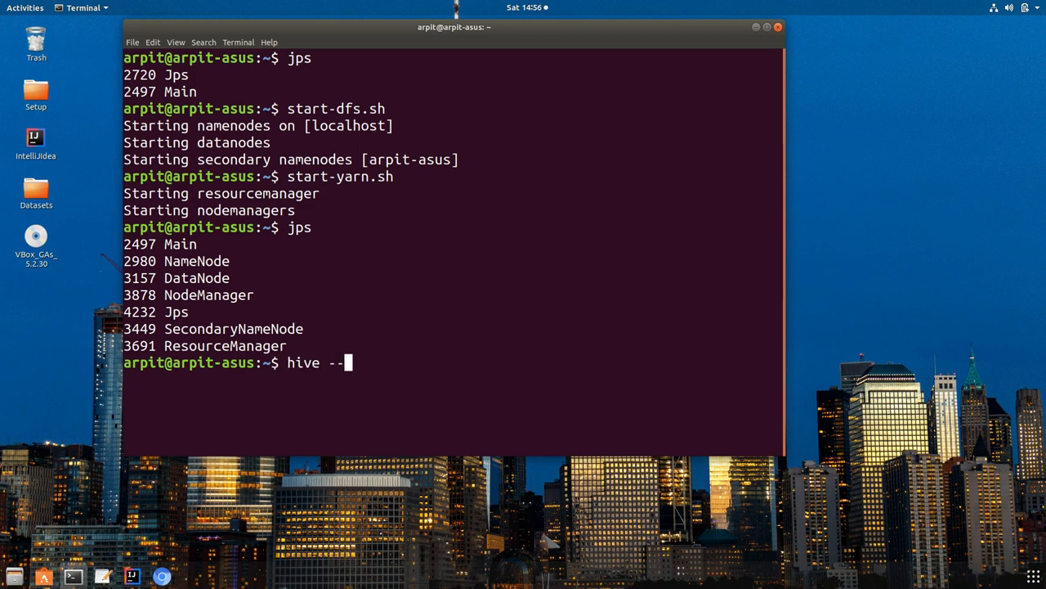
type("version")
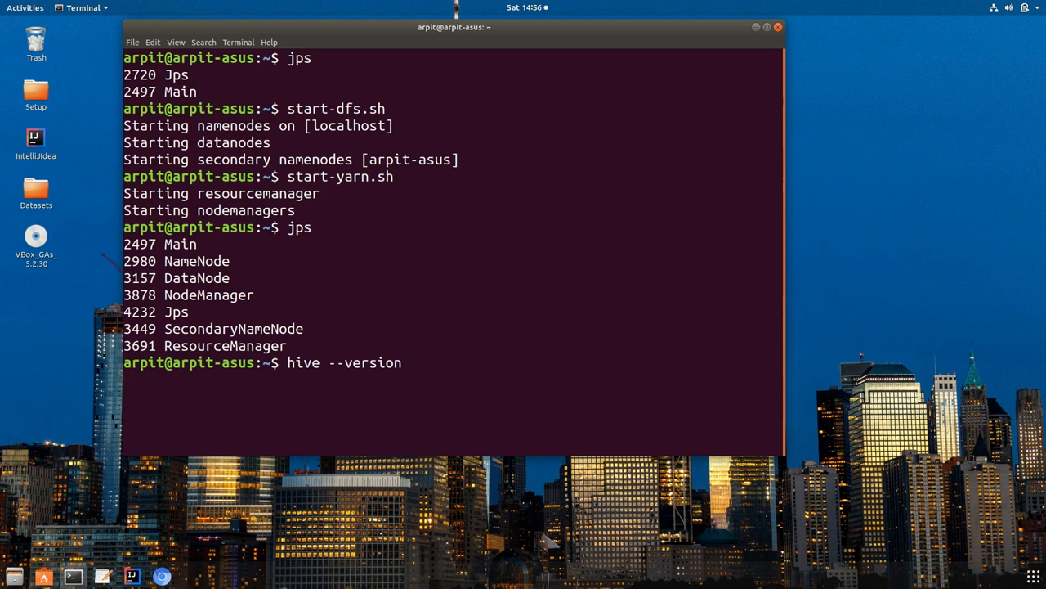
key("Return")
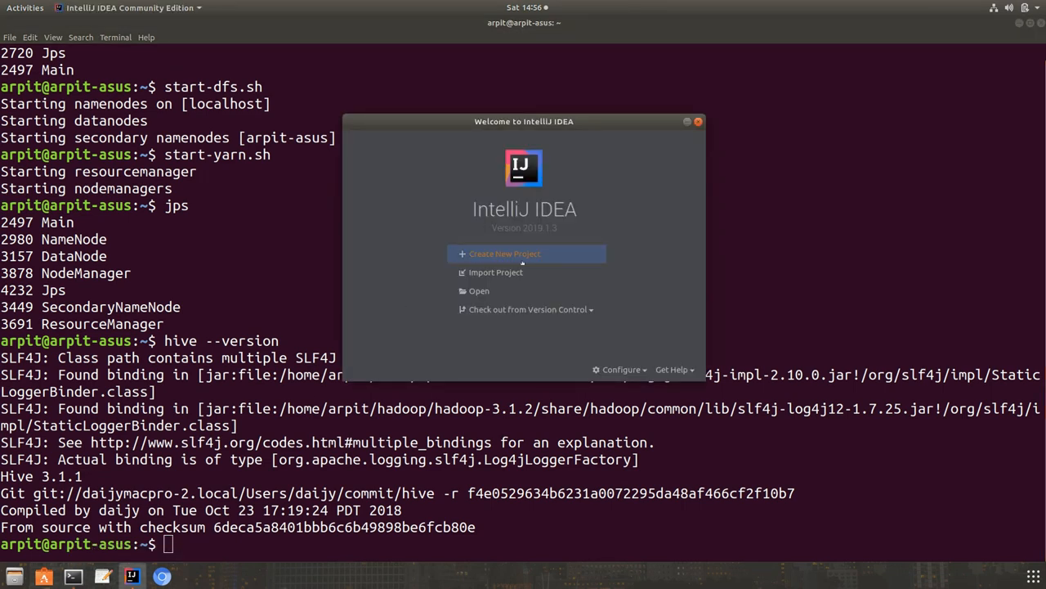
Create a new Scala sbt project named hiveudfgk and let its sbt sync finish.
left_click(503, 253)
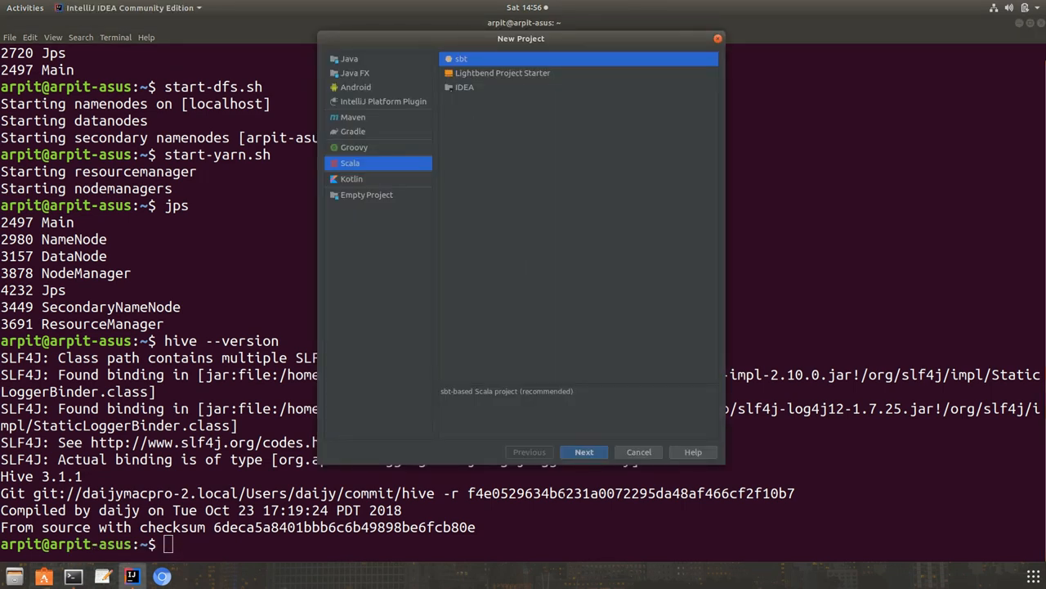
left_click(584, 452)
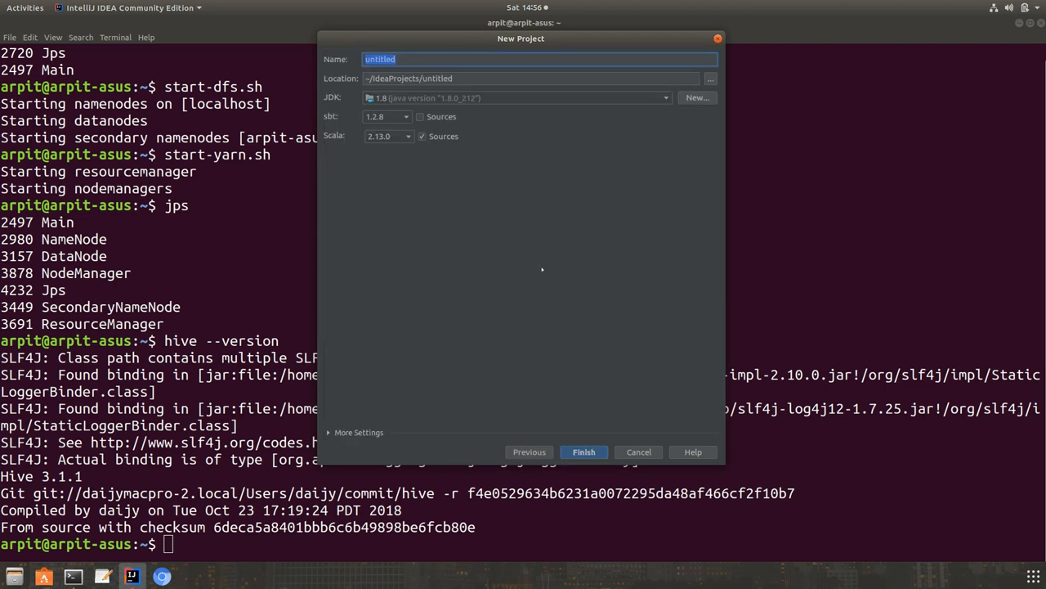
type("hive")
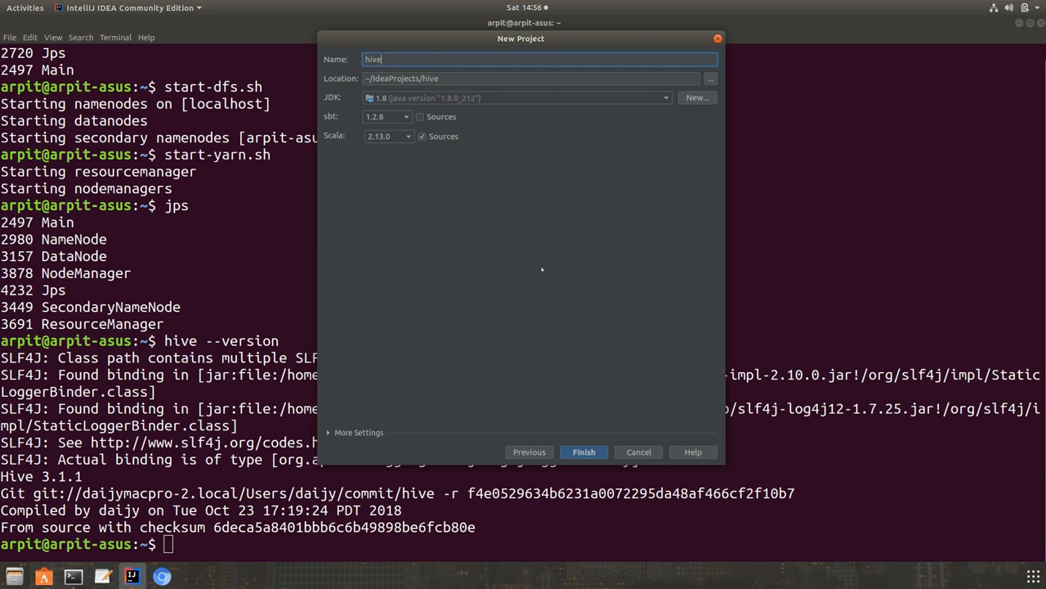
type("udf")
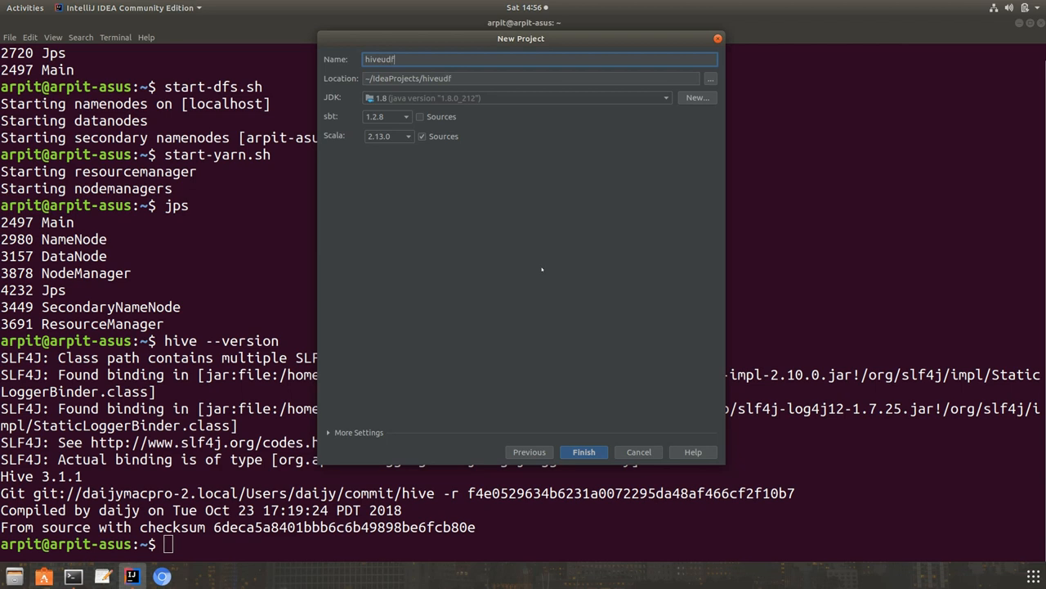
type("g")
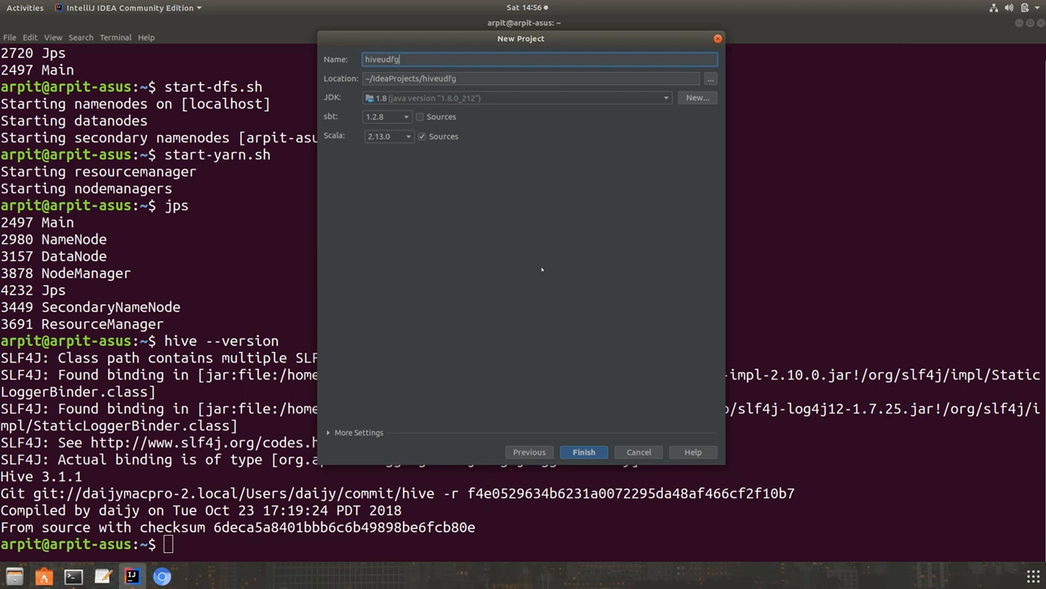
type("k")
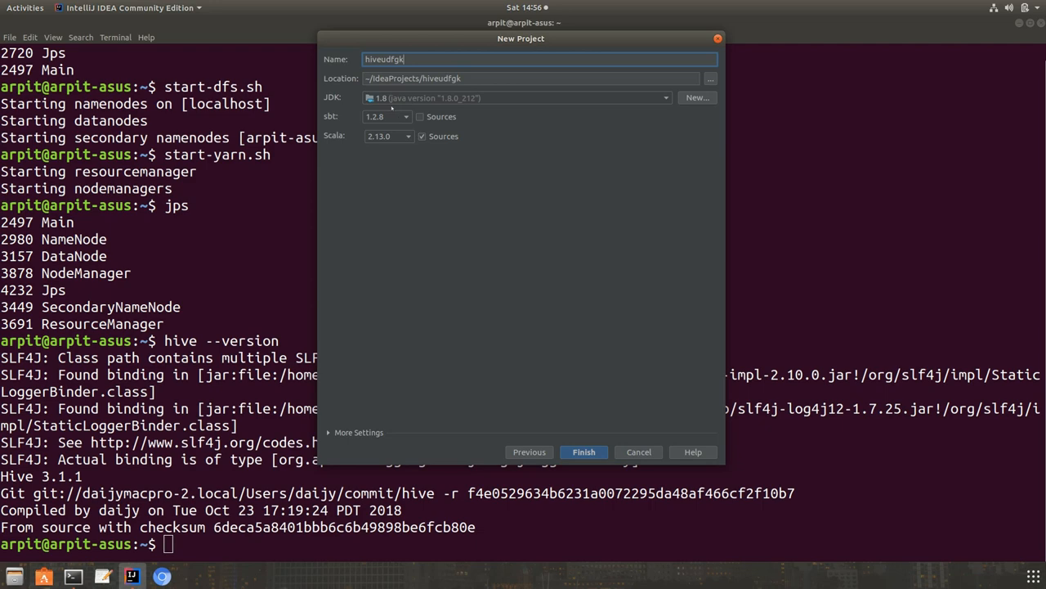
mouse_move(569, 461)
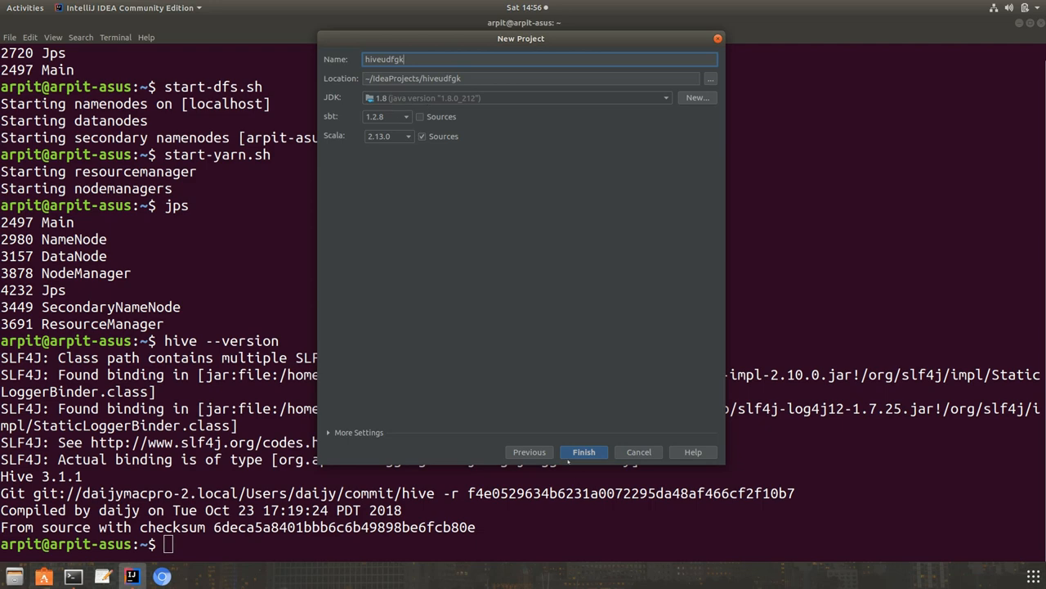
left_click(584, 451)
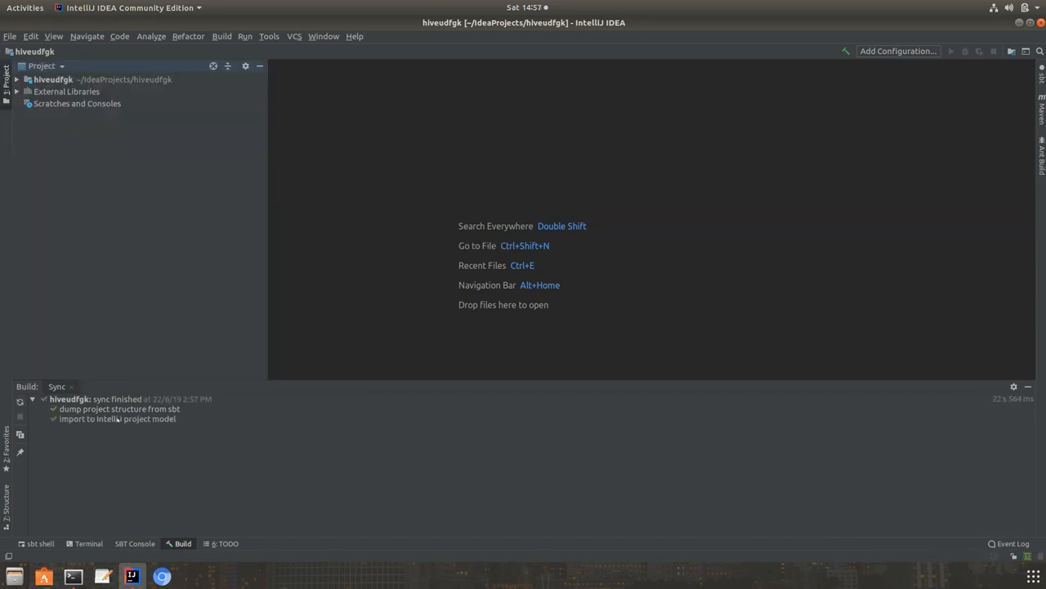
Expand hiveudfgk > src > main and test, and start adding a new file to main/scala.
left_click(18, 78)
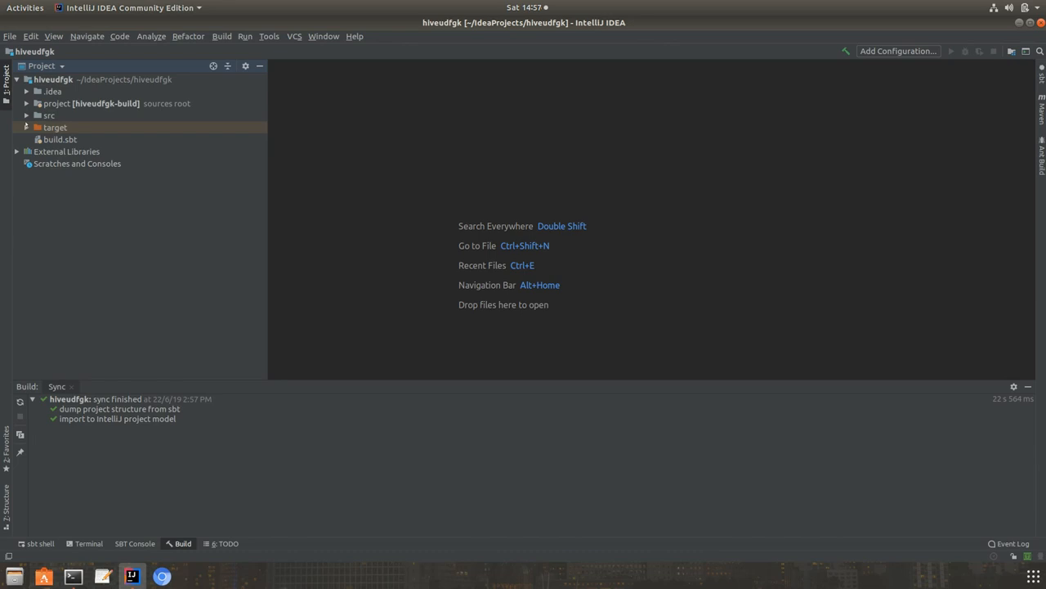
left_click(26, 114)
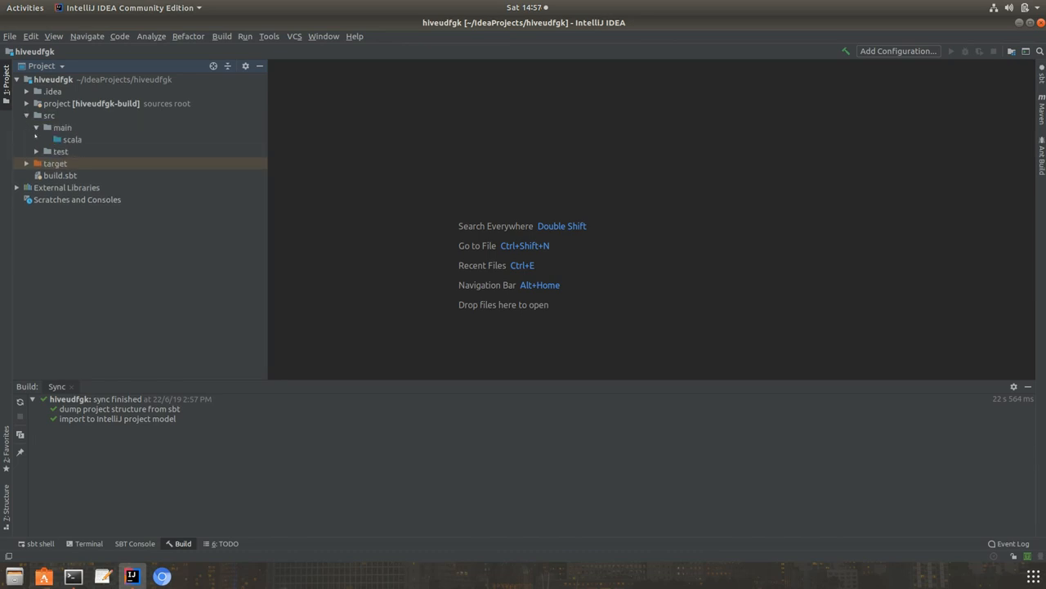
left_click(60, 150)
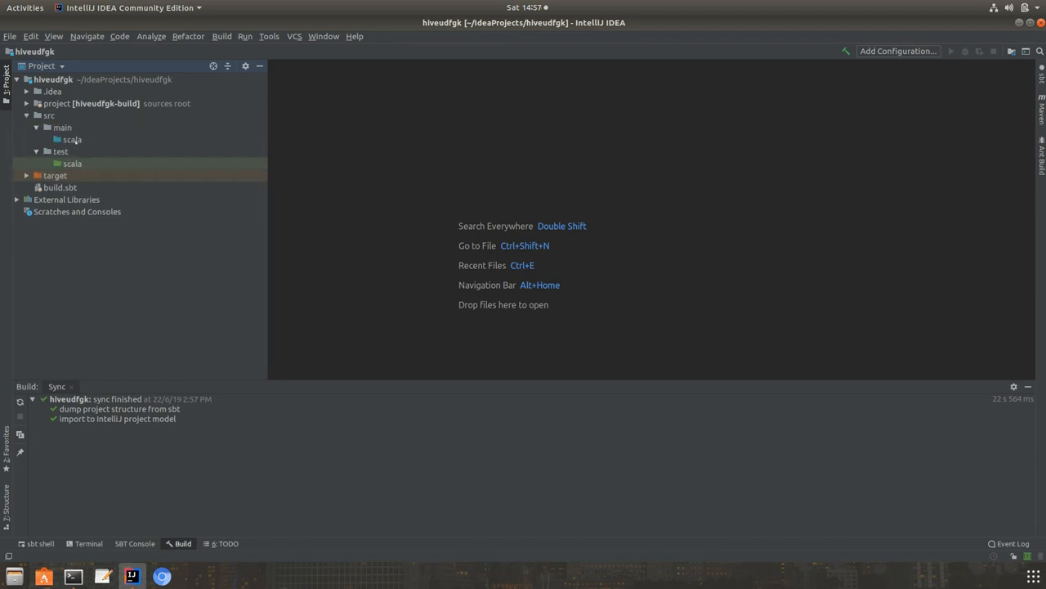
right_click(72, 139)
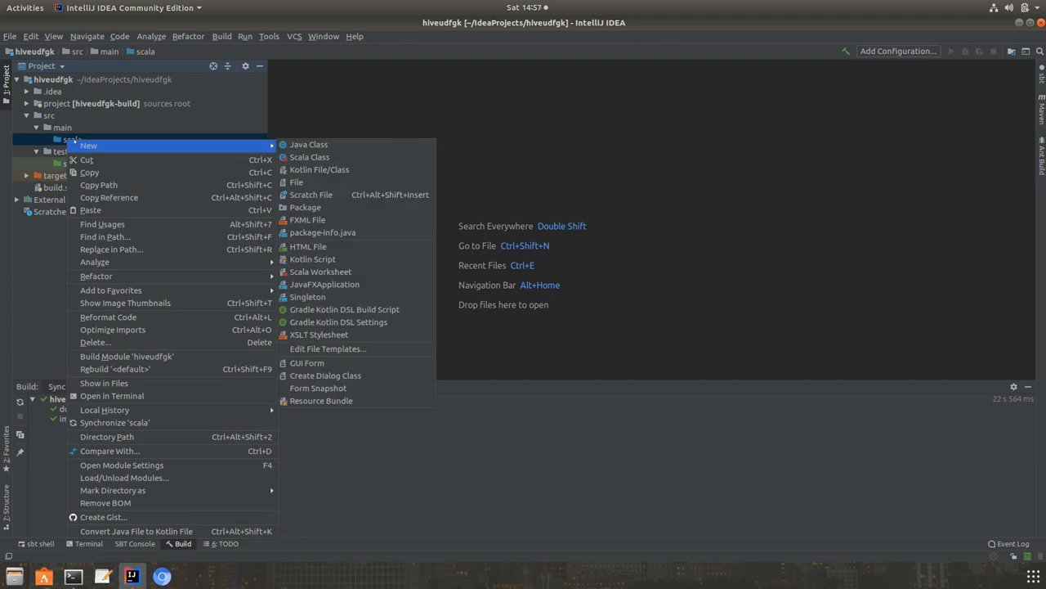
left_click(309, 156)
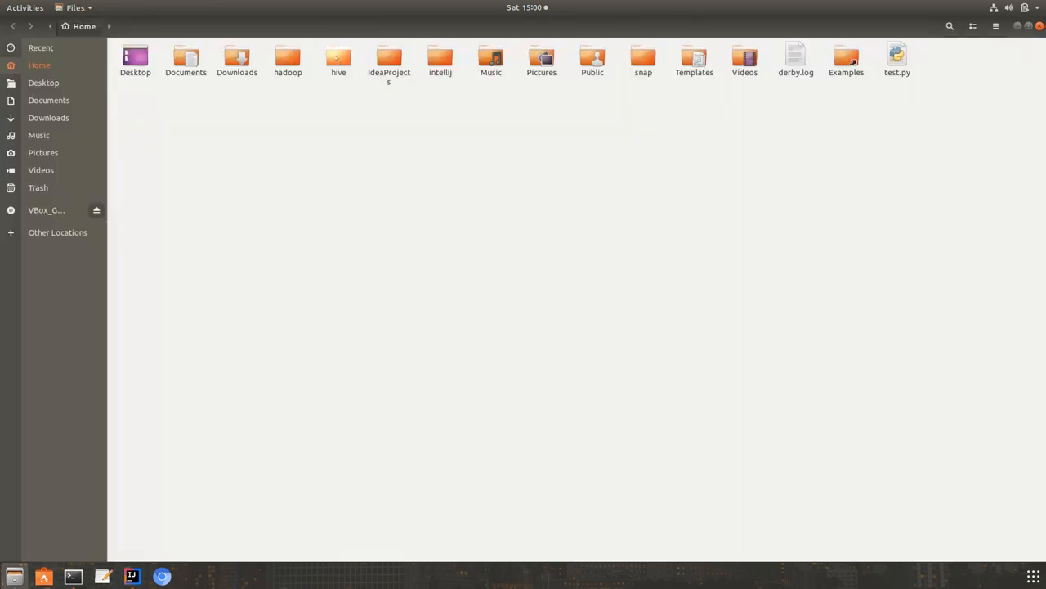
Browse into hive > apache-hive-3.1.1-bin > lib in Files.
double_click(338, 62)
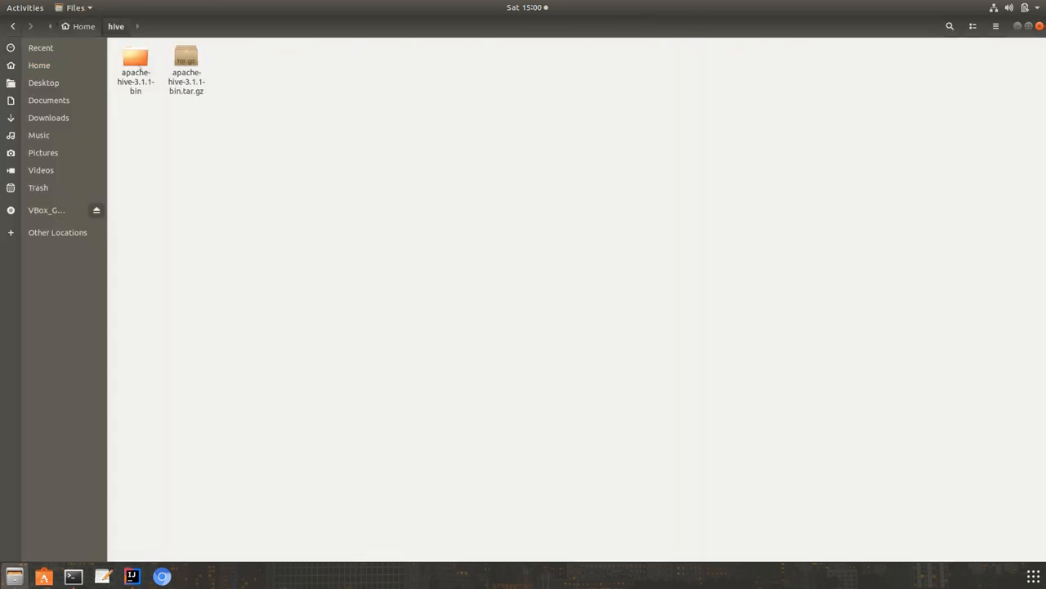
double_click(134, 66)
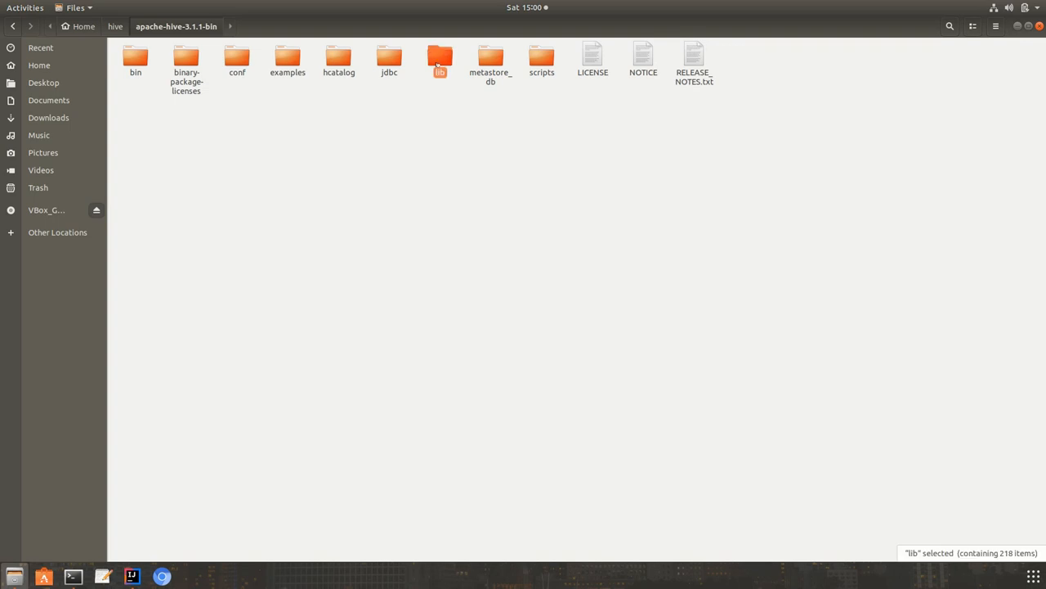
double_click(440, 58)
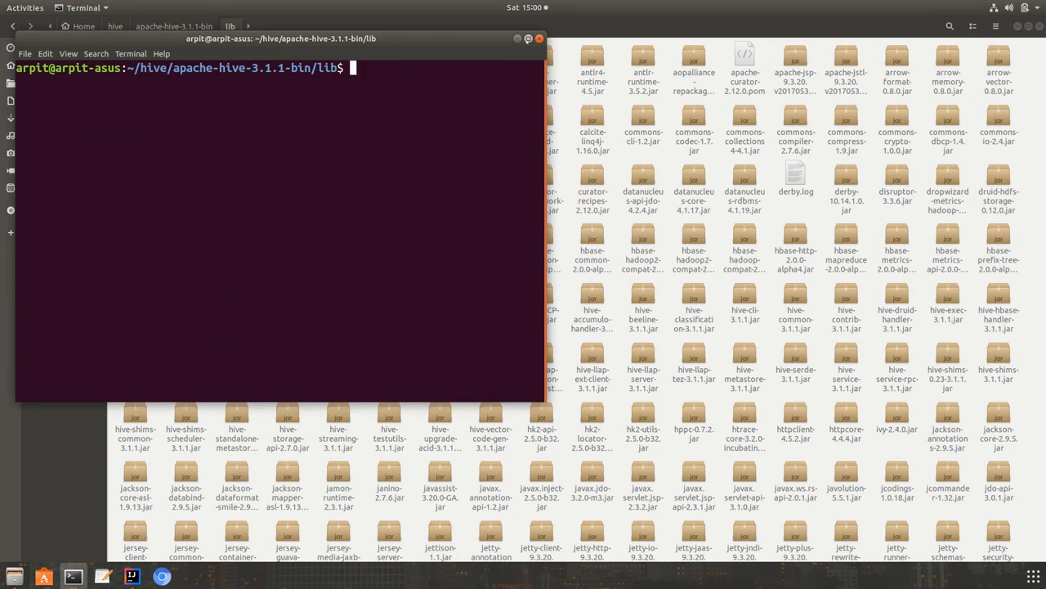
List the exec jars in the Hive lib folder and select the hive-exec-3.1.1.jar name.
type("ls *exec*")
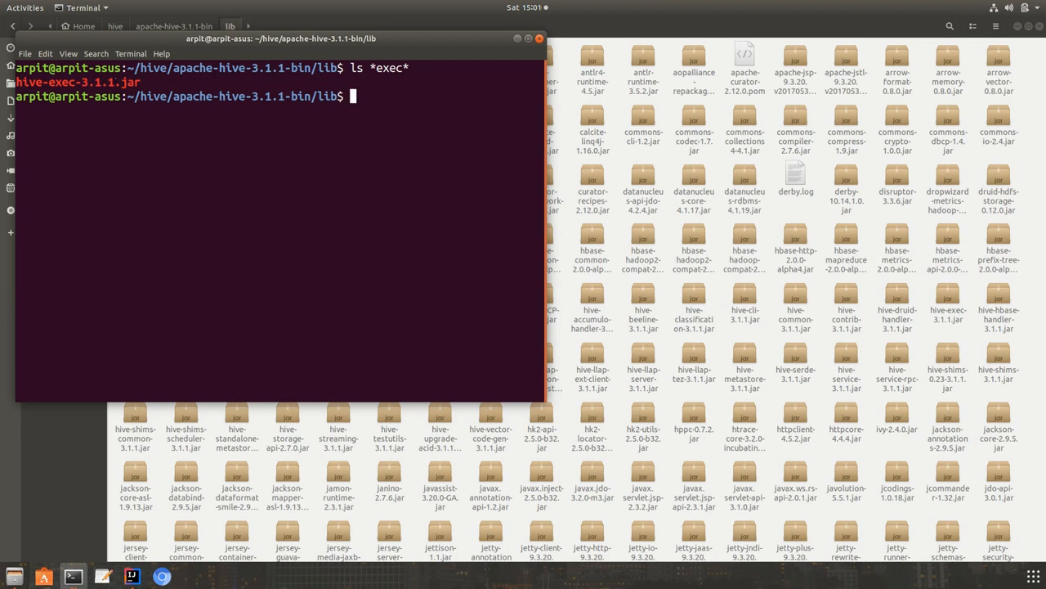
double_click(95, 81)
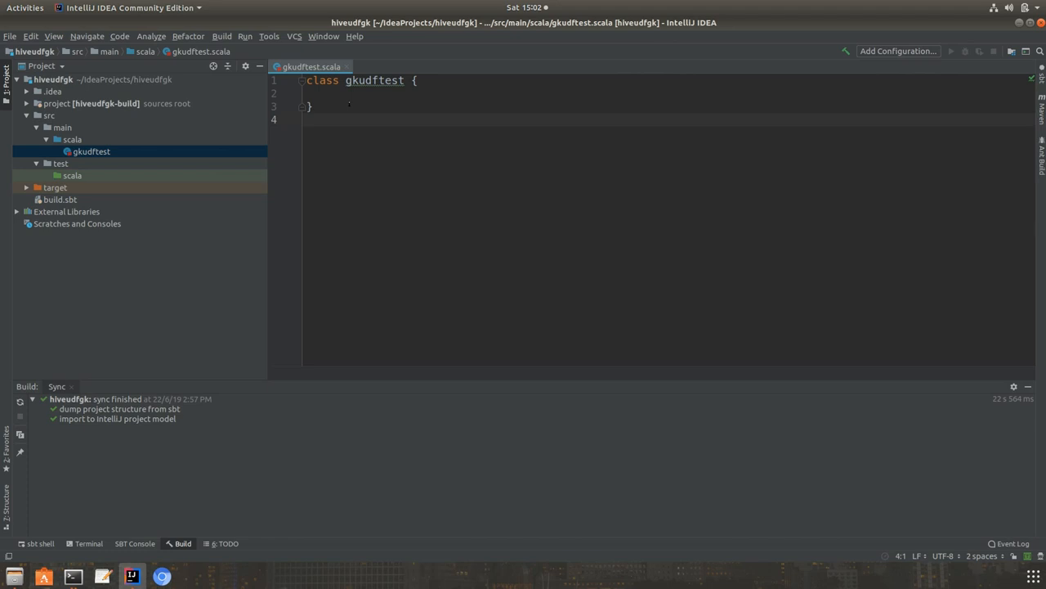
Add unmanagedJars in Compile += file("/hive/apache-hive-3.1.1-bin/lib/hive-exec-3.1.1.jar") to build.sbt and re-import.
double_click(59, 199)
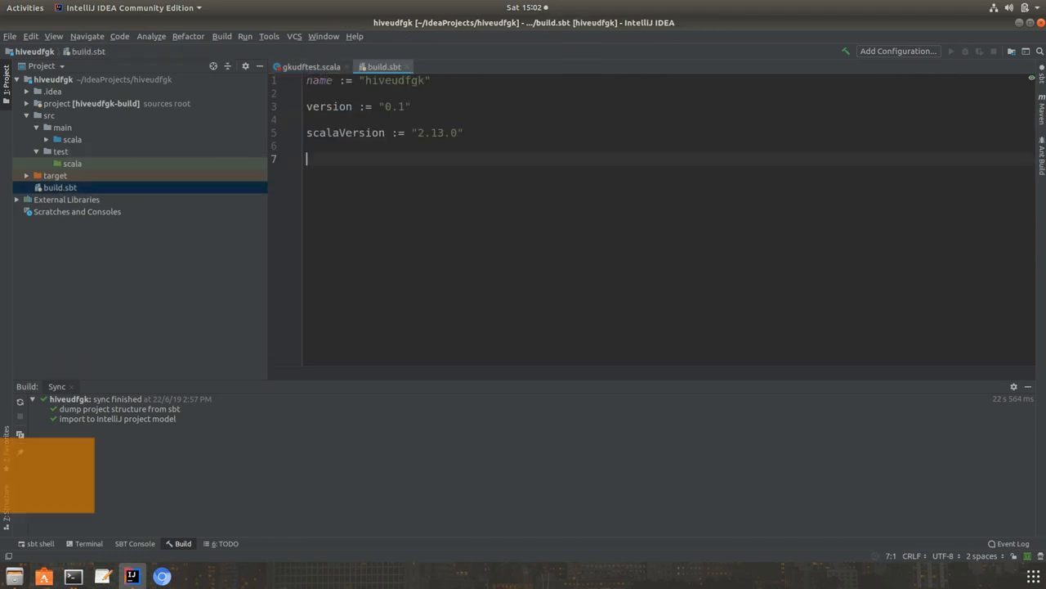
type("unm")
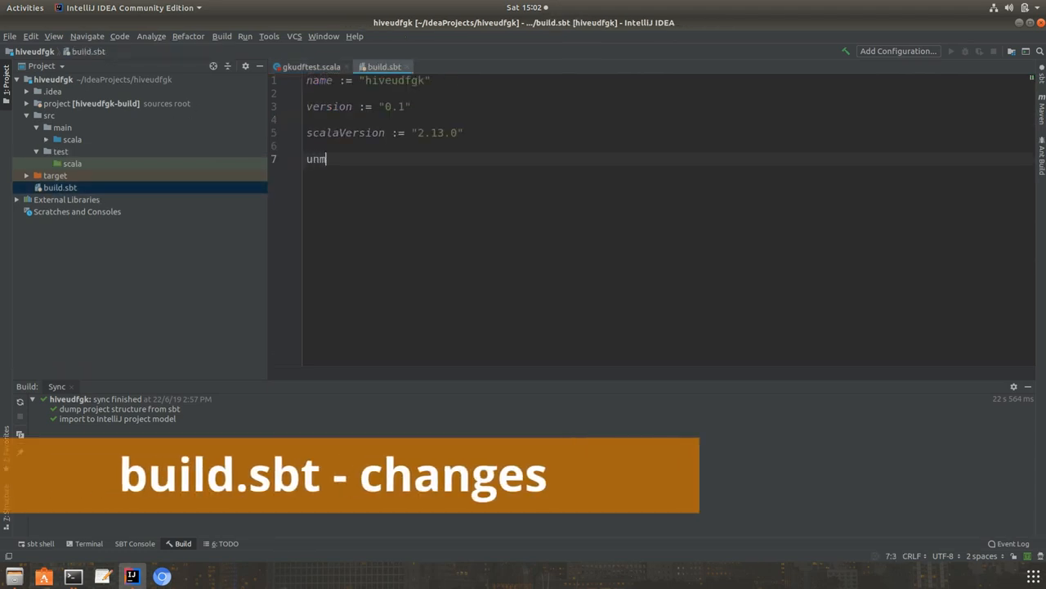
type("managedJar")
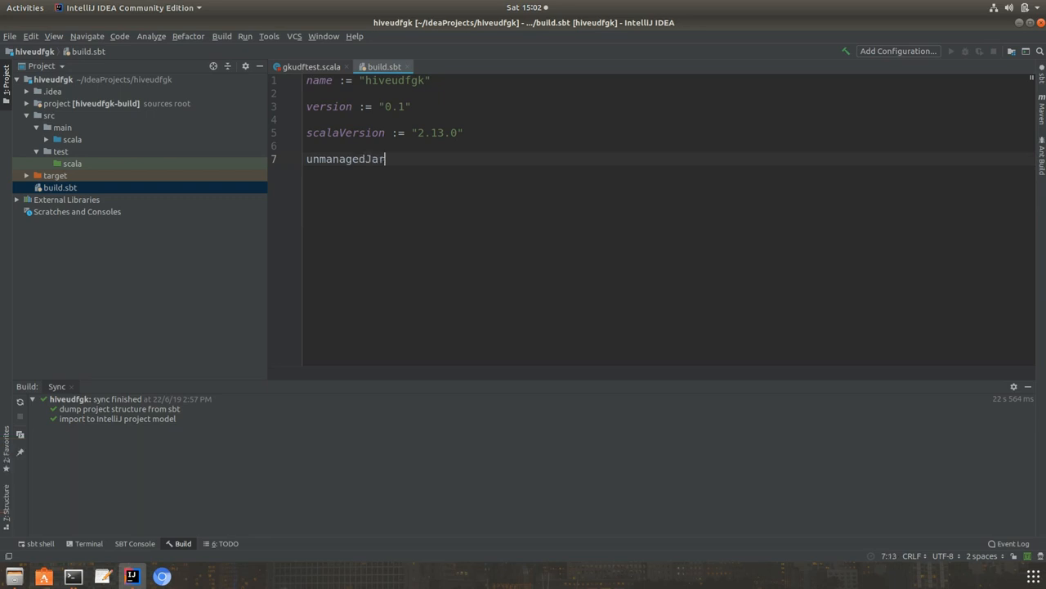
type("s in Comp")
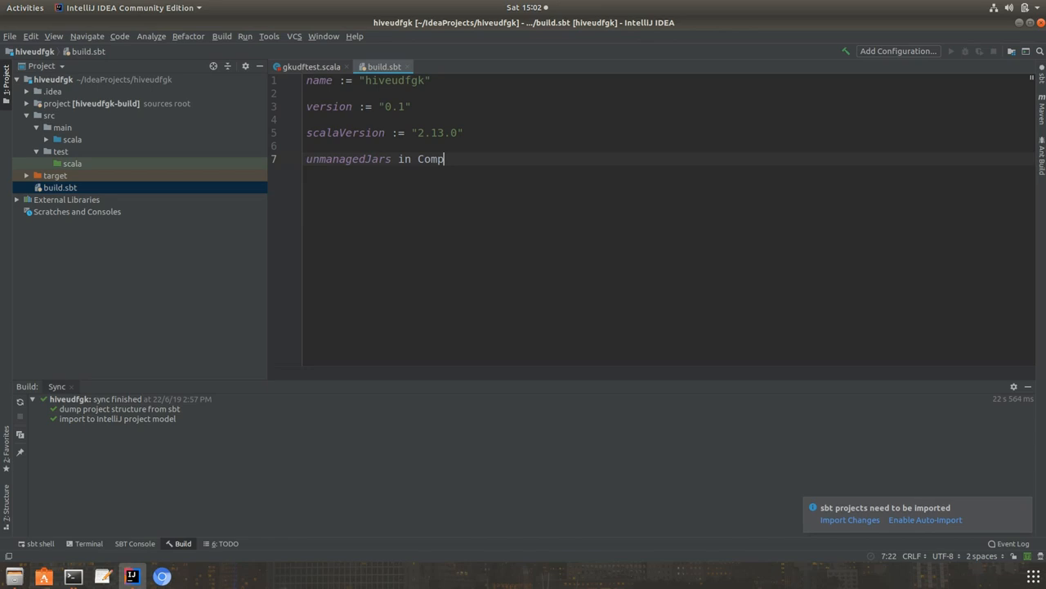
type("ile")
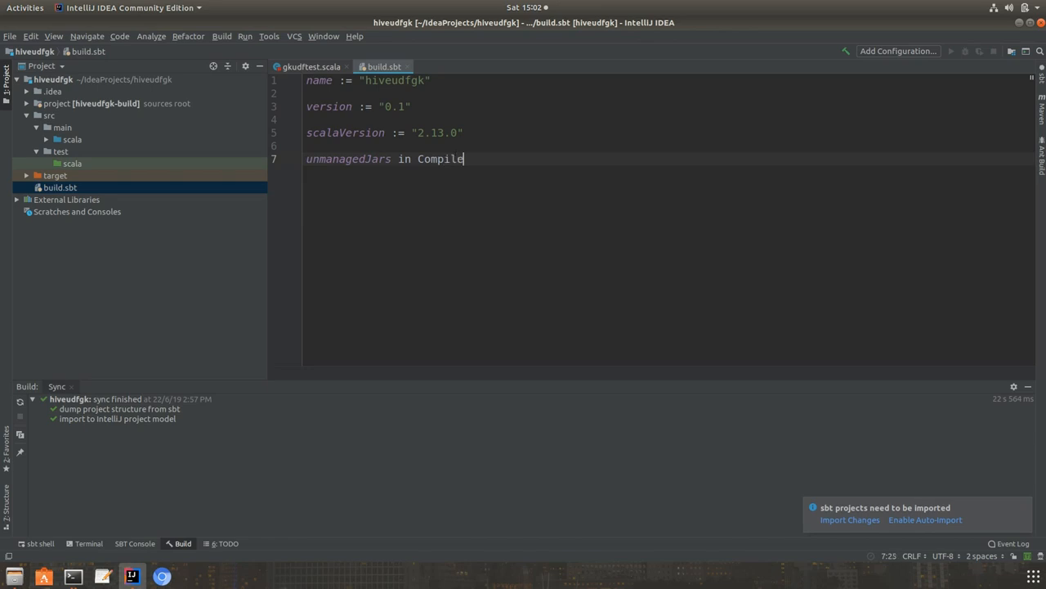
type("\" \"")
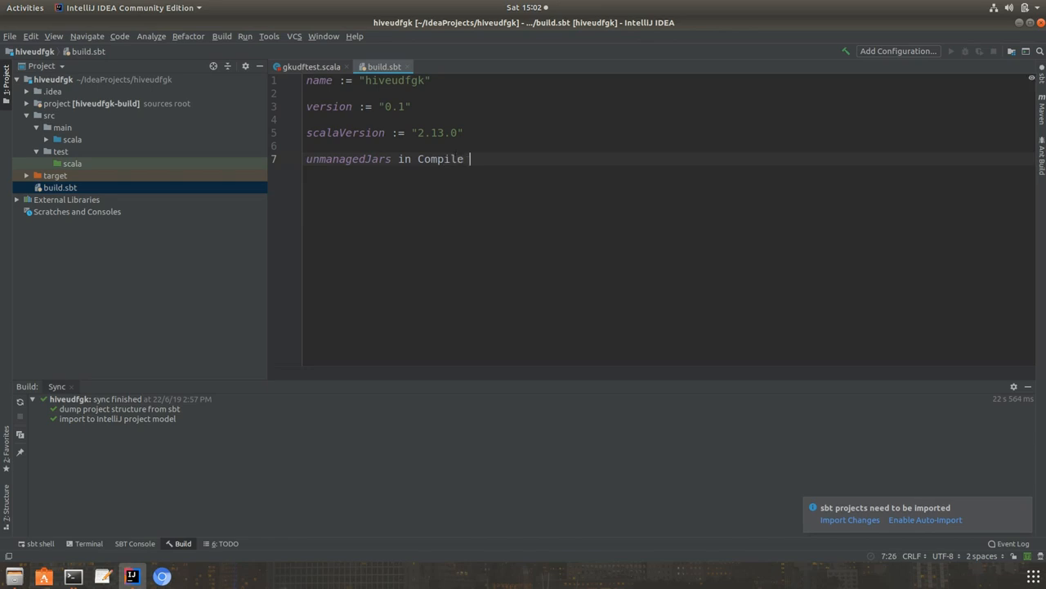
type("+=")
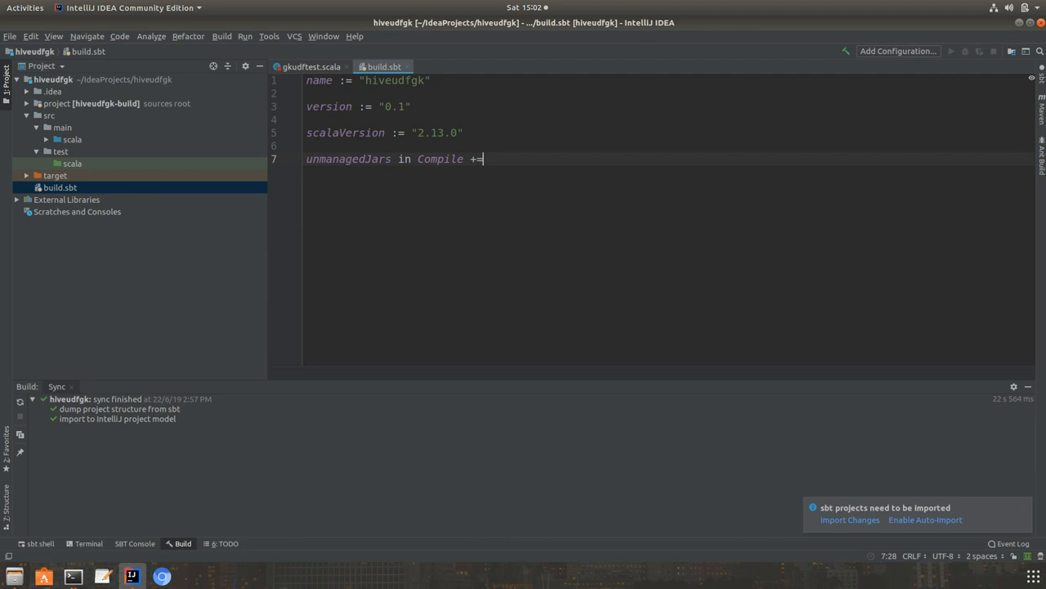
type("file")
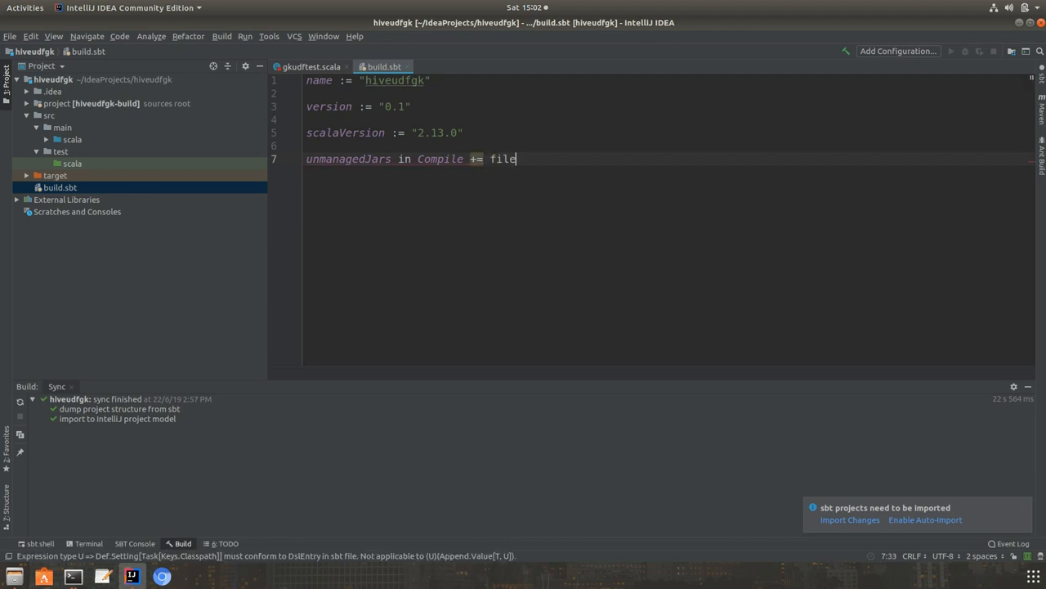
type("()")
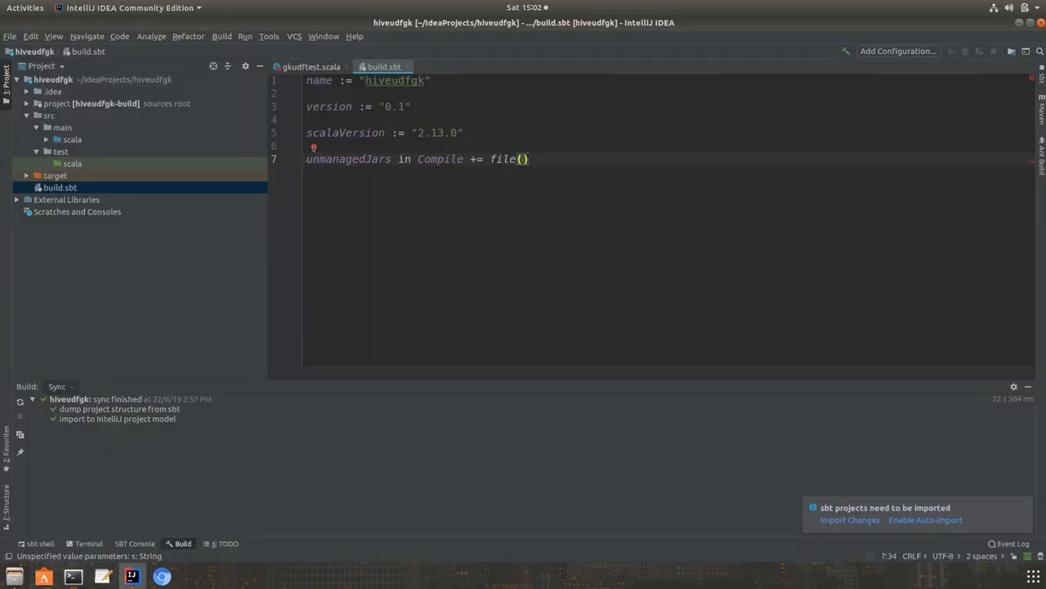
mouse_move(520, 159)
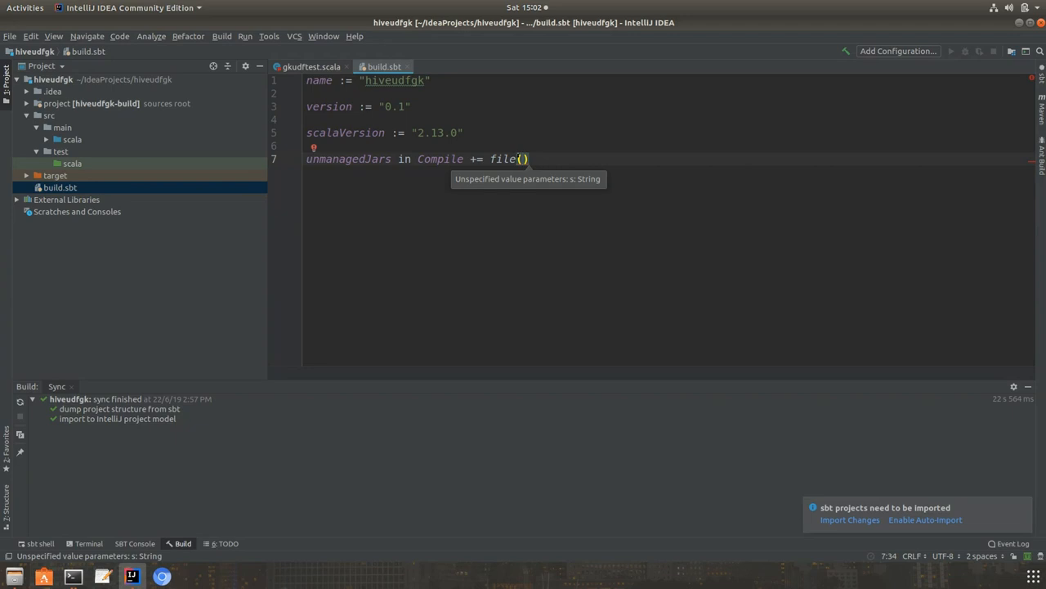
type("\"")
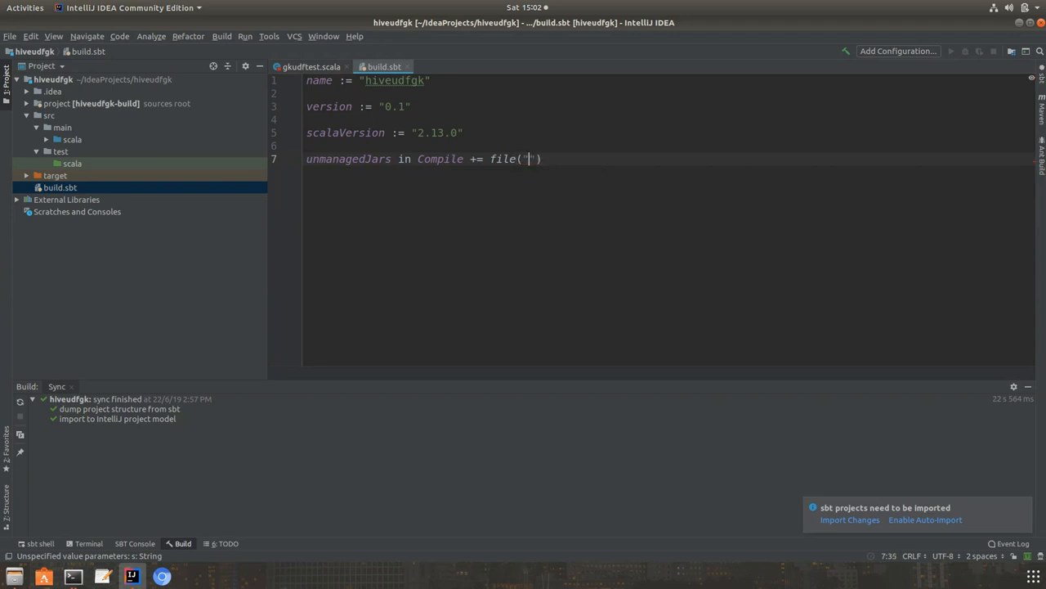
type("/hive/apache-hive-3.1.1-bin/lib/")
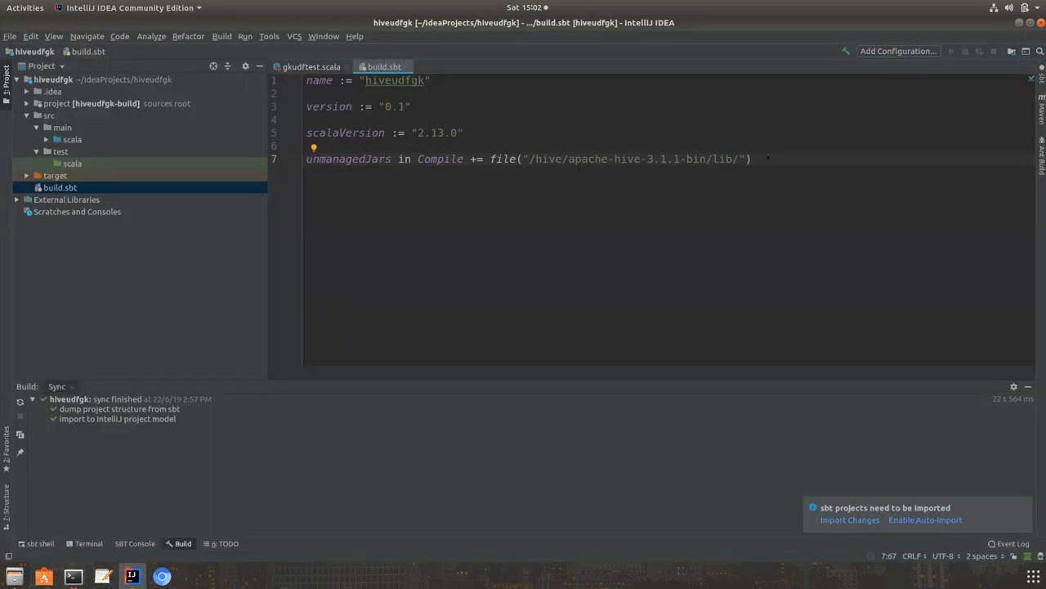
type("hive-exec-3.1.1.jar")
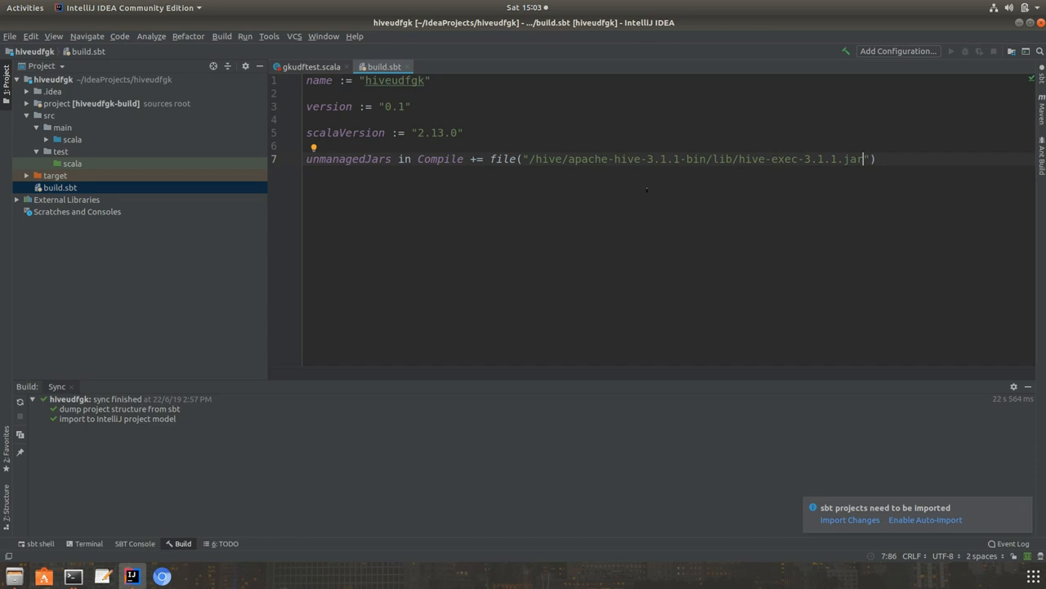
left_click(850, 520)
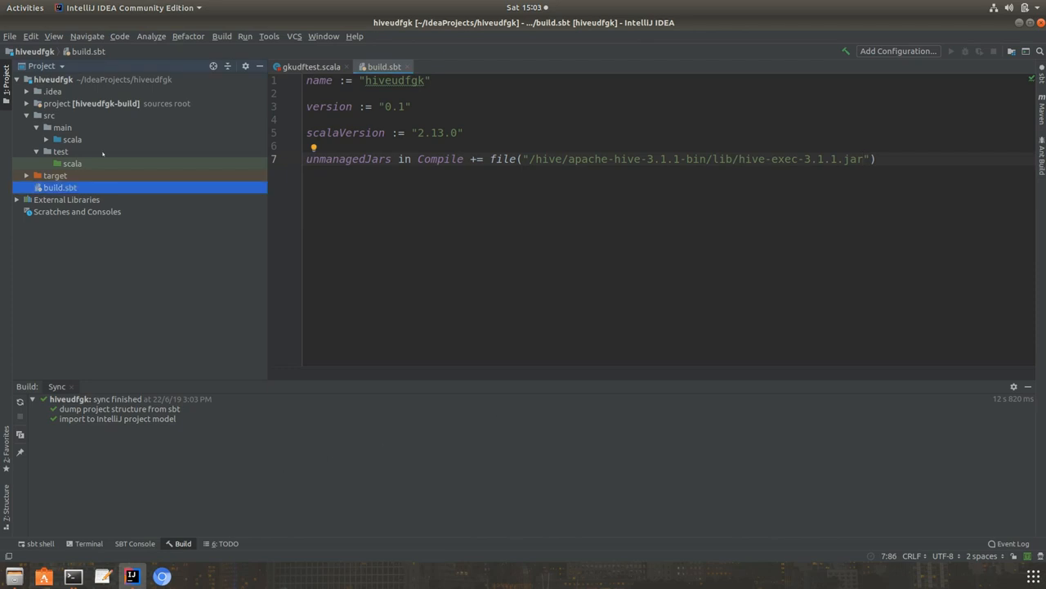
Create a com.gkcodelabs package under src/main/scala.
left_click(46, 139)
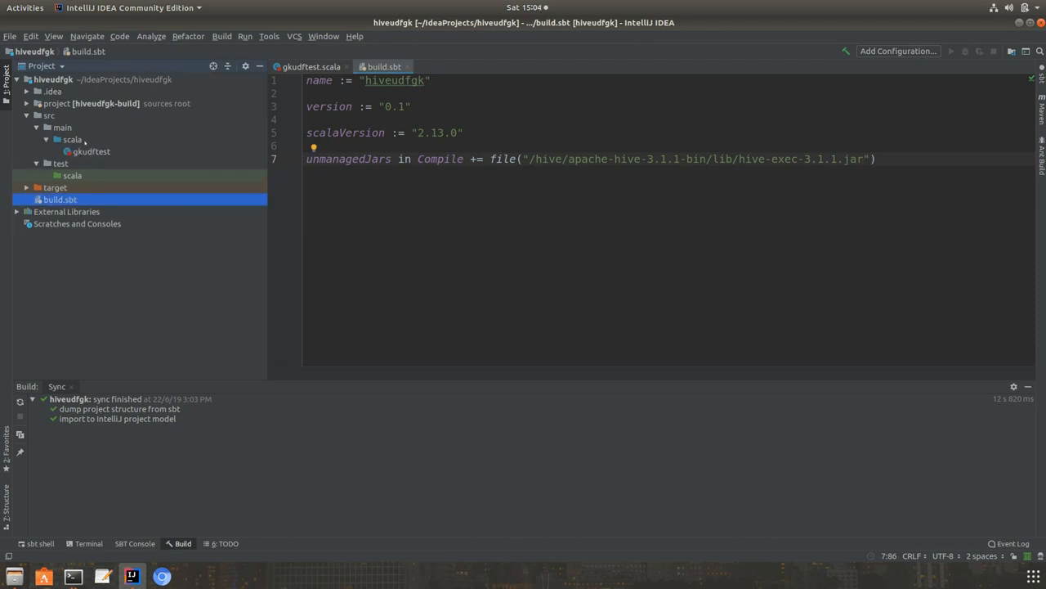
right_click(72, 139)
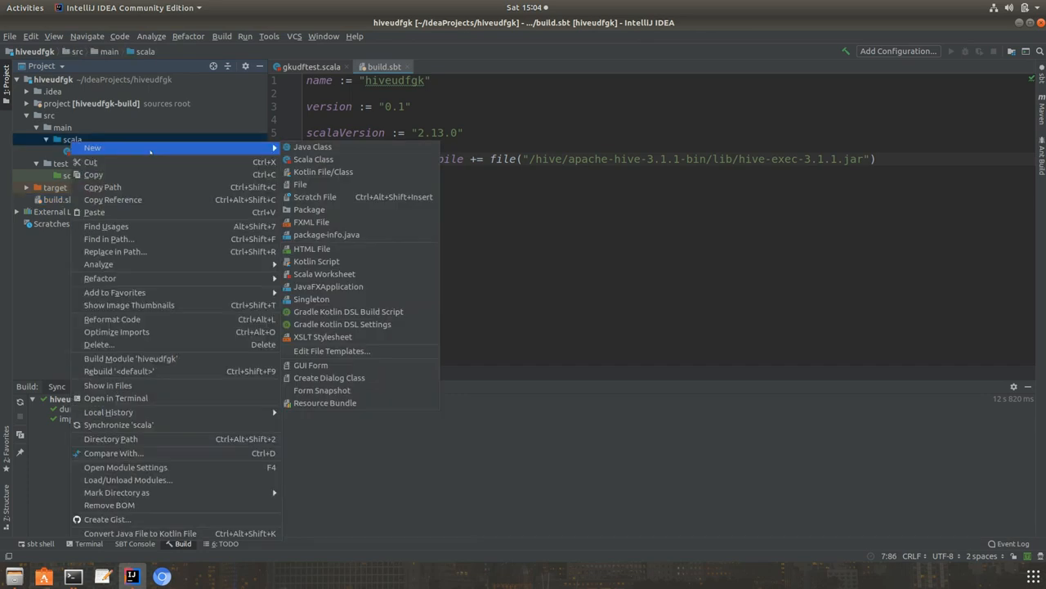
mouse_move(311, 210)
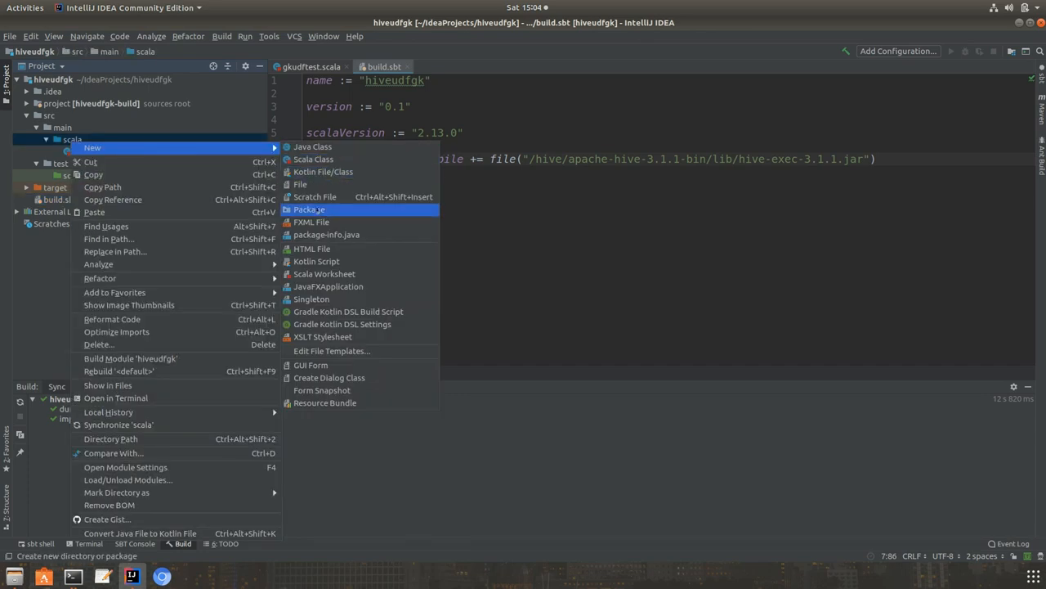
left_click(309, 209)
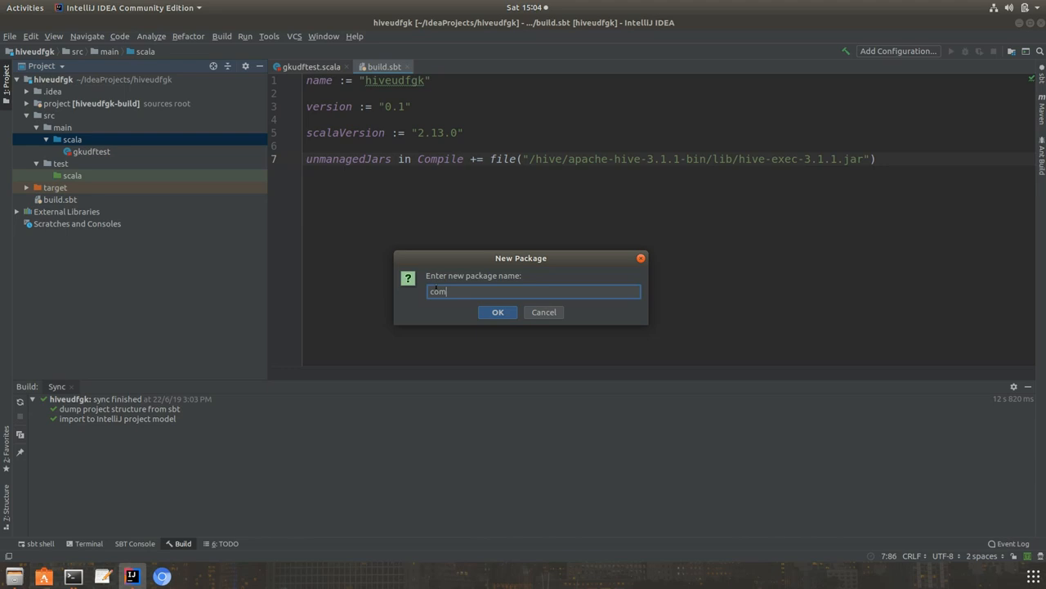
type(".gkcode")
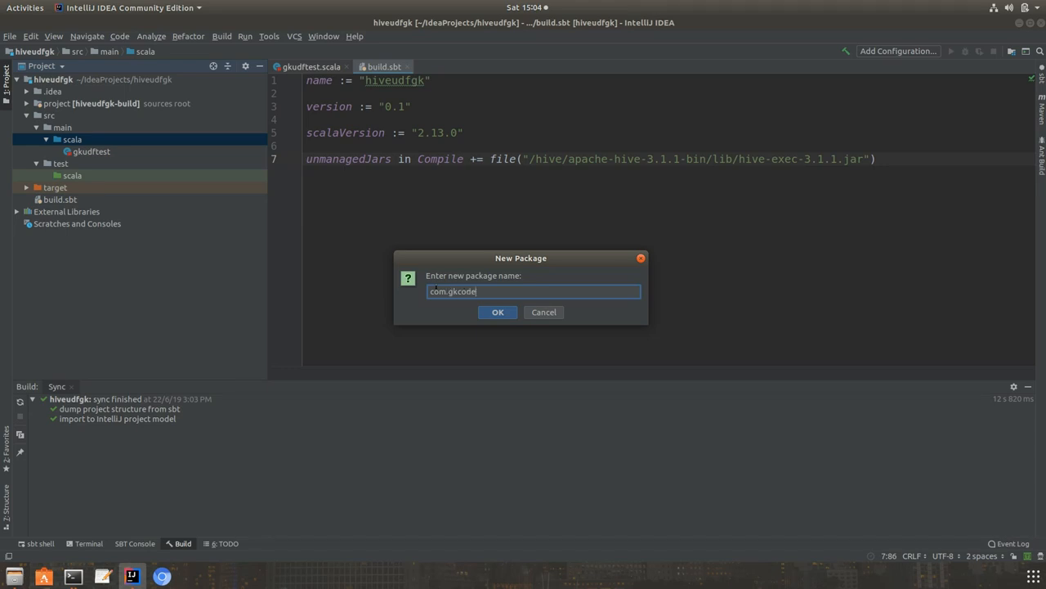
type("labs")
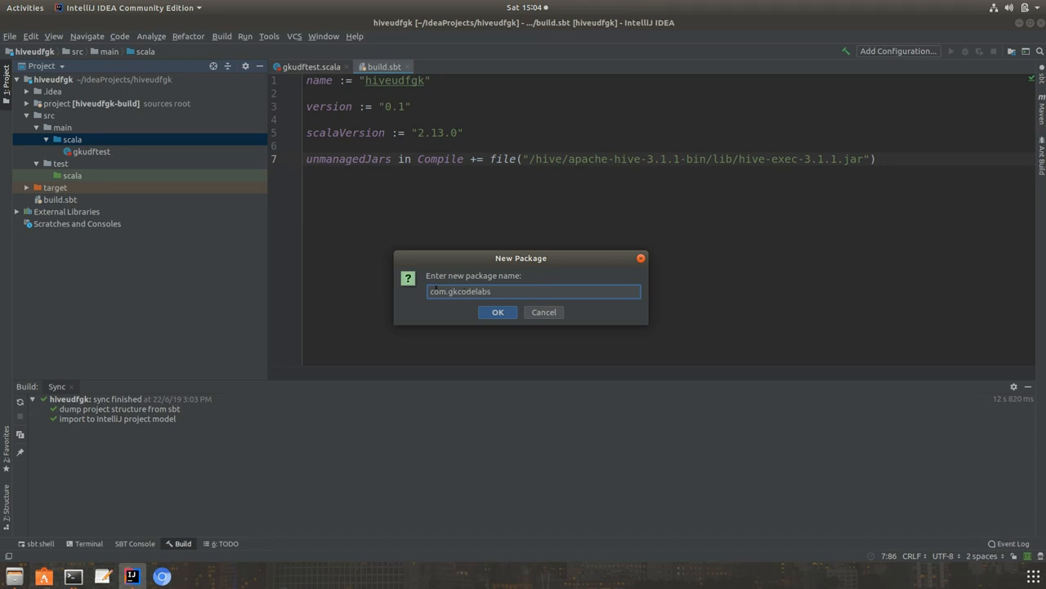
left_click(497, 310)
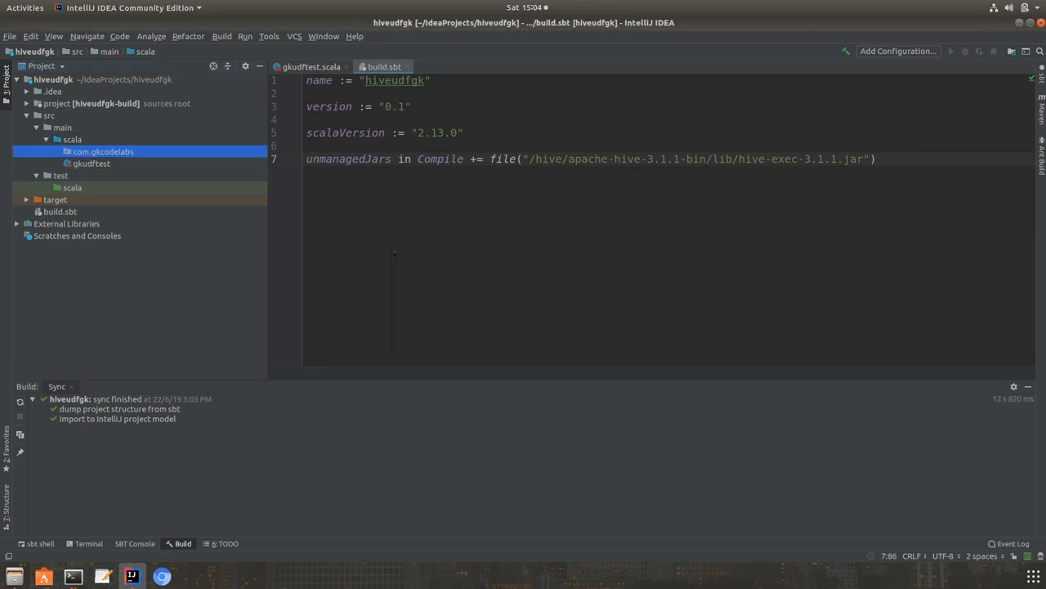
Move the gkudftest class into com.gkcodelabs and confirm the refactor.
left_click(92, 164)
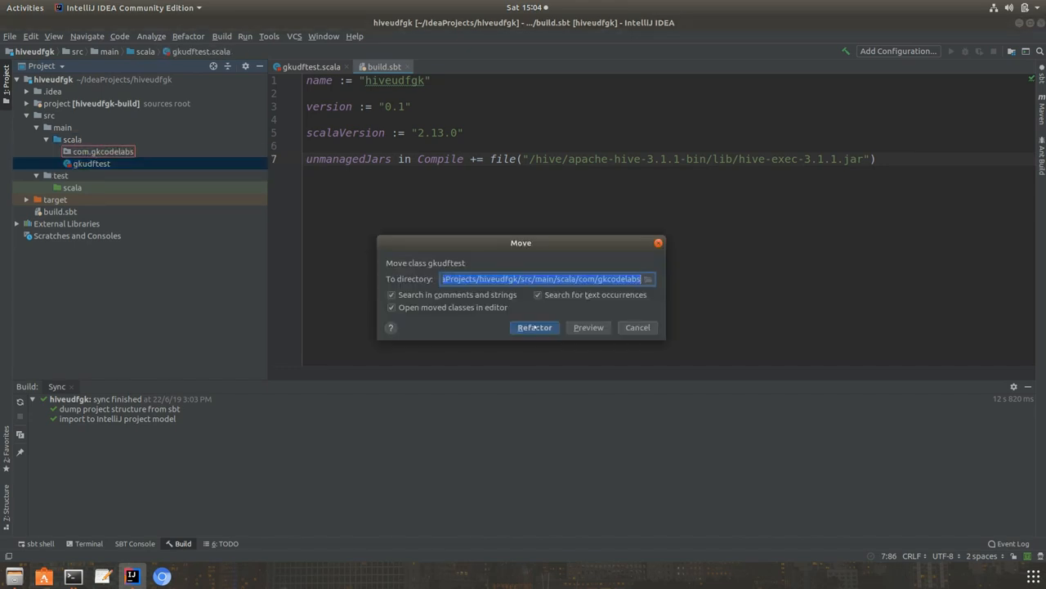
left_click(534, 327)
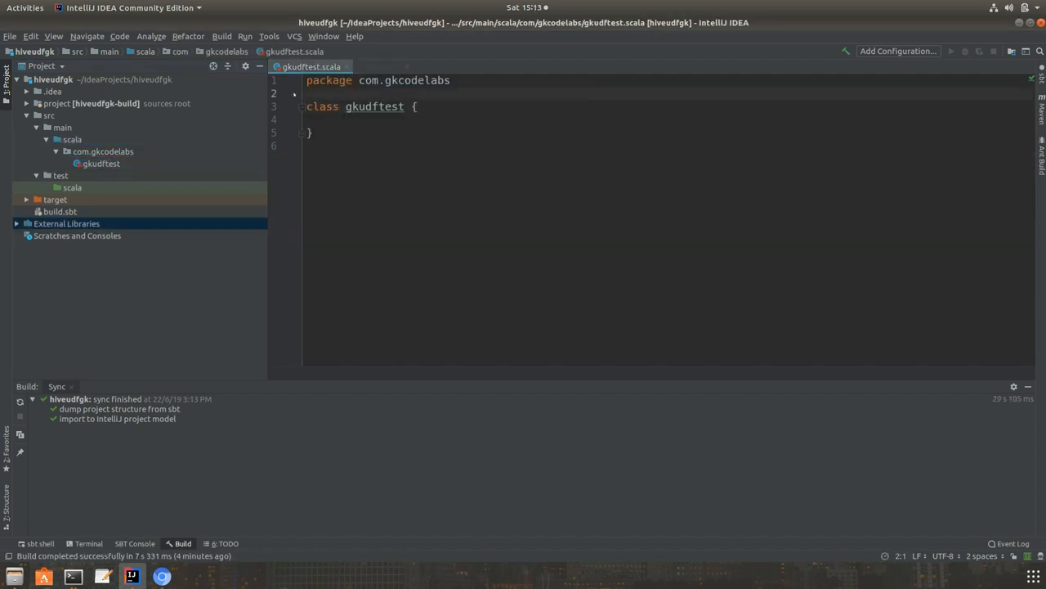
Import org.apache.hadoop.hive.ql.exec.UDF and make gkudftest extend UDF.
type("import or")
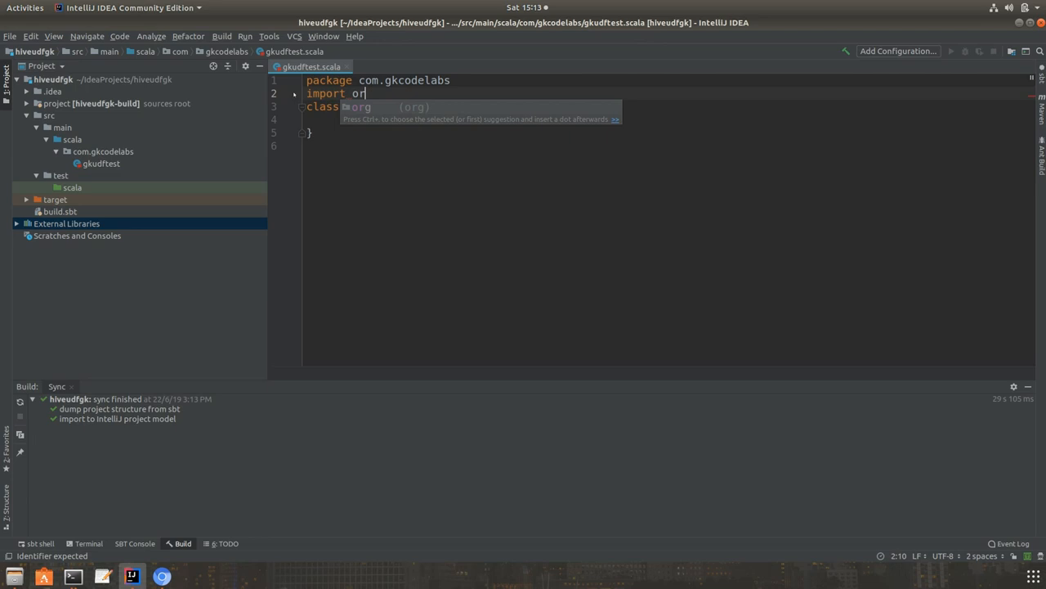
type("g.a")
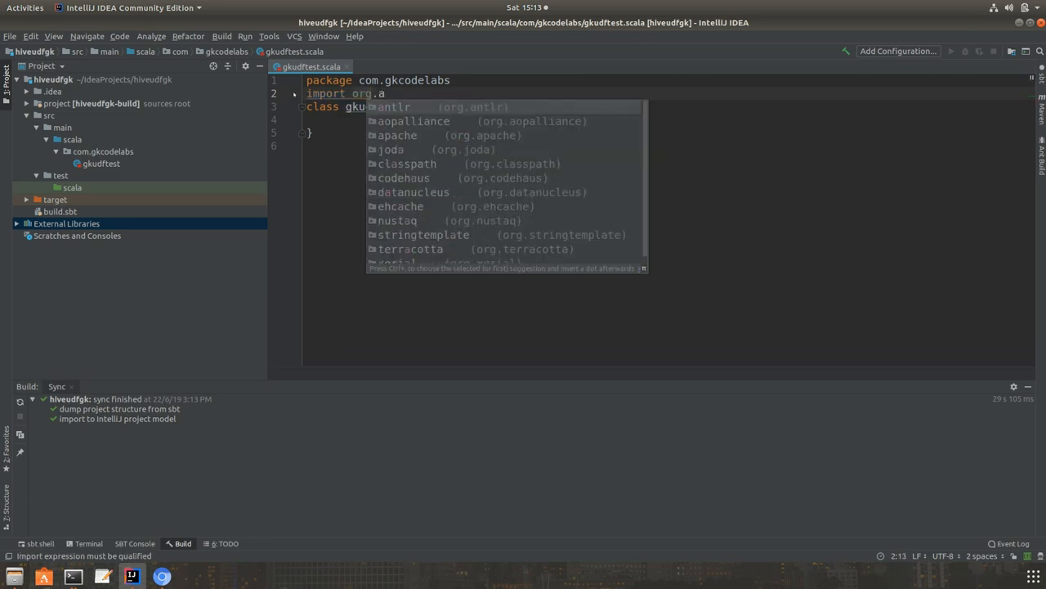
type("pache.hadoop.")
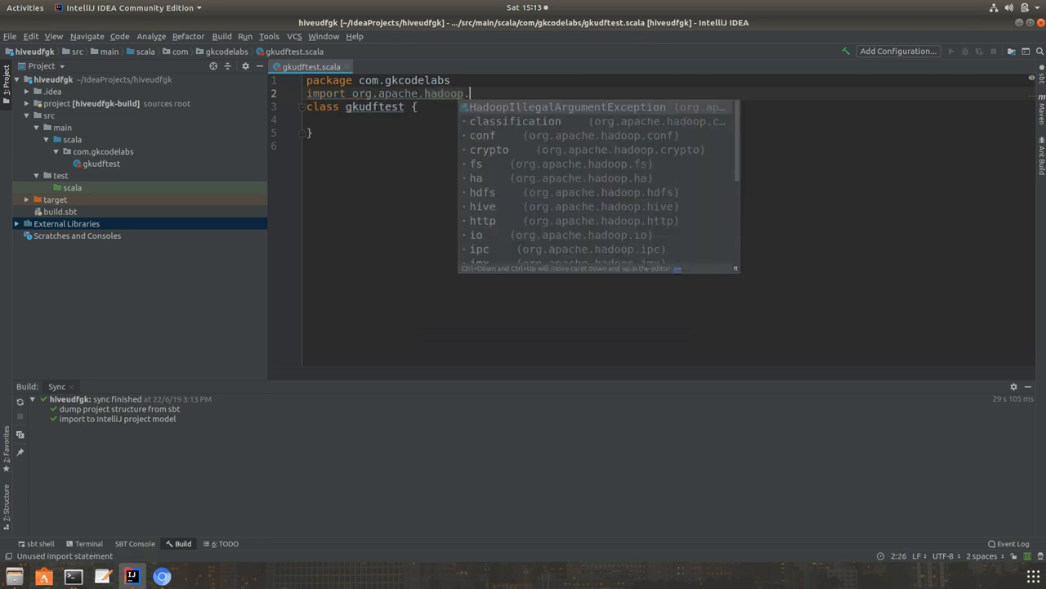
type("hive.ql.e")
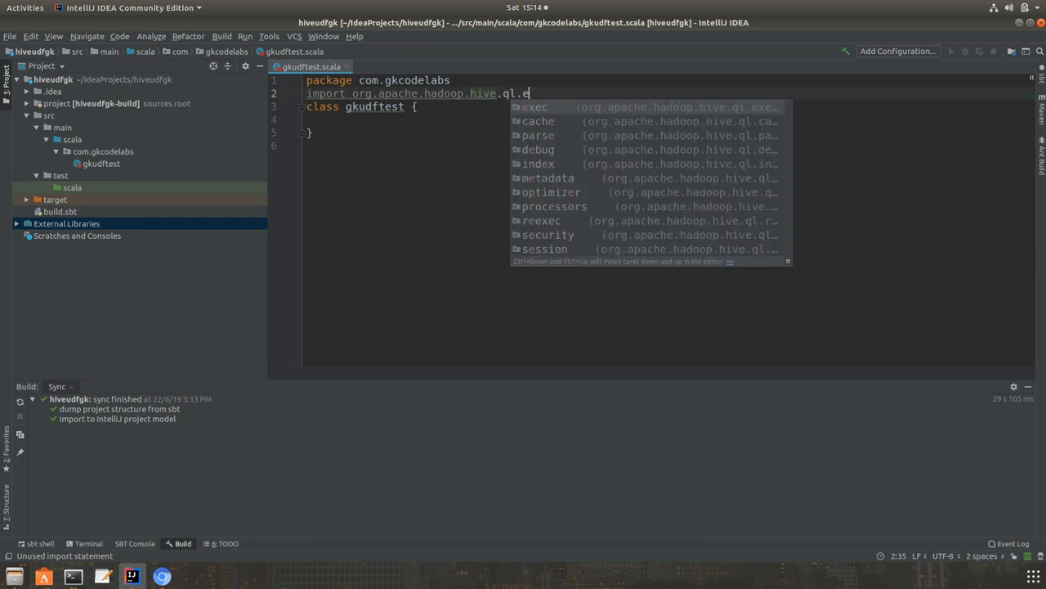
left_click(535, 108)
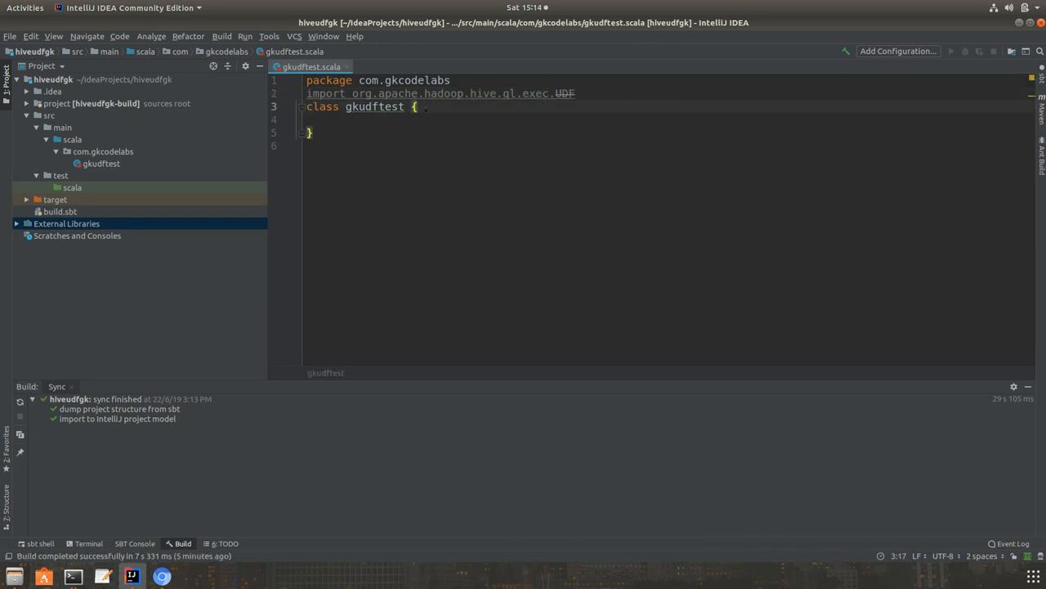
type("extends UDF")
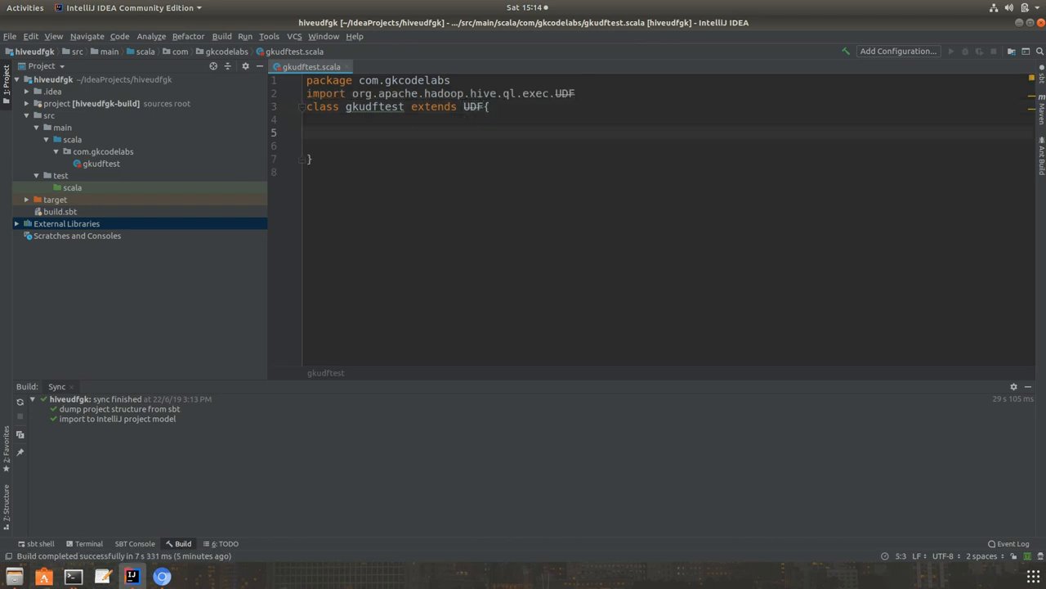
Add an empty def evaluate: Unit = { } method inside the class.
type("def")
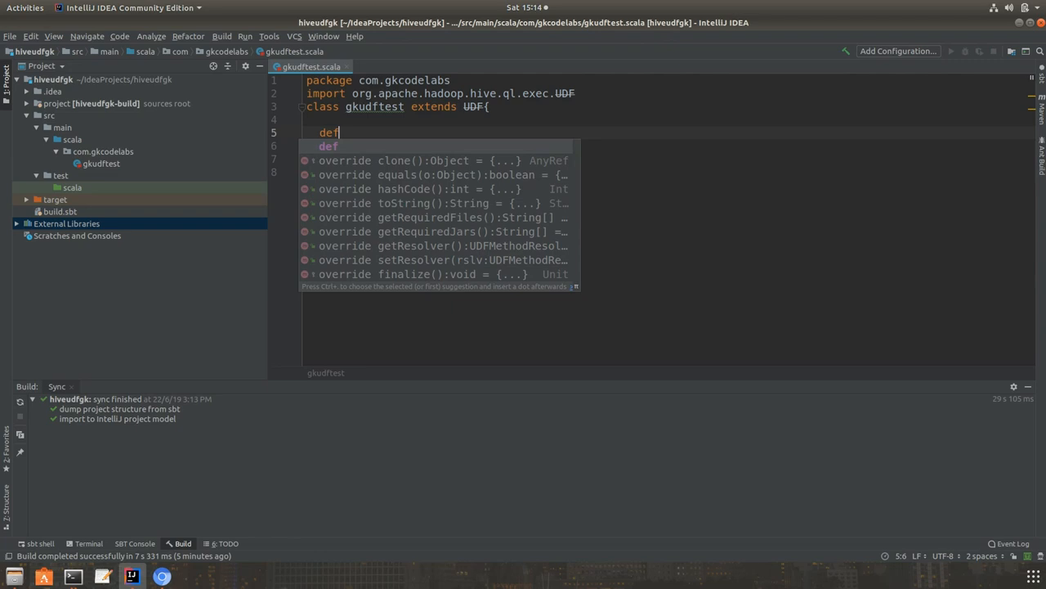
type("e")
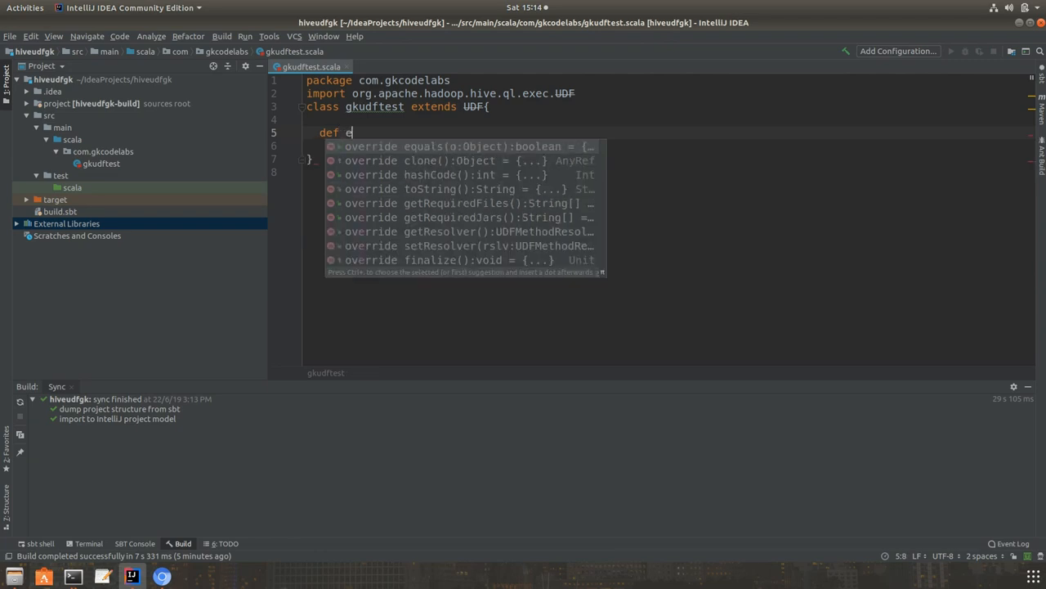
type("valuate: Unit ={")
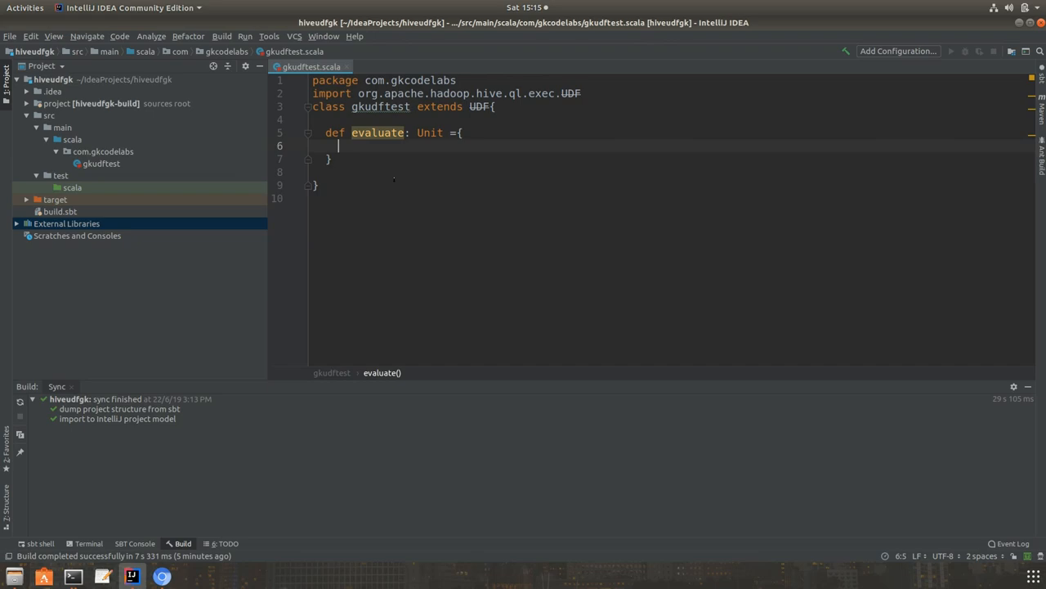
left_click(72, 576)
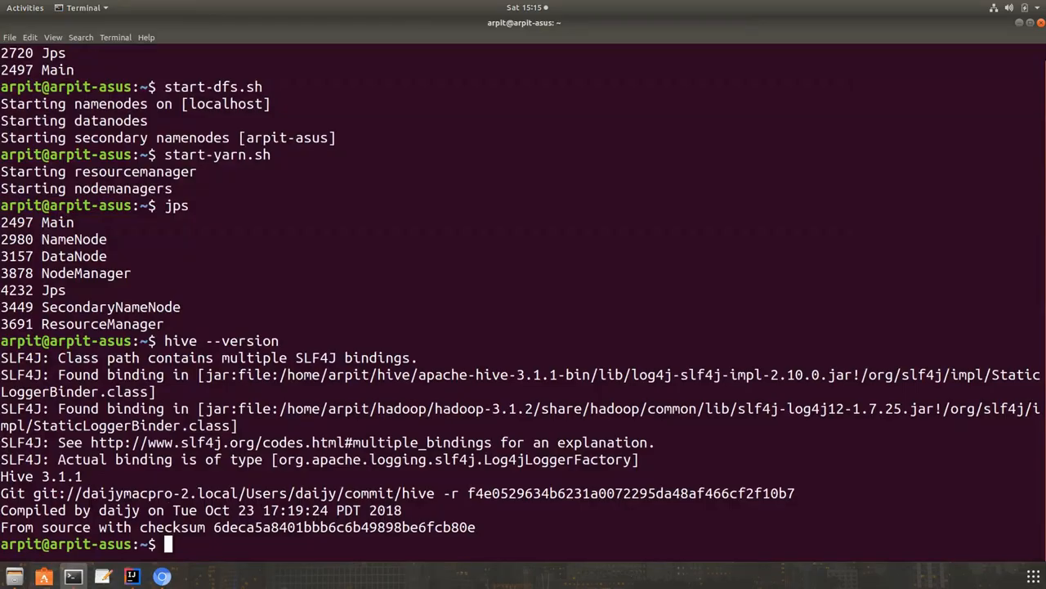
Start hive, use arpit, show tables and select * from udftest.
type("hive")
type("show tables;")
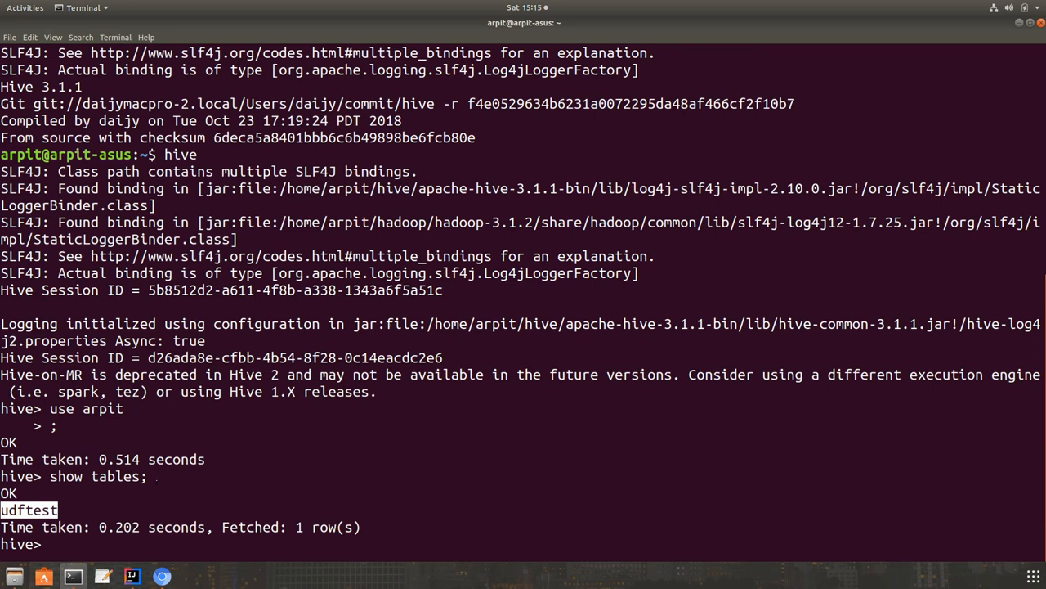
type("select * from")
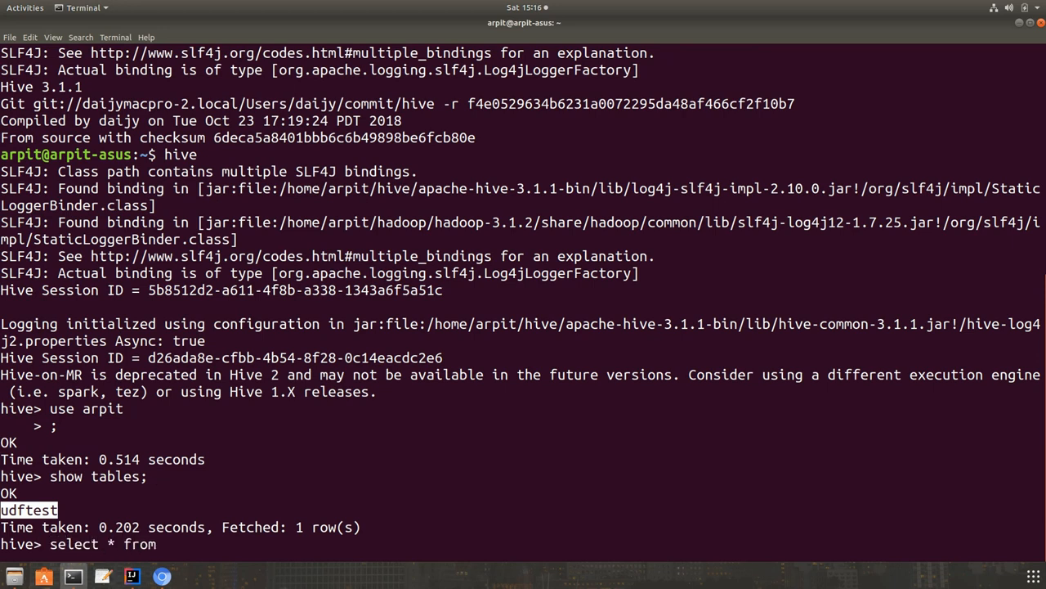
type("udftest;")
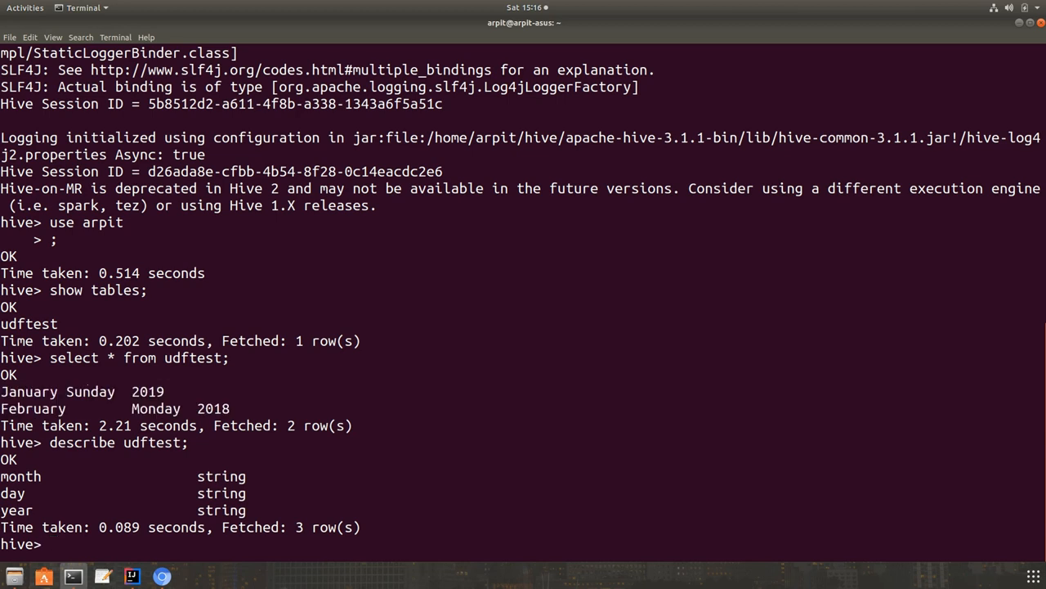
Describe udftest and inspect its month, day and year string values.
double_click(147, 391)
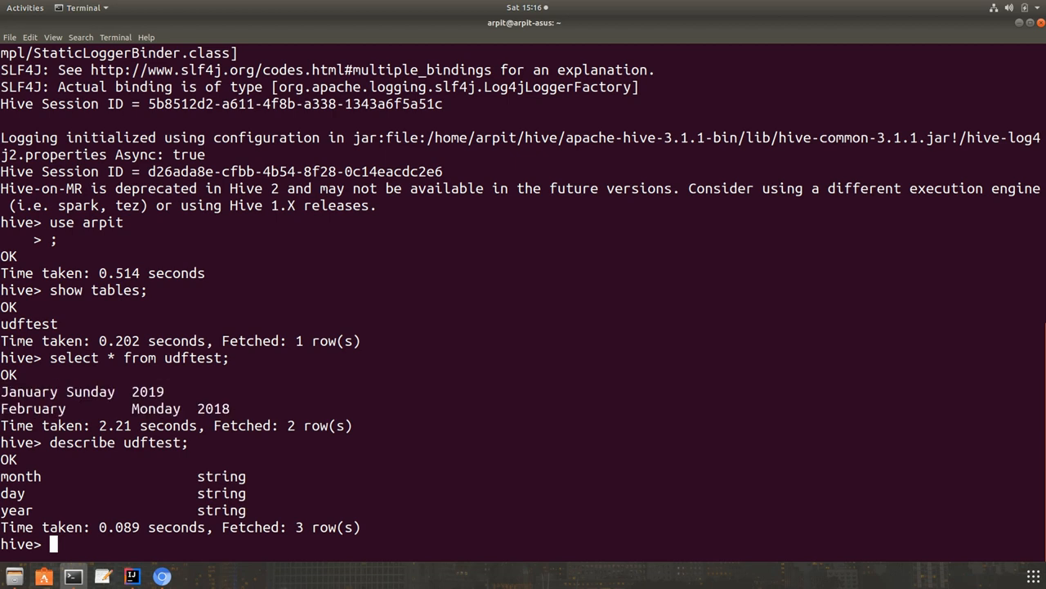
double_click(90, 390)
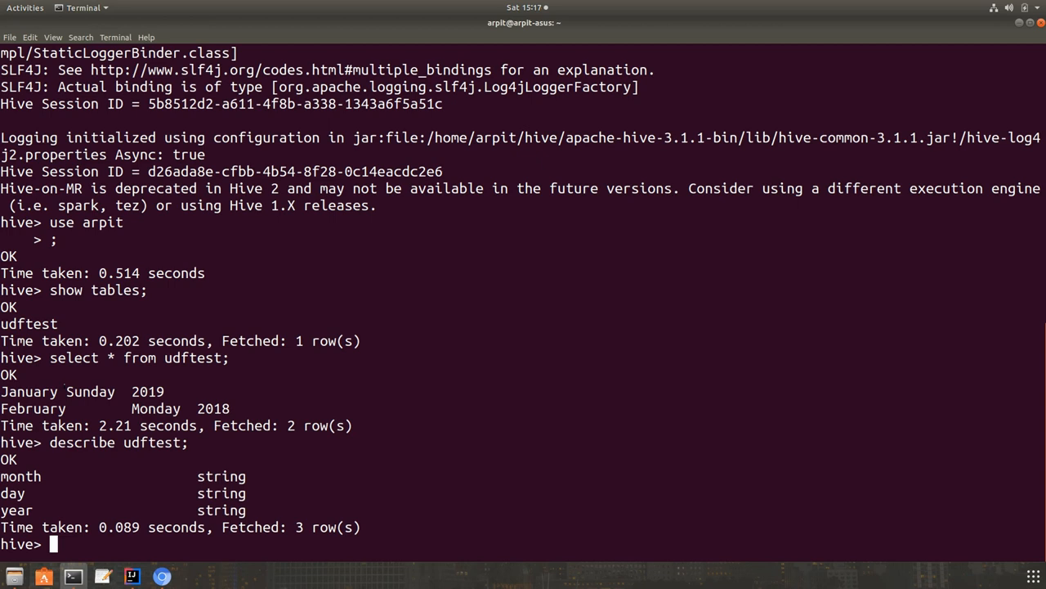
double_click(85, 391)
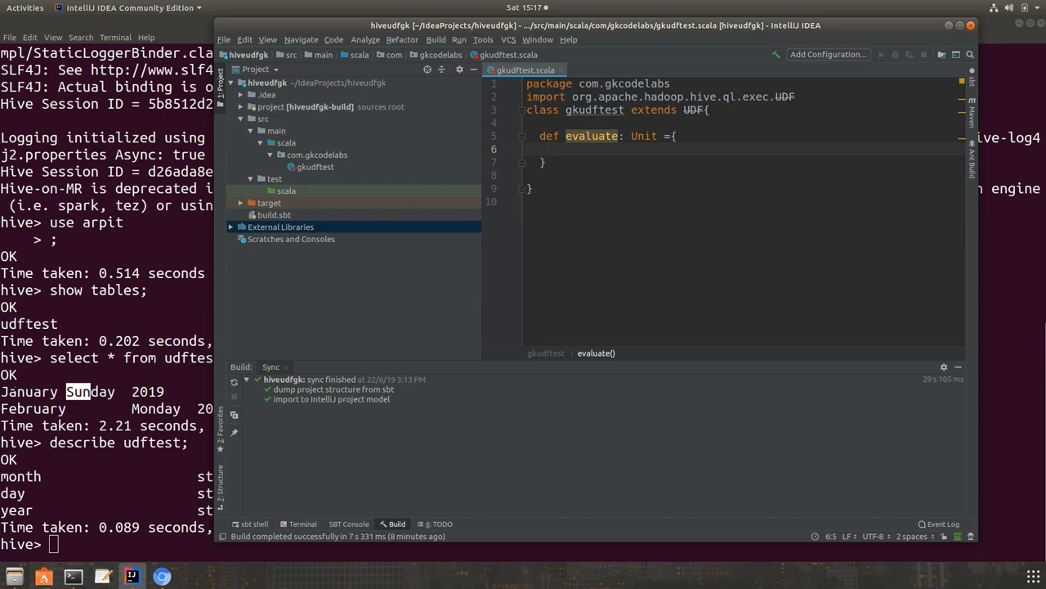
Give evaluate a Str: String parameter and a String return type.
left_click(72, 575)
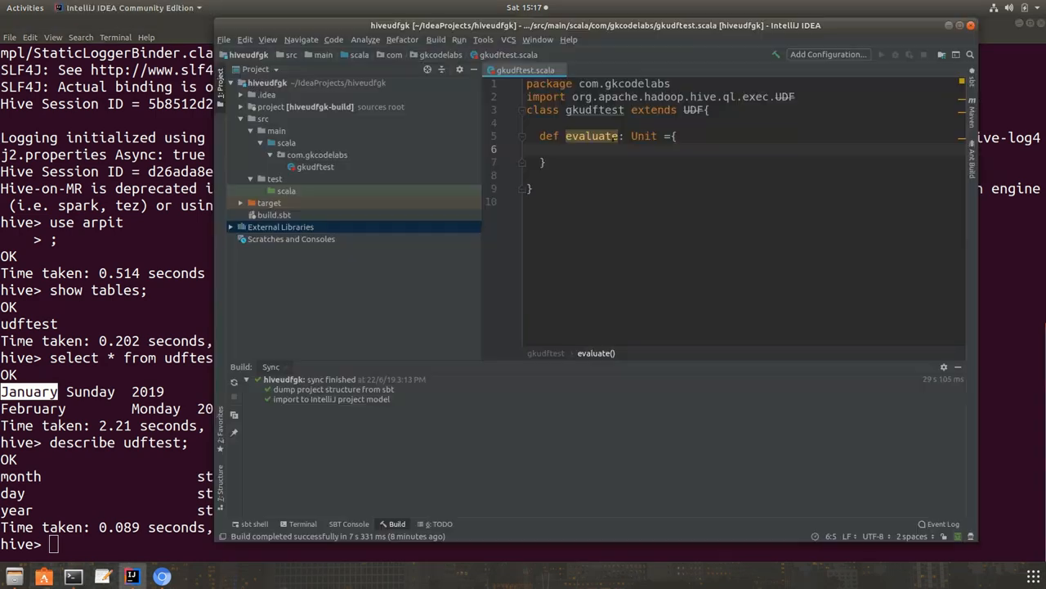
mouse_move(613, 136)
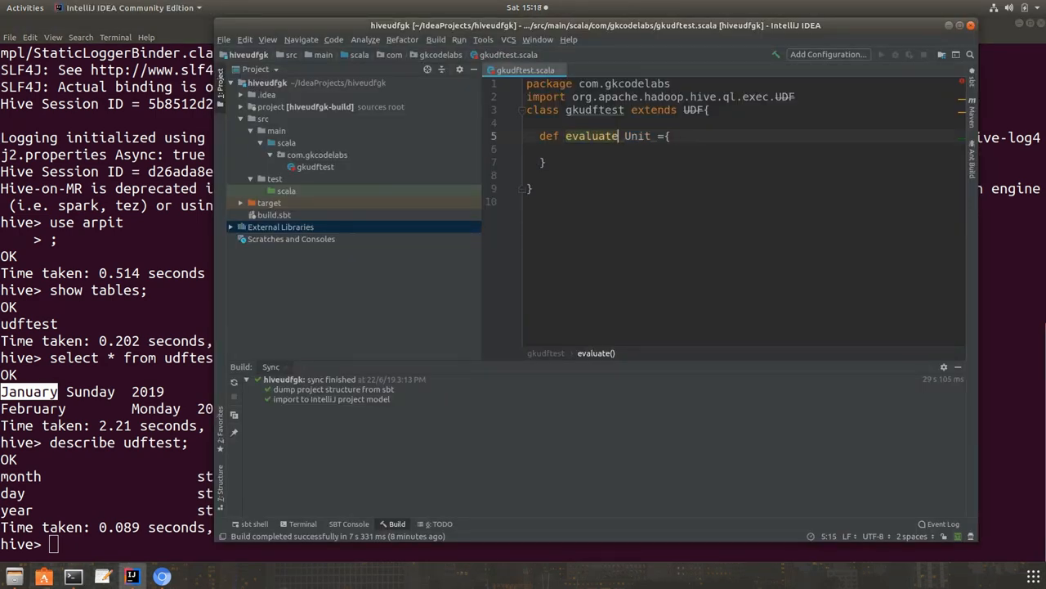
type("Str)")
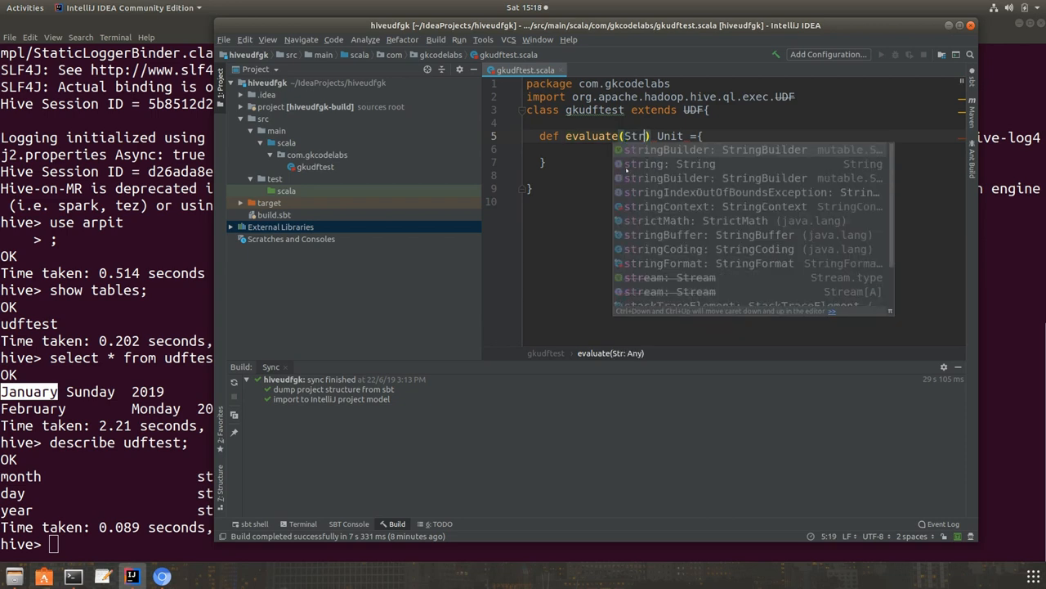
type("String")
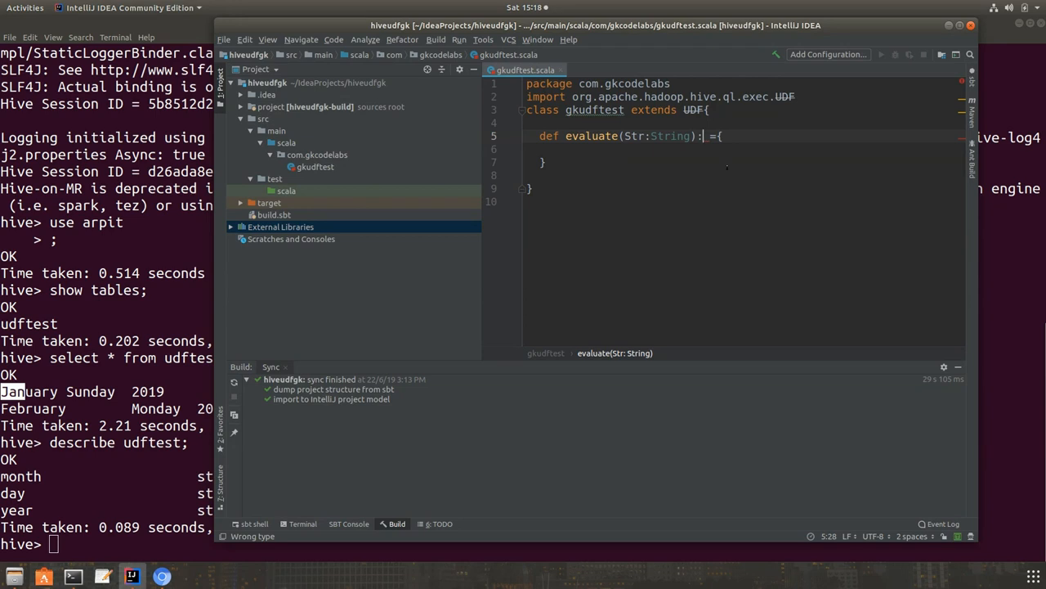
type("String")
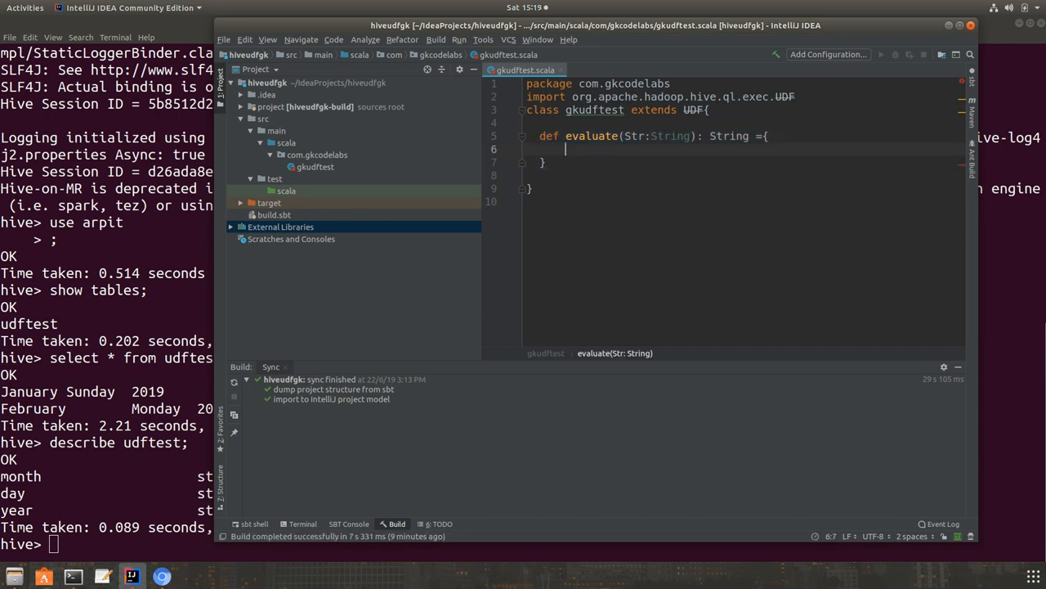
double_click(634, 136)
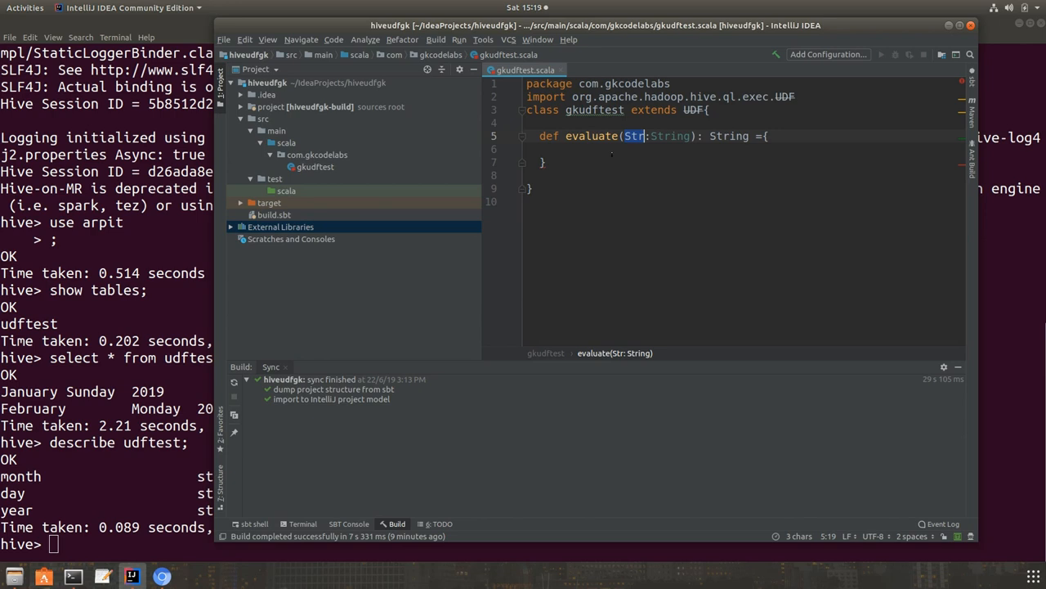
Write val retstr = Str.substring(0,3) and return retstr inside evaluate.
type("str.")
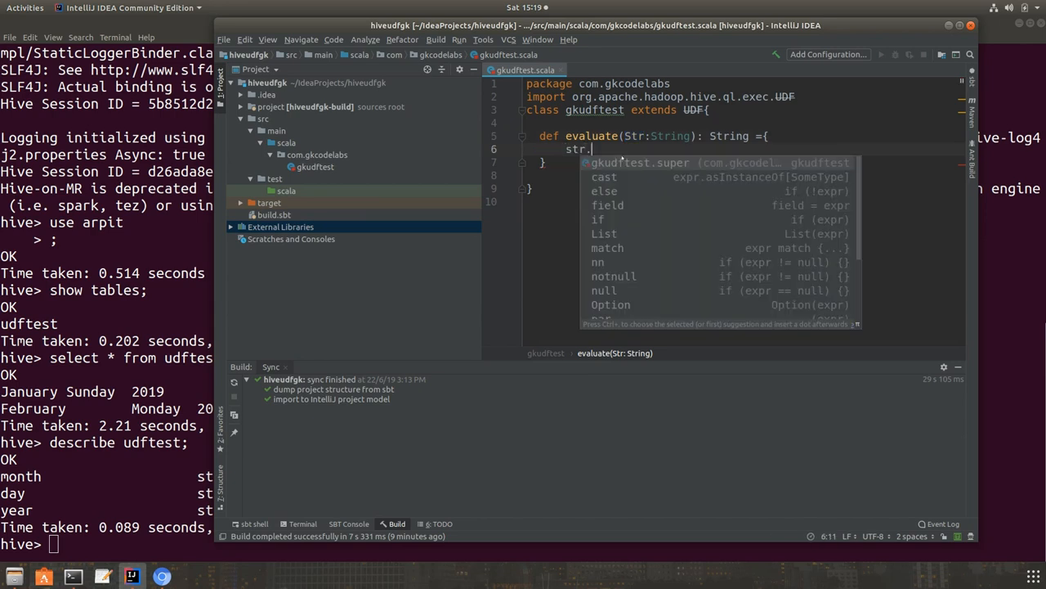
type("substring")
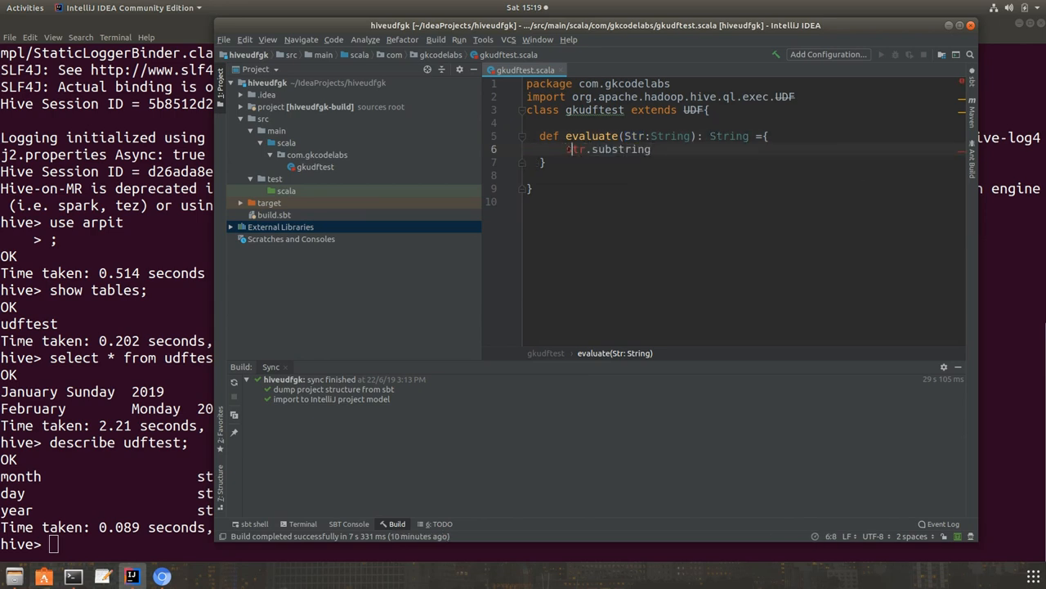
type("Str")
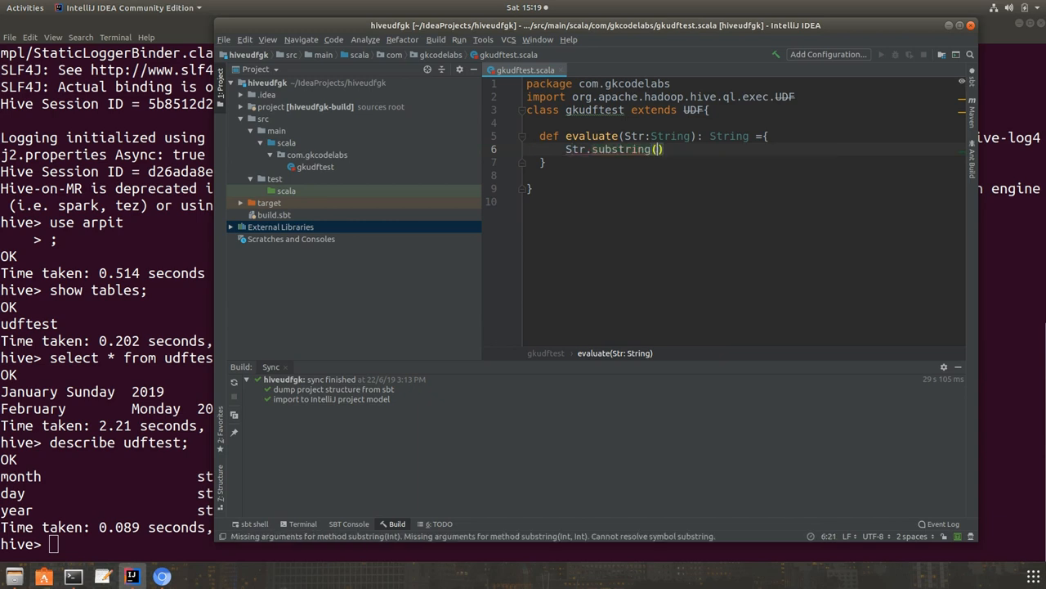
left_click(657, 148)
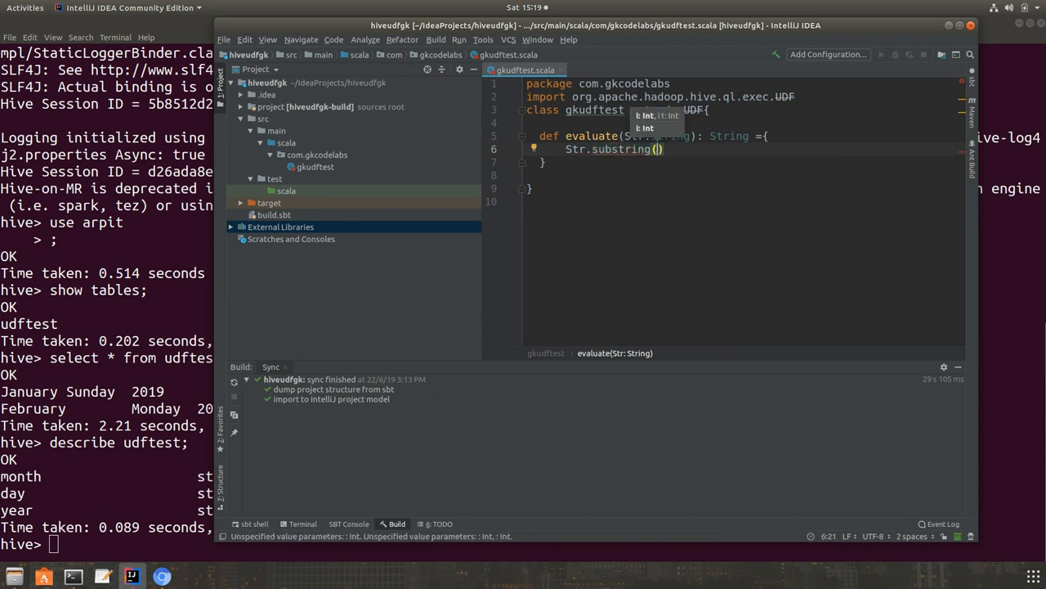
type("0,")
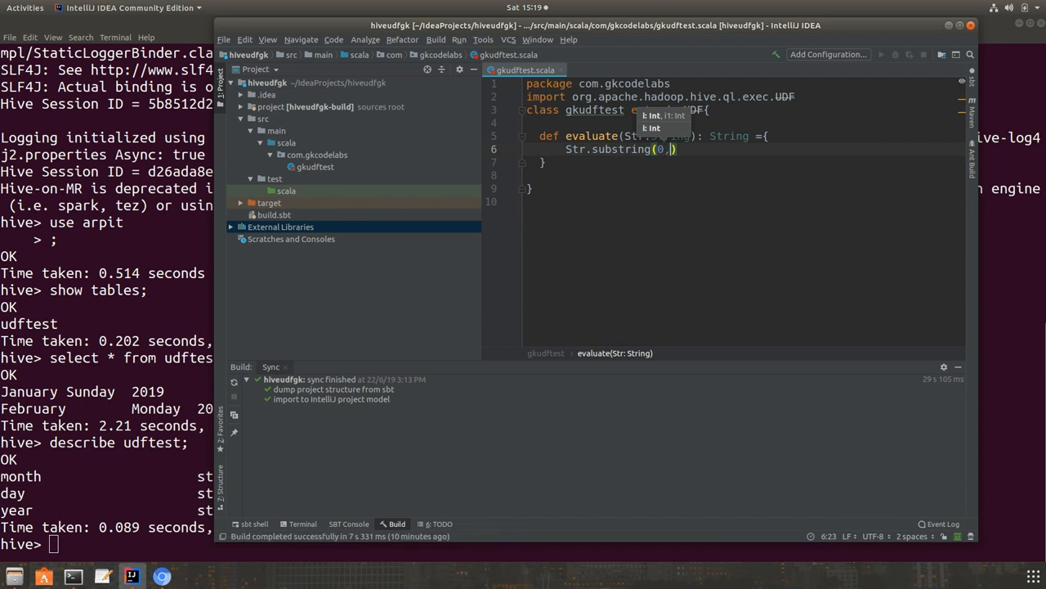
type("i1 = 3")
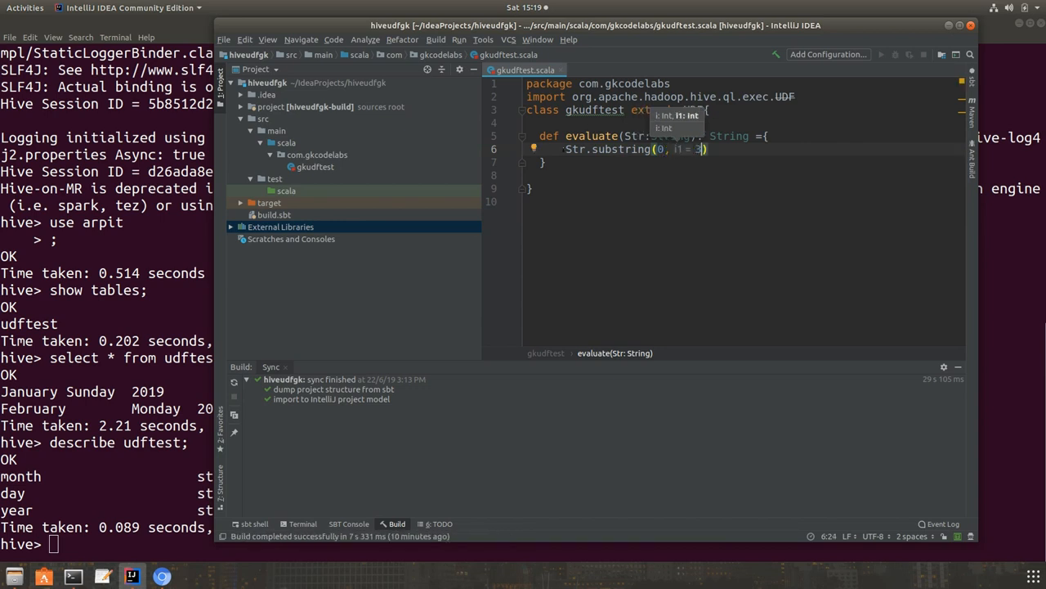
type("va")
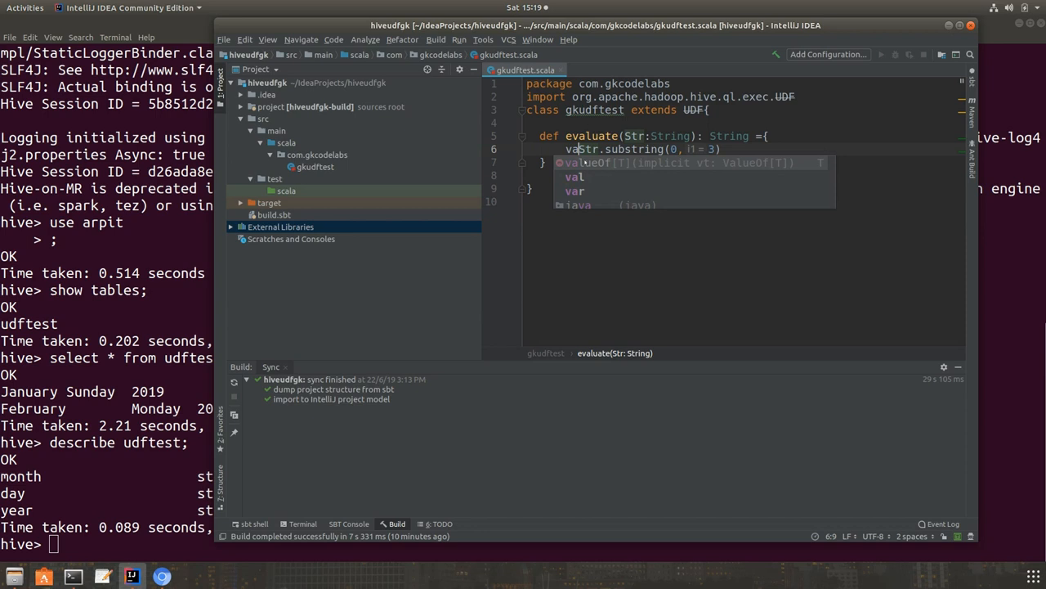
type("re")
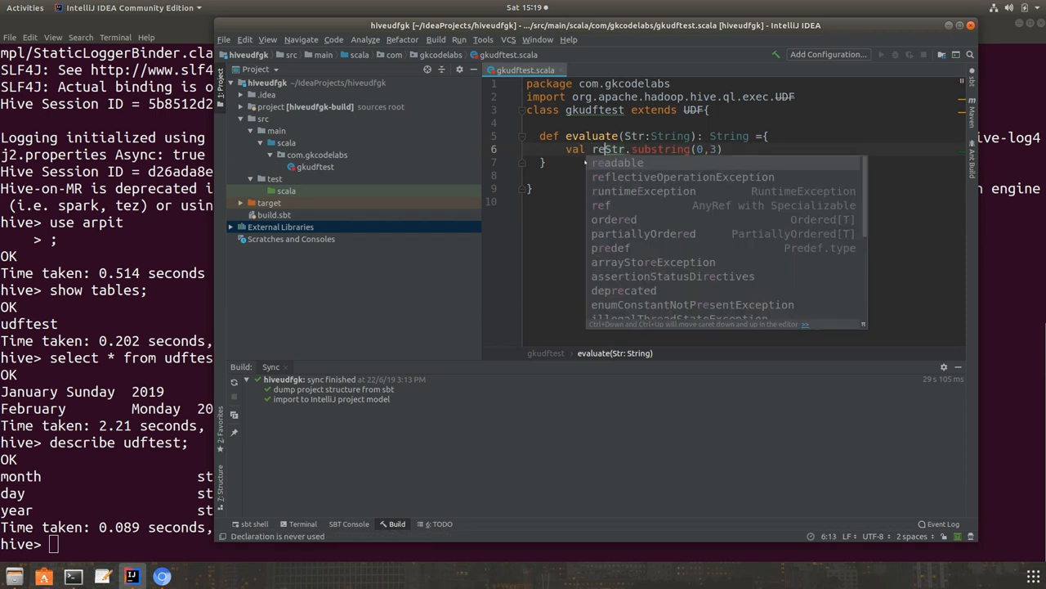
type("t")
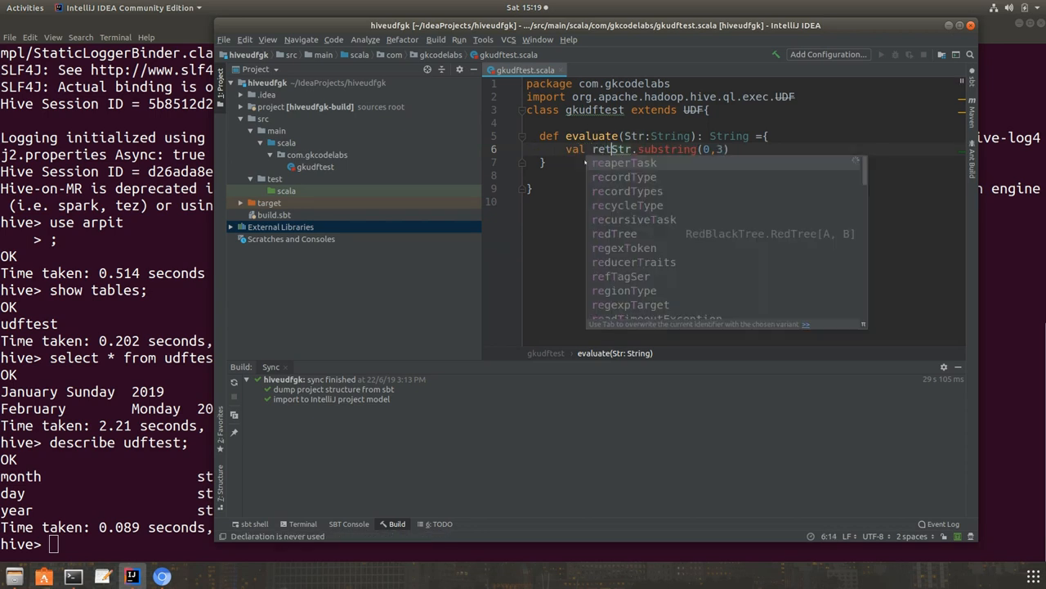
type("str=")
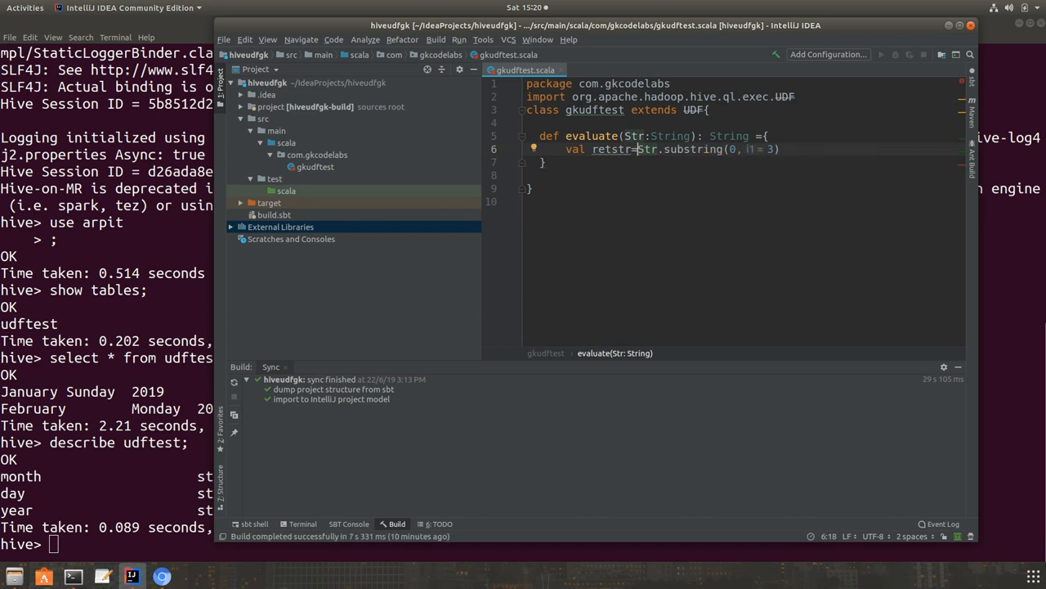
type("return r")
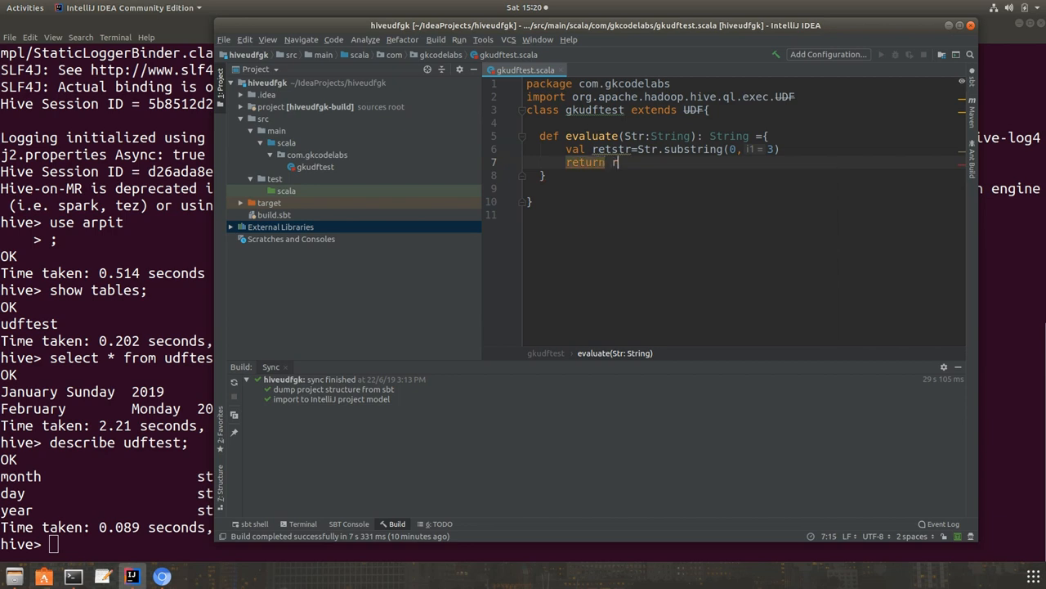
type("etstr")
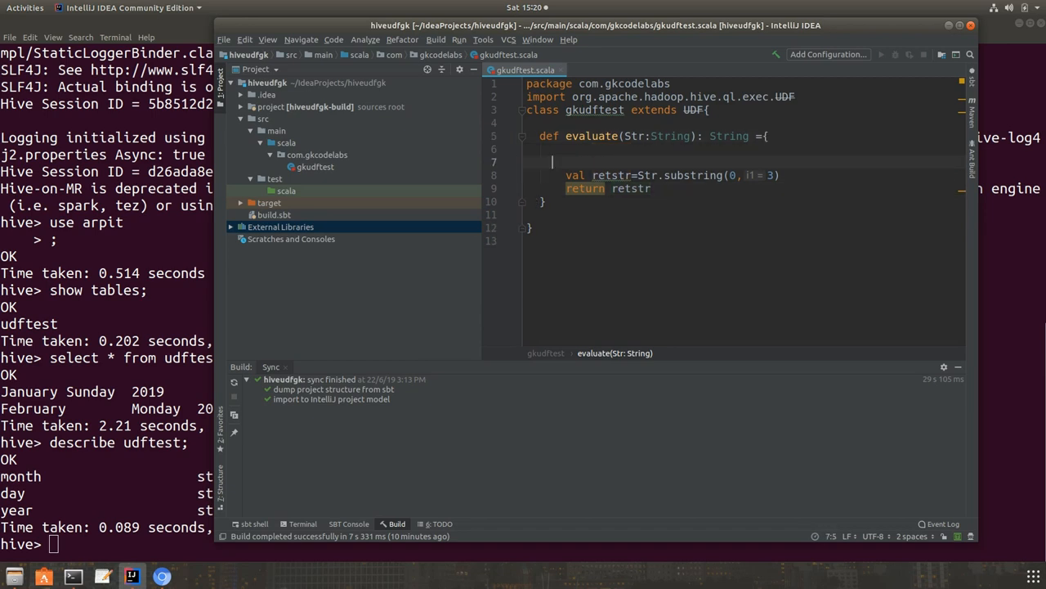
Add a guard 'if(Str==null) return null' at the top of evaluate before the substring.
type("if(")
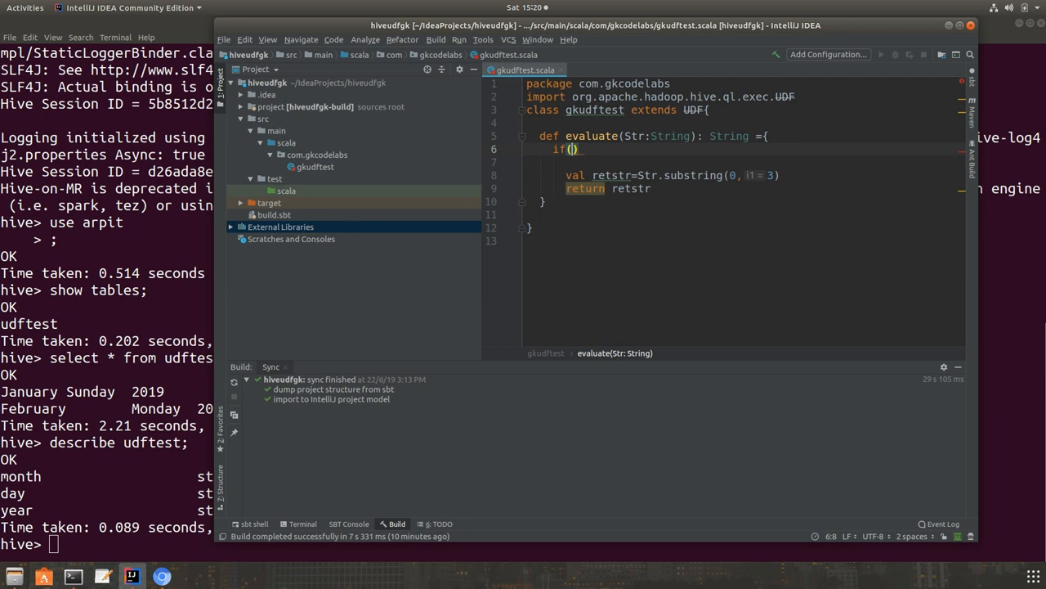
type("Str")
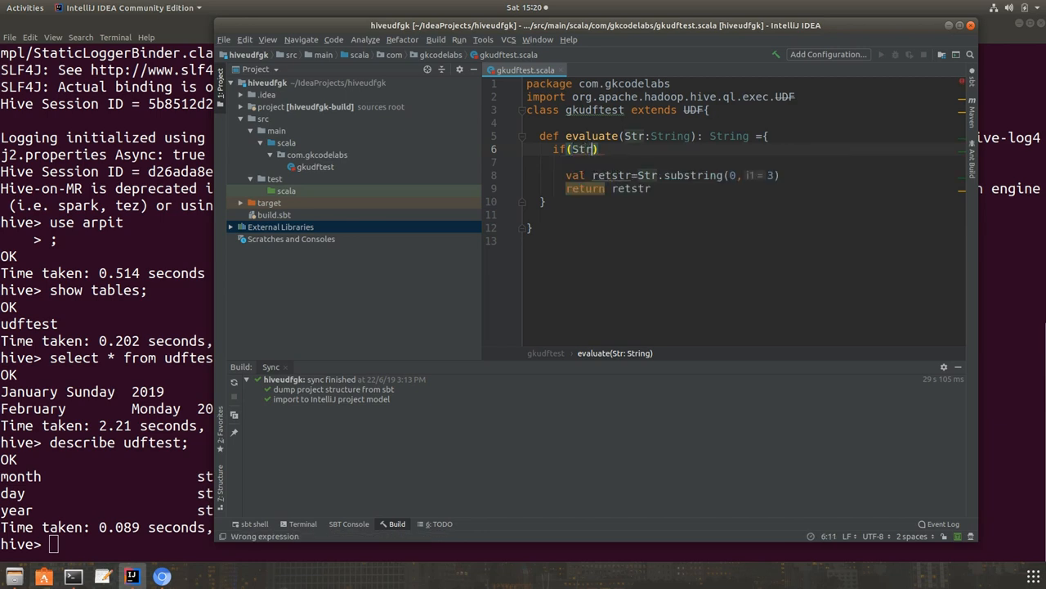
type("==null")
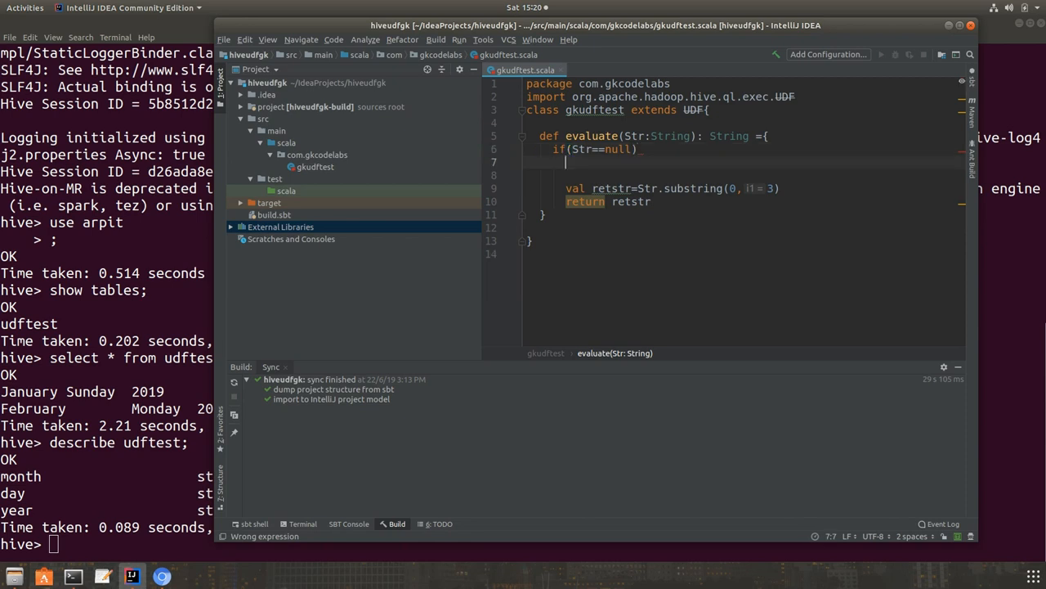
type("return null")
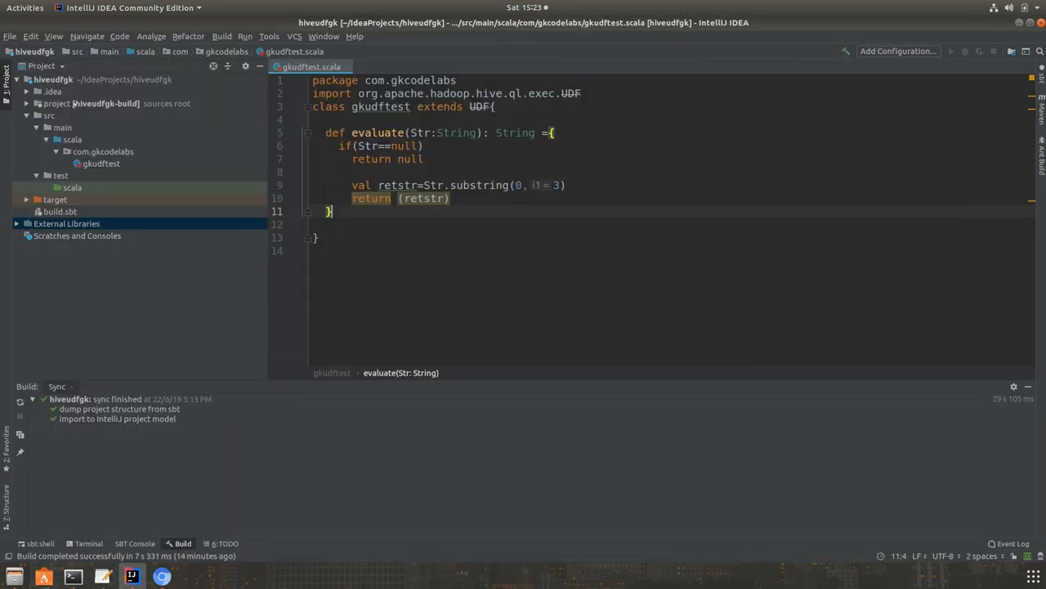
Create a new file named plugins.sbt in the project folder.
right_click(105, 103)
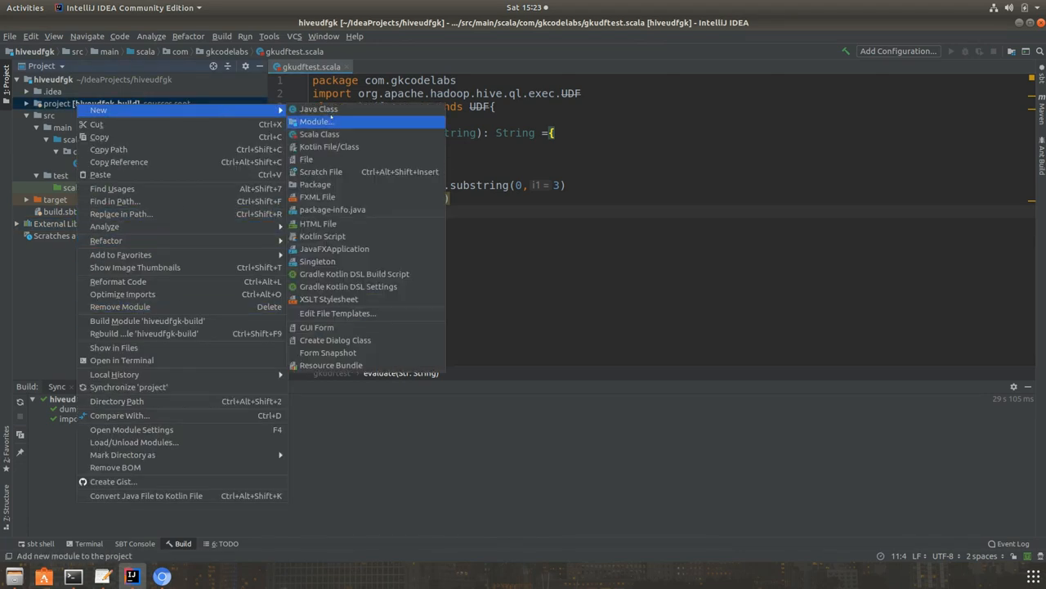
left_click(307, 159)
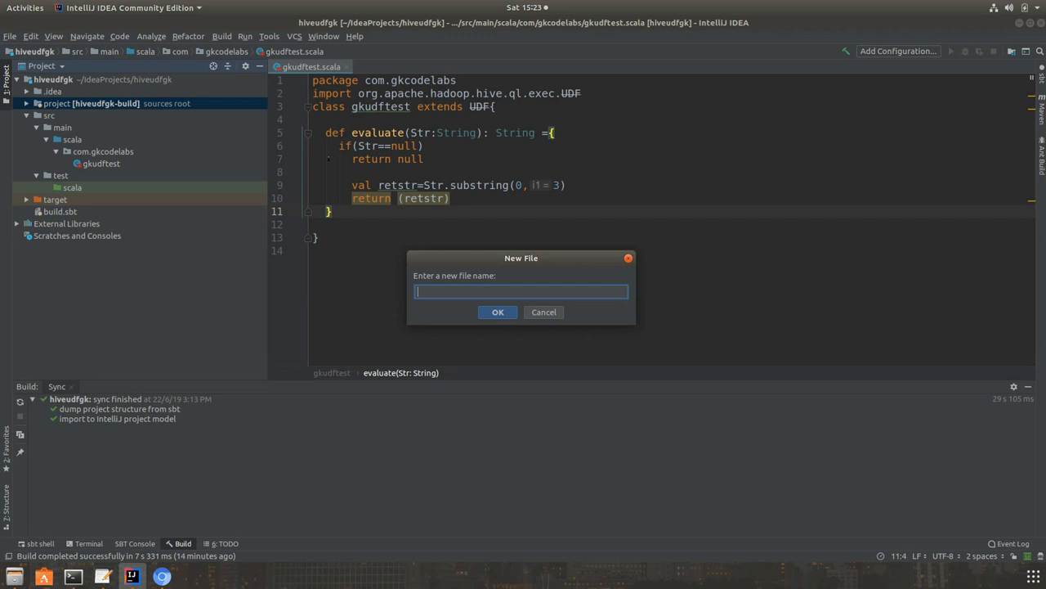
type("plugins.sb")
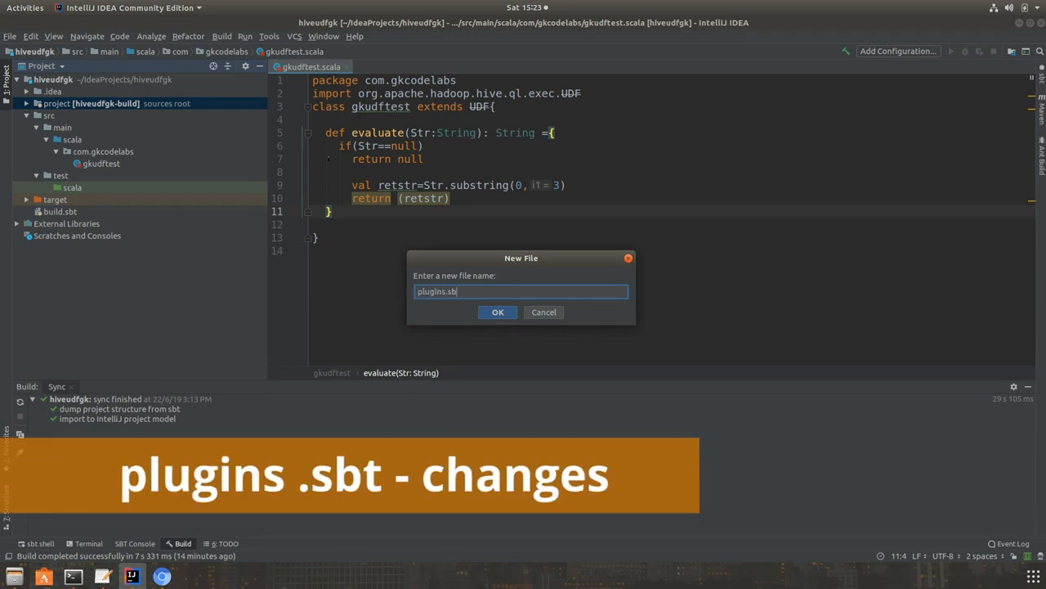
left_click(497, 310)
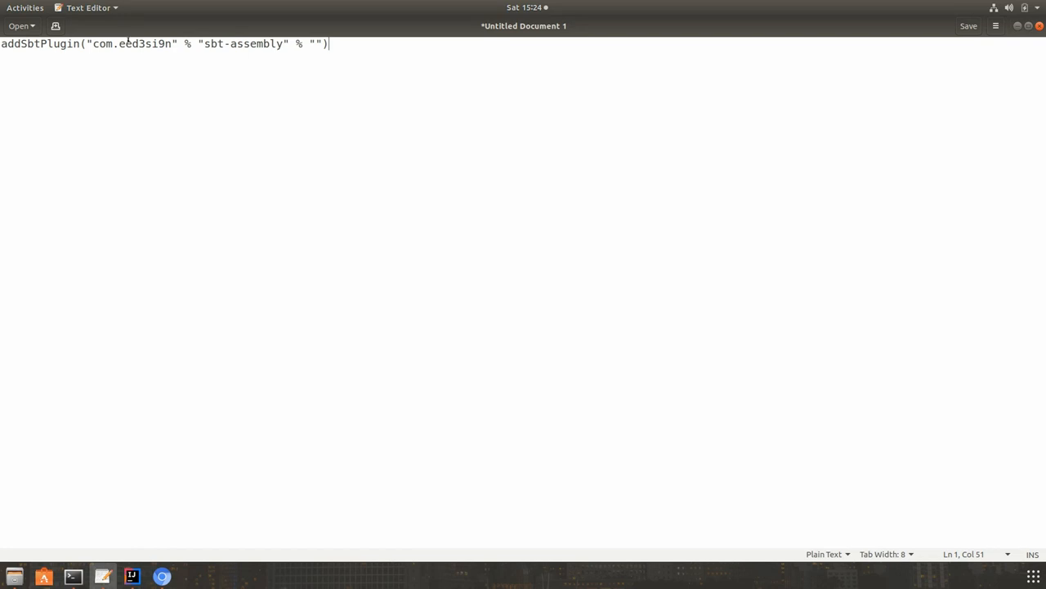
Draft the addSbtPlugin sbt-assembly line with version 0.14.9 and return to IntelliJ.
double_click(144, 42)
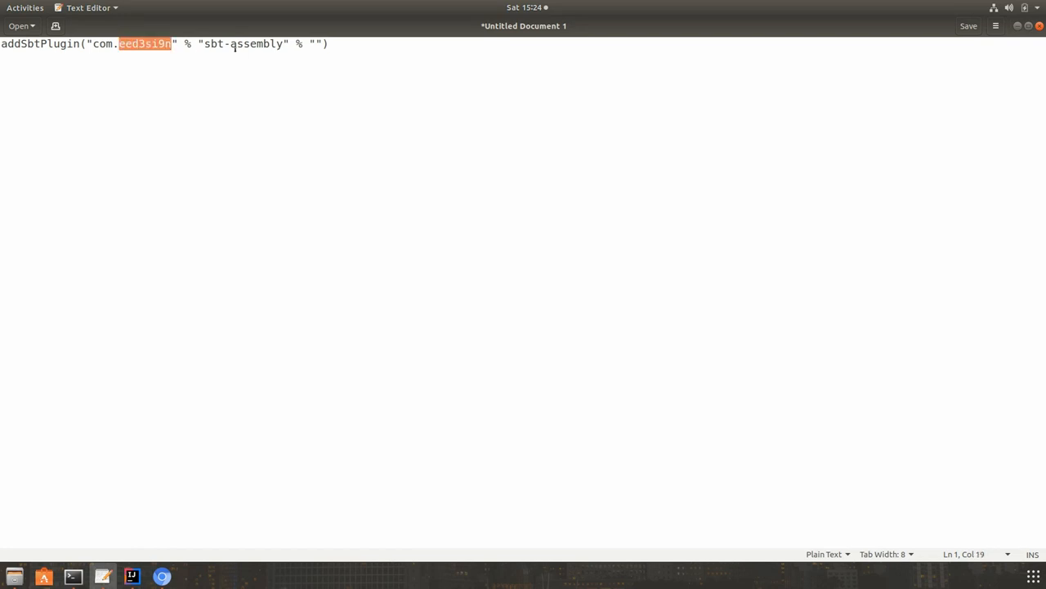
double_click(242, 43)
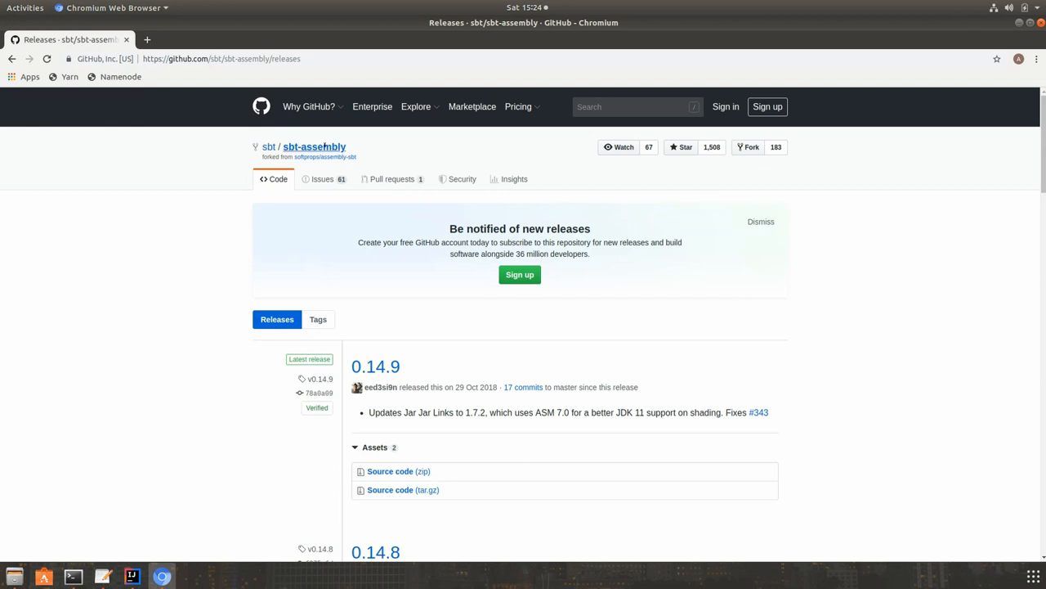
mouse_move(376, 366)
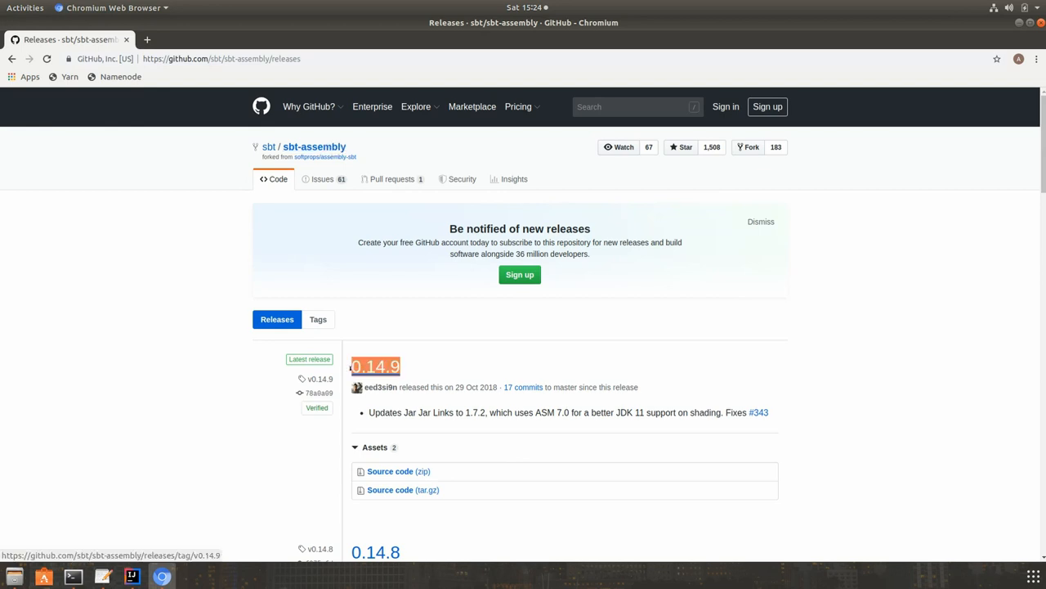
mouse_move(103, 575)
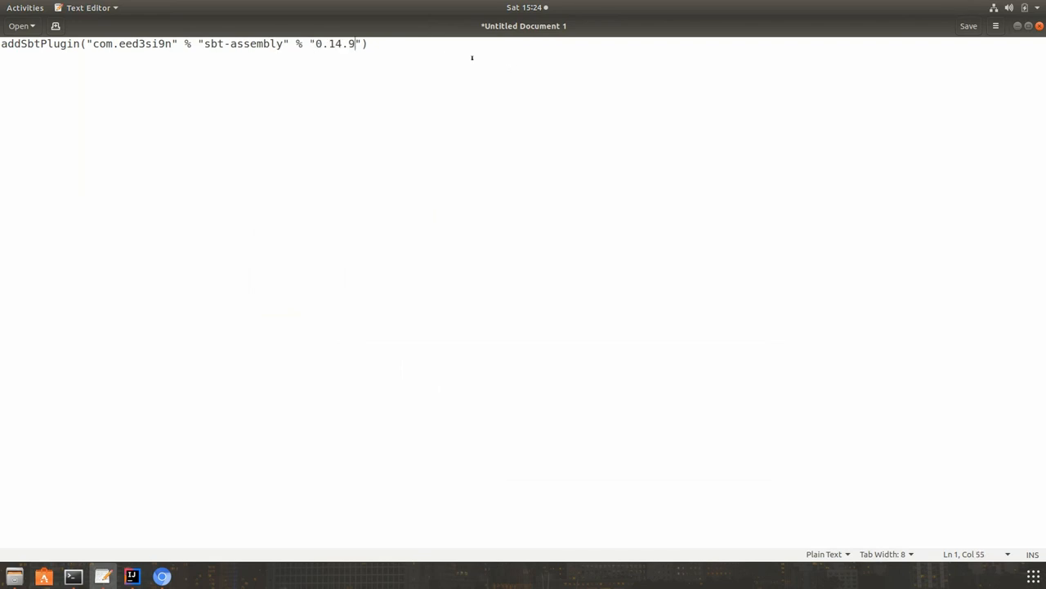
key("ctrl+a")
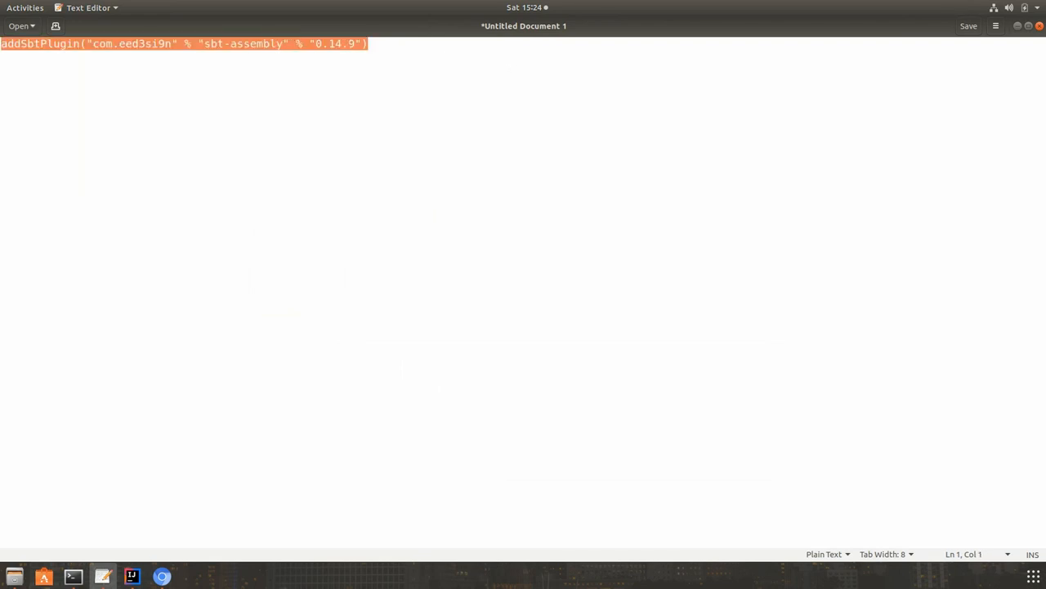
type("0.14.9")
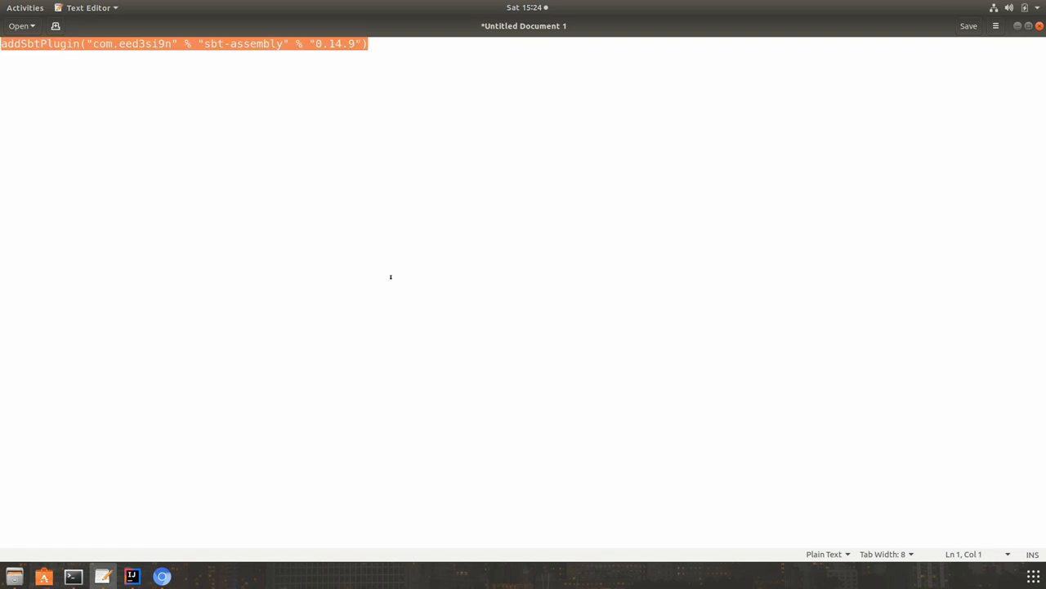
mouse_move(131, 576)
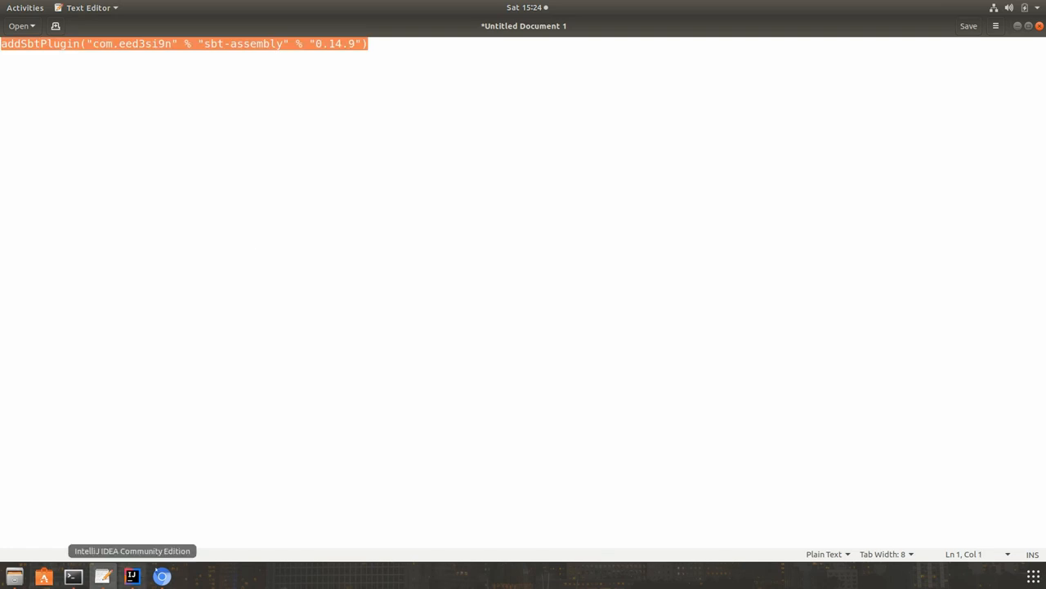
left_click(131, 575)
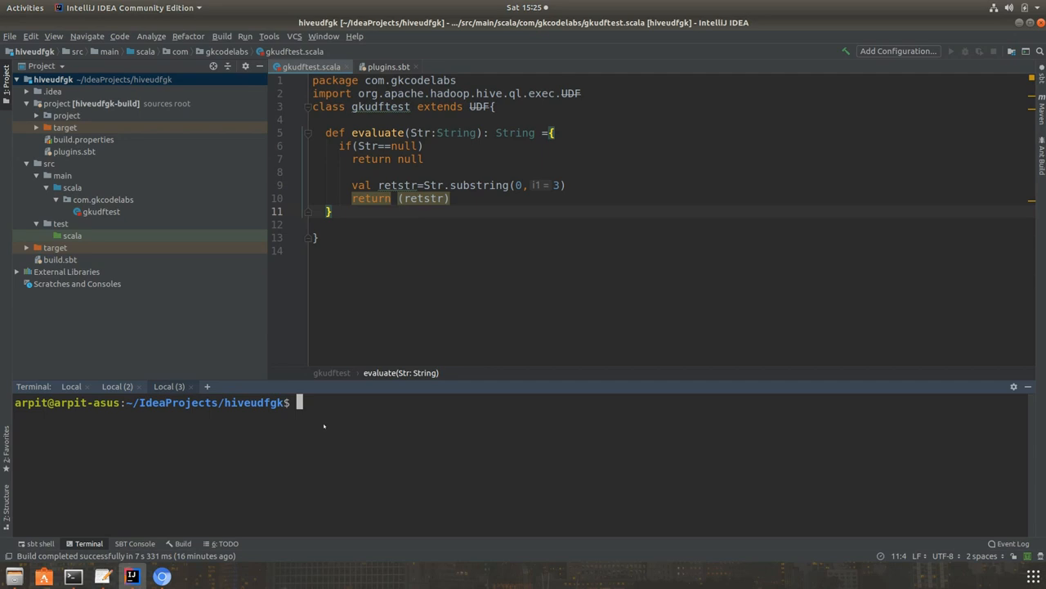
Run sbt assembly in the Terminal tool window and confirm the build succeeded.
type("sbt assembly")
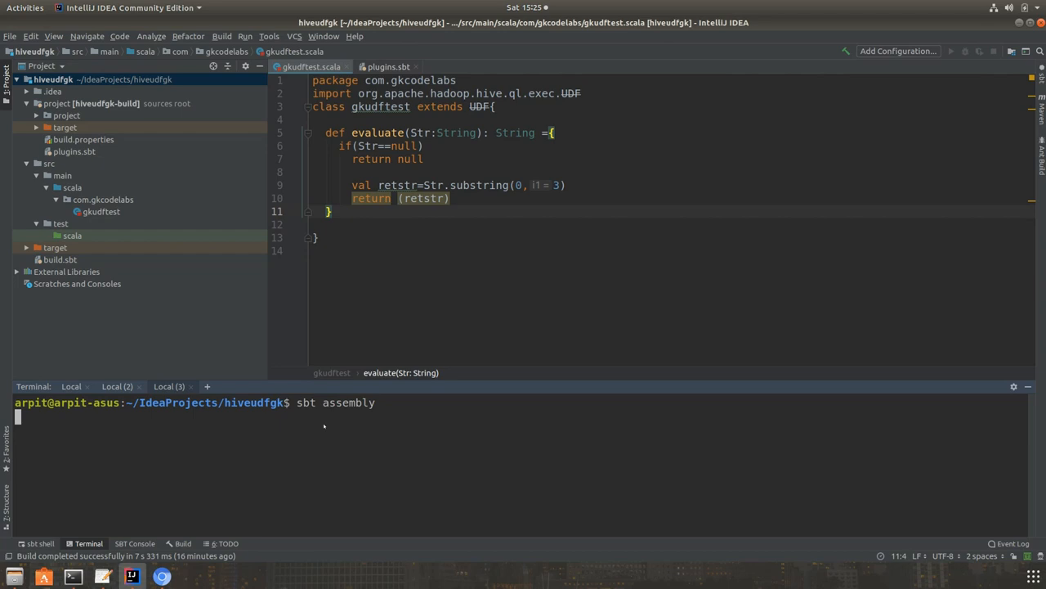
key("Return")
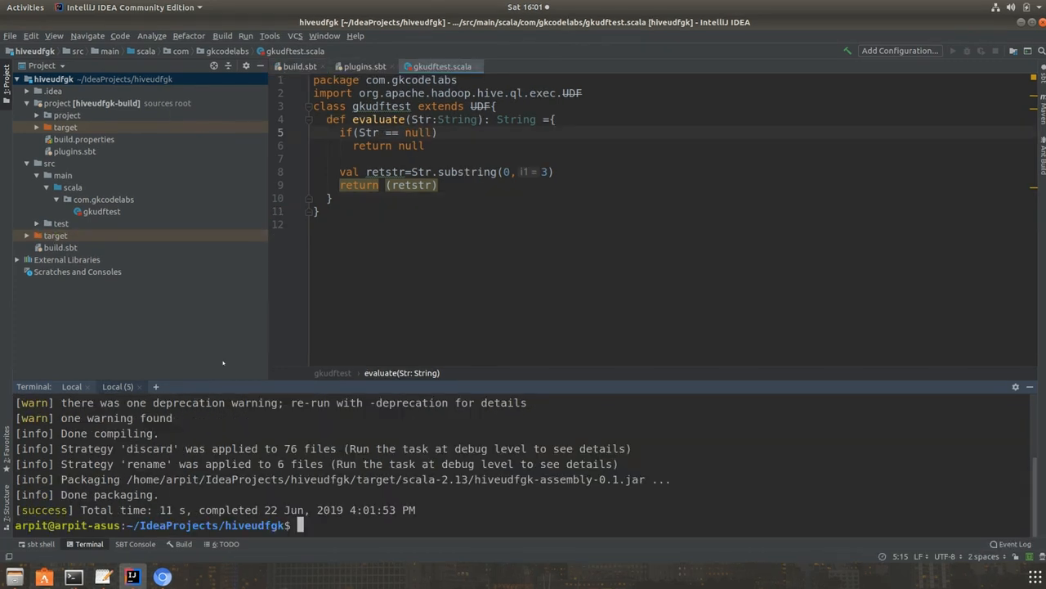
double_click(43, 510)
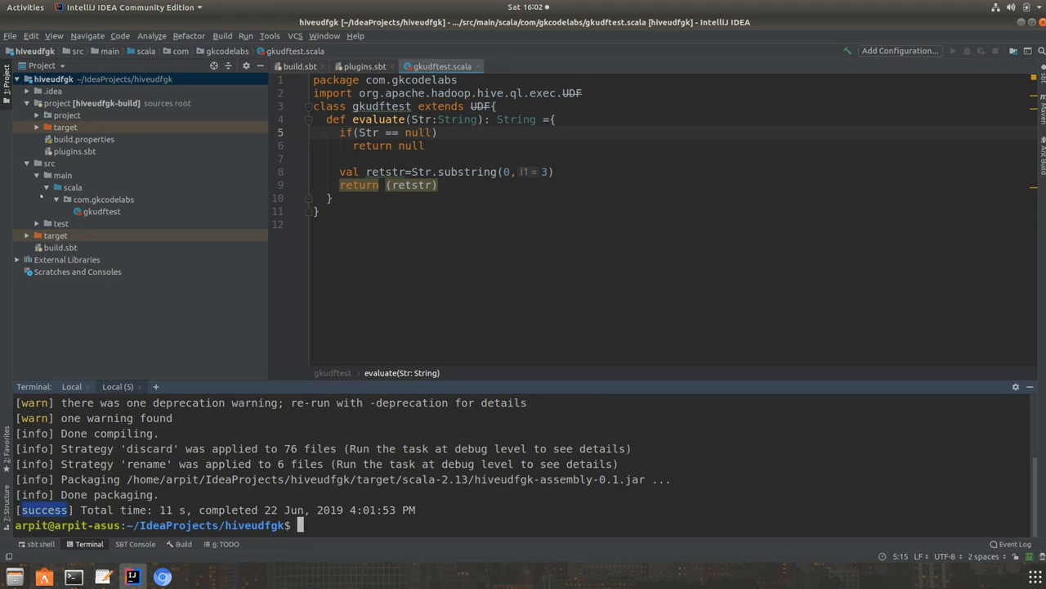
Locate hiveudfgk-assembly-0.1.jar under target/scala-2.13 and bring up its actions.
left_click(26, 235)
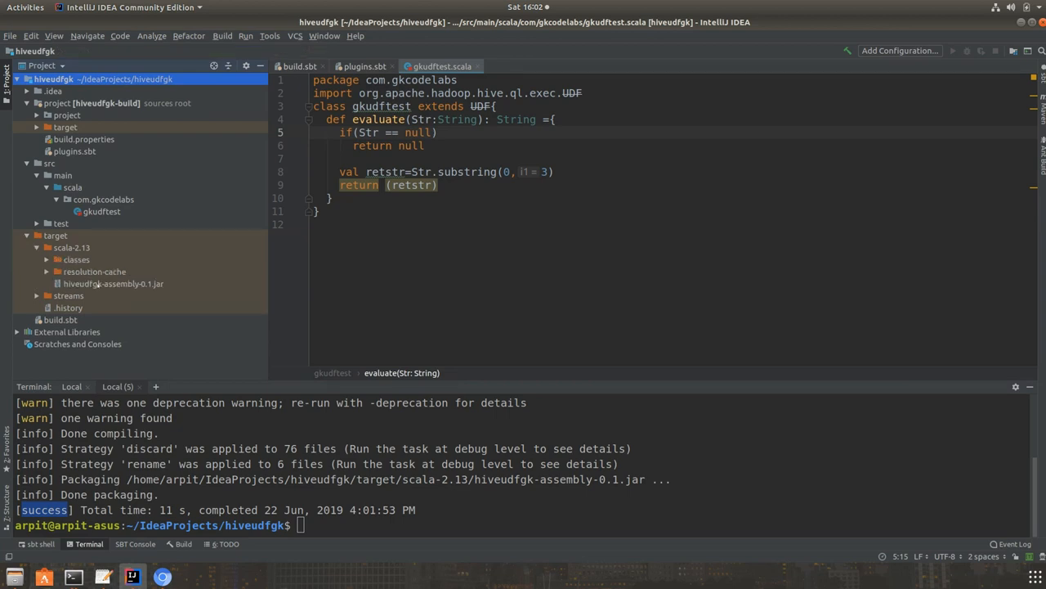
left_click(115, 285)
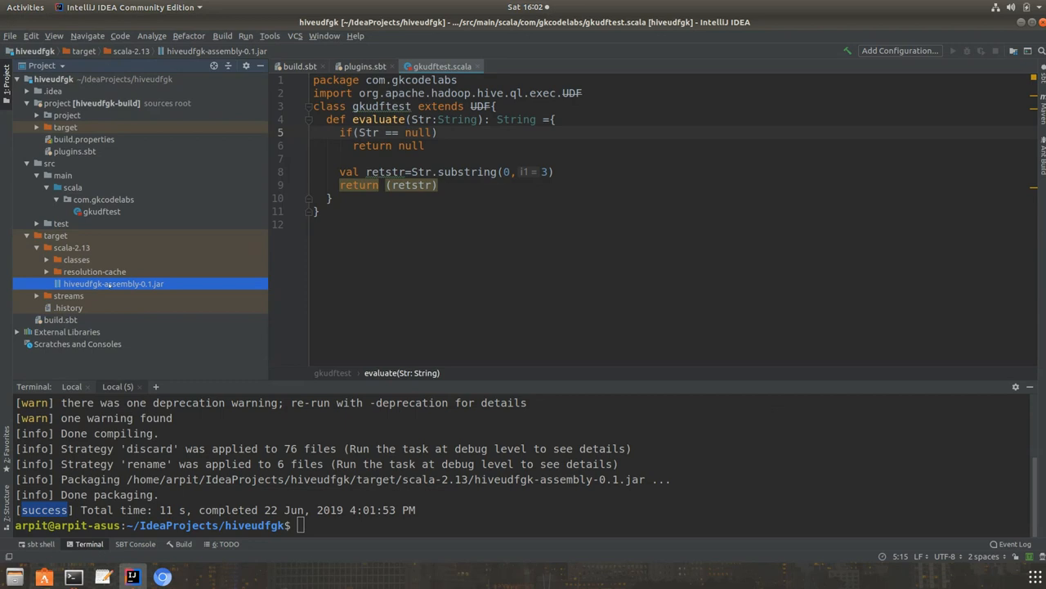
right_click(112, 284)
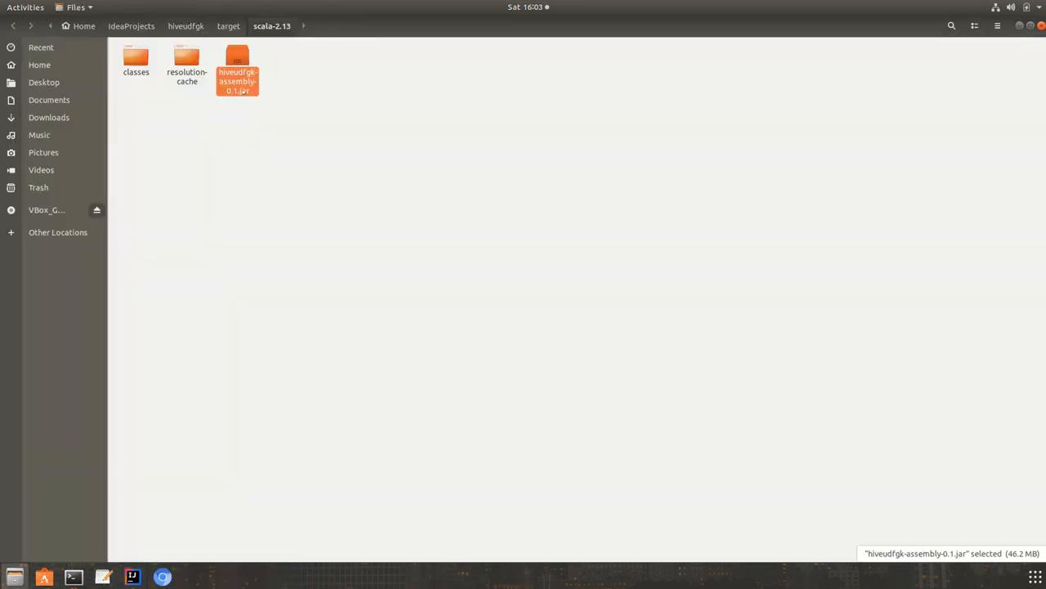
Copy hiveudfgk-assembly-0.1.jar to the Desktop and bring up actions on the desktop copy.
left_click(131, 577)
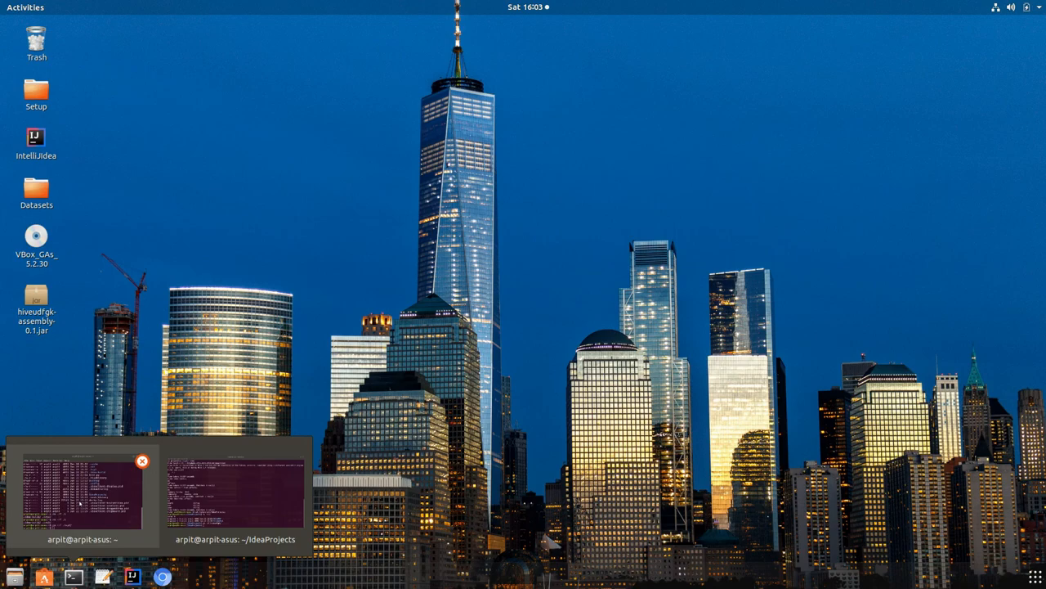
left_click(82, 491)
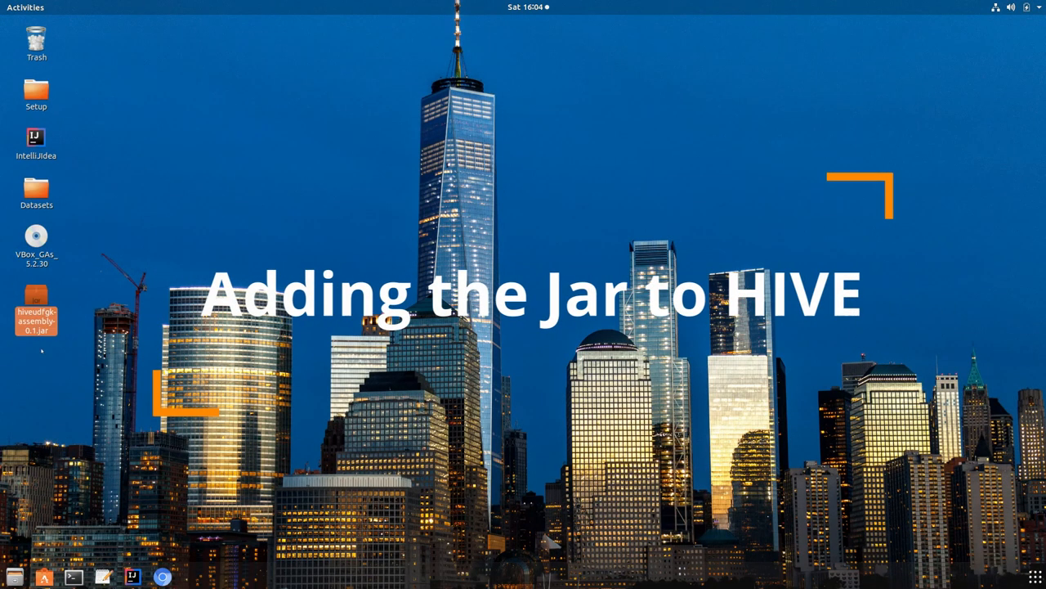
right_click(36, 311)
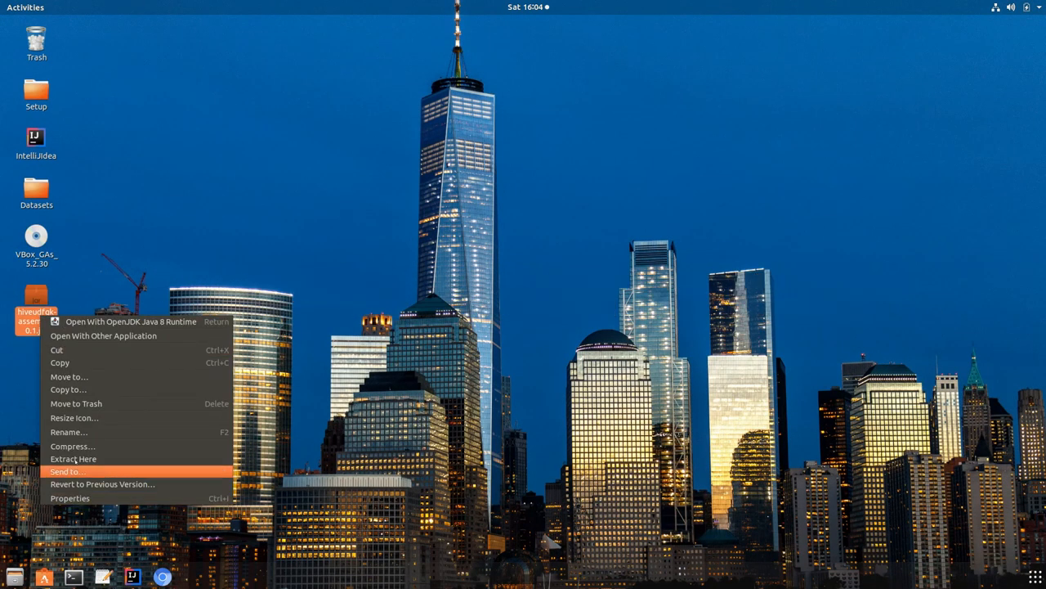
left_click(69, 497)
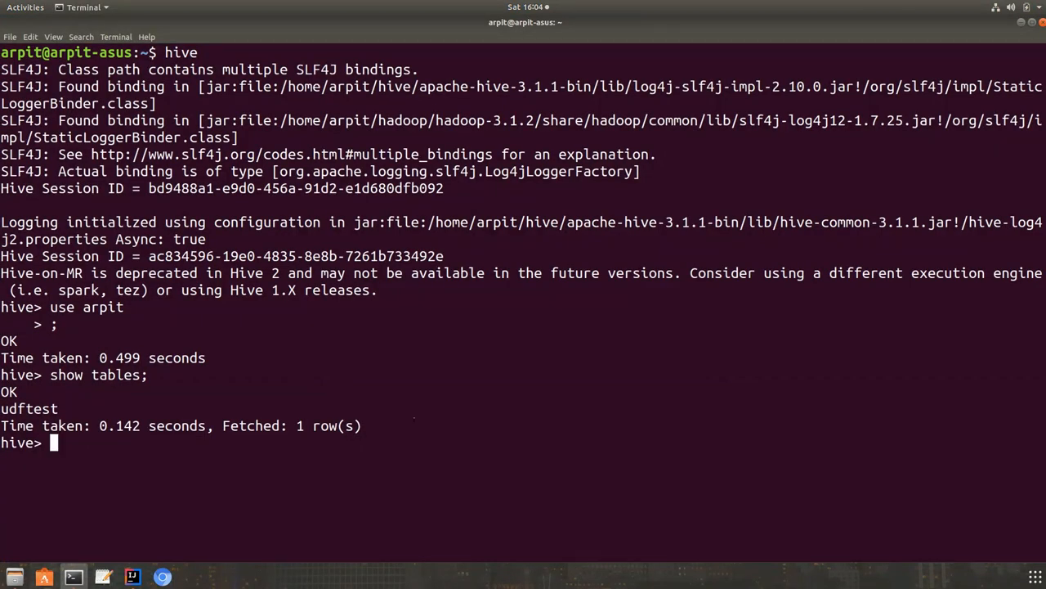
Add /home/arpit/Desktop/hiveudfgk-assembly-0.1.jar to the Hive class path with ADD JAR.
type("ADD")
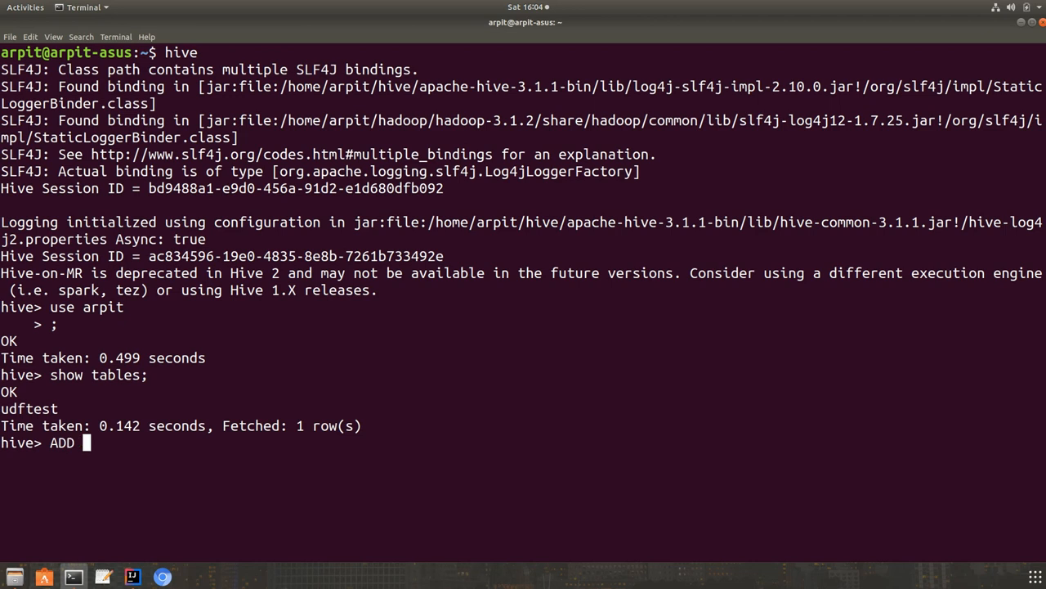
type("JAR")
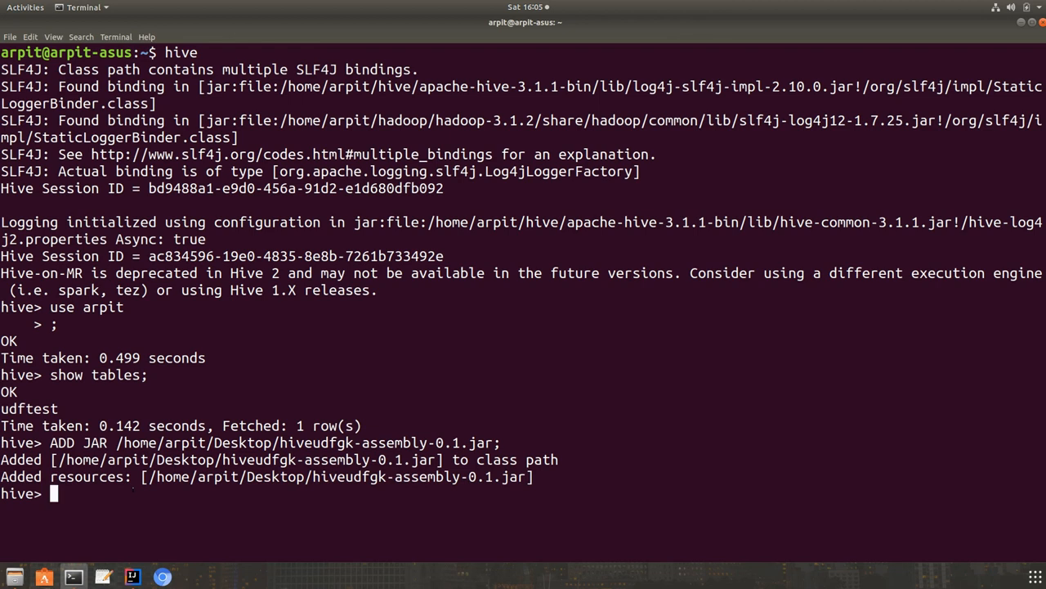
Enter create function gkcustomsub AS 'package.class' as a template in the Hive CLI.
type("c")
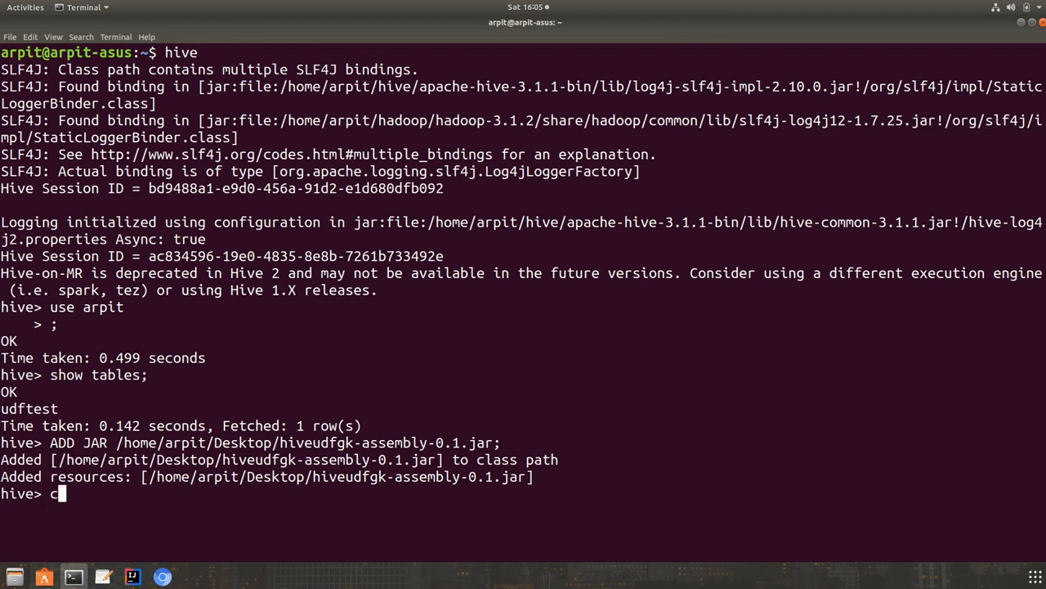
type("reate")
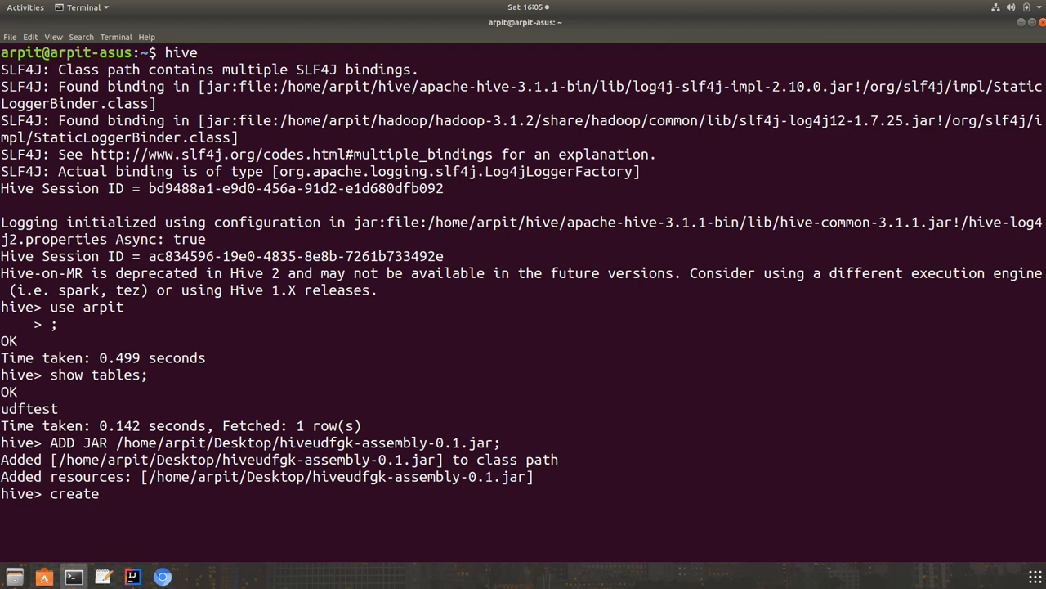
type("function")
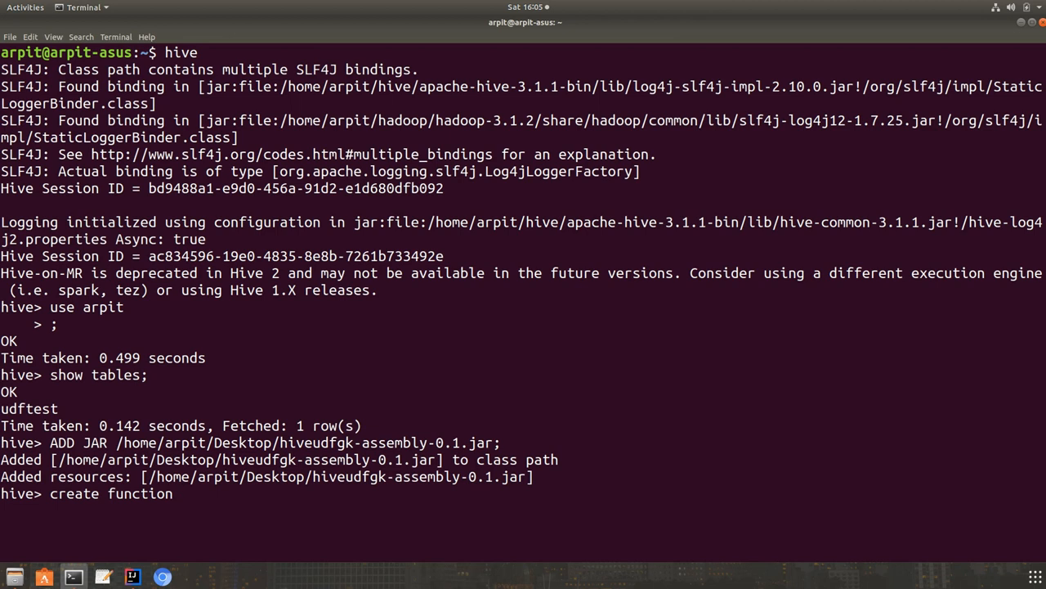
type("gk")
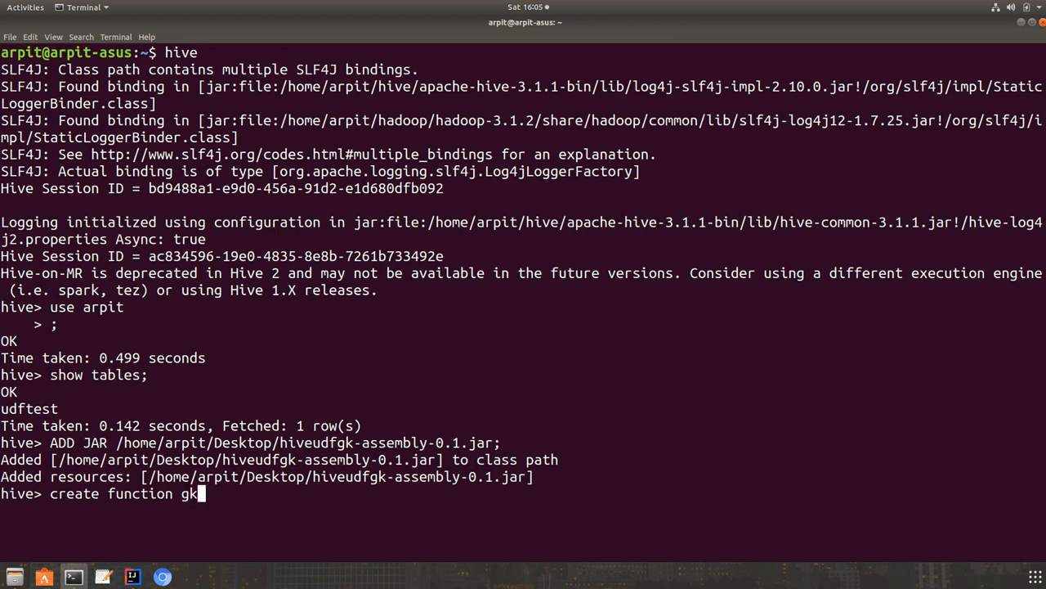
type("custo")
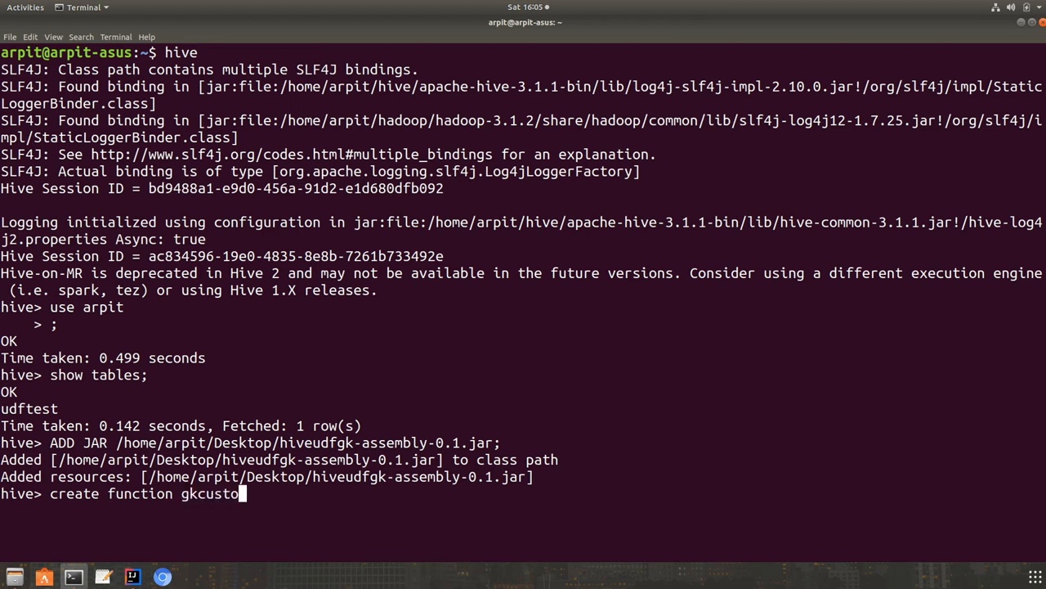
type("m")
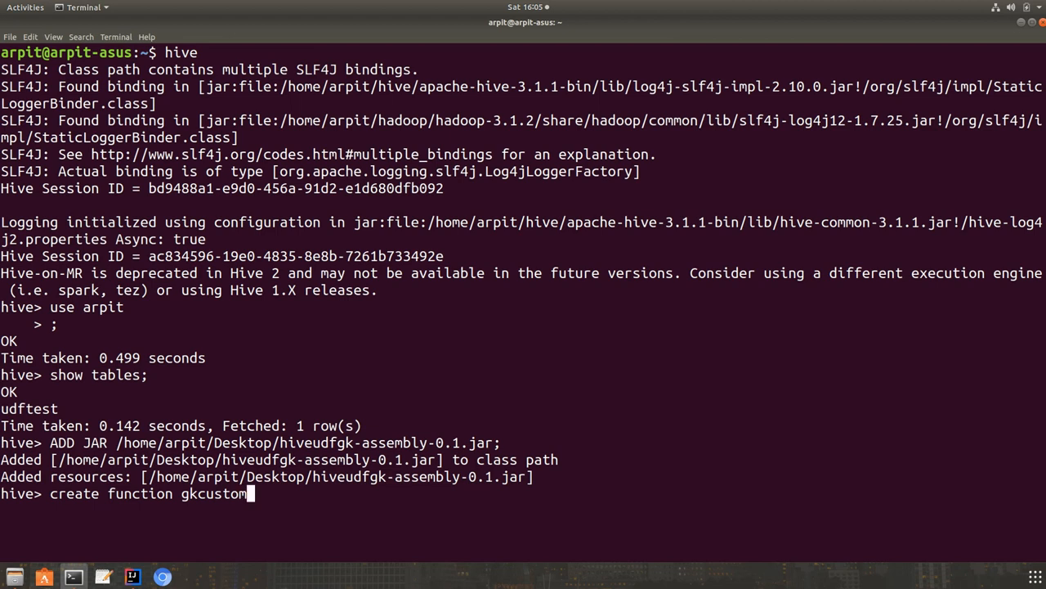
type("sub AS")
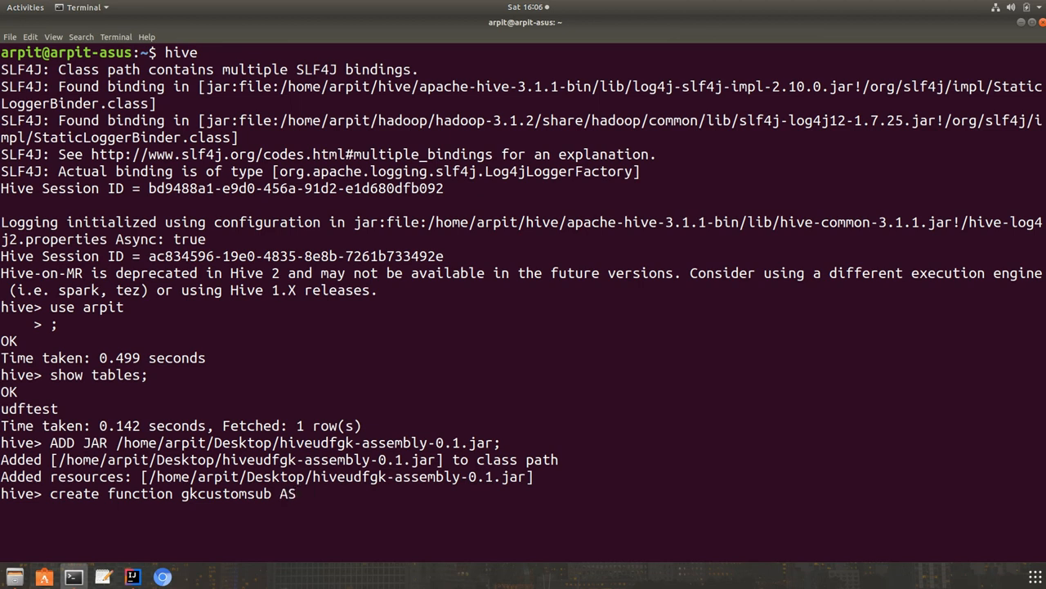
type("'pack")
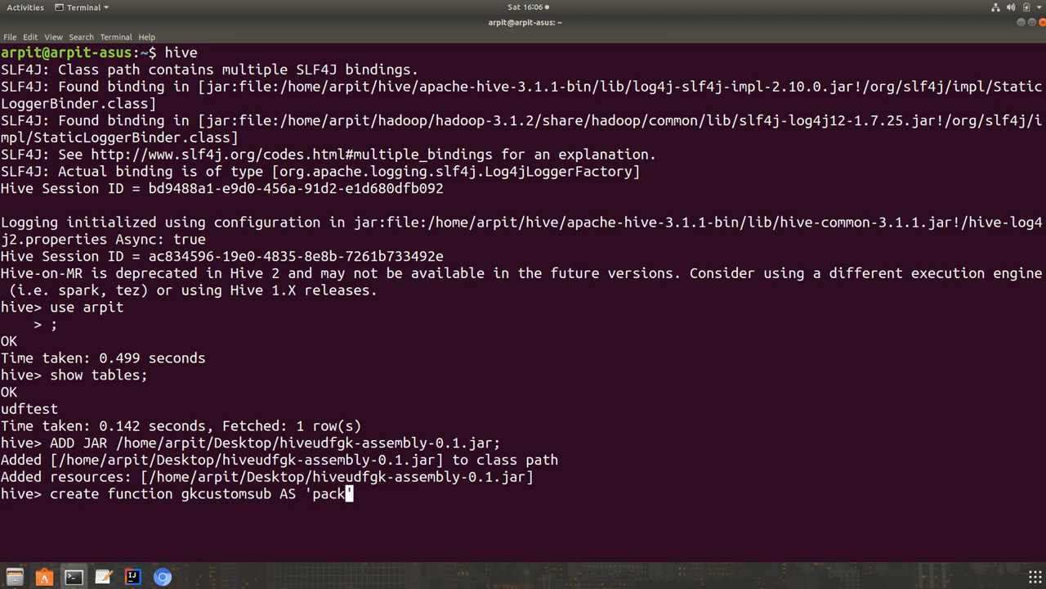
type("age.'")
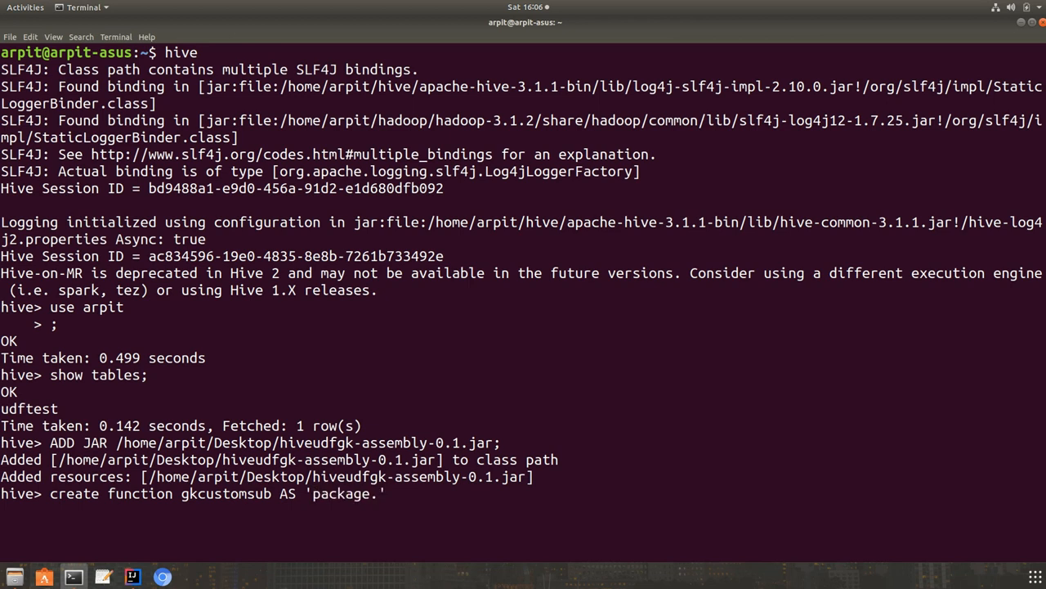
type("class")
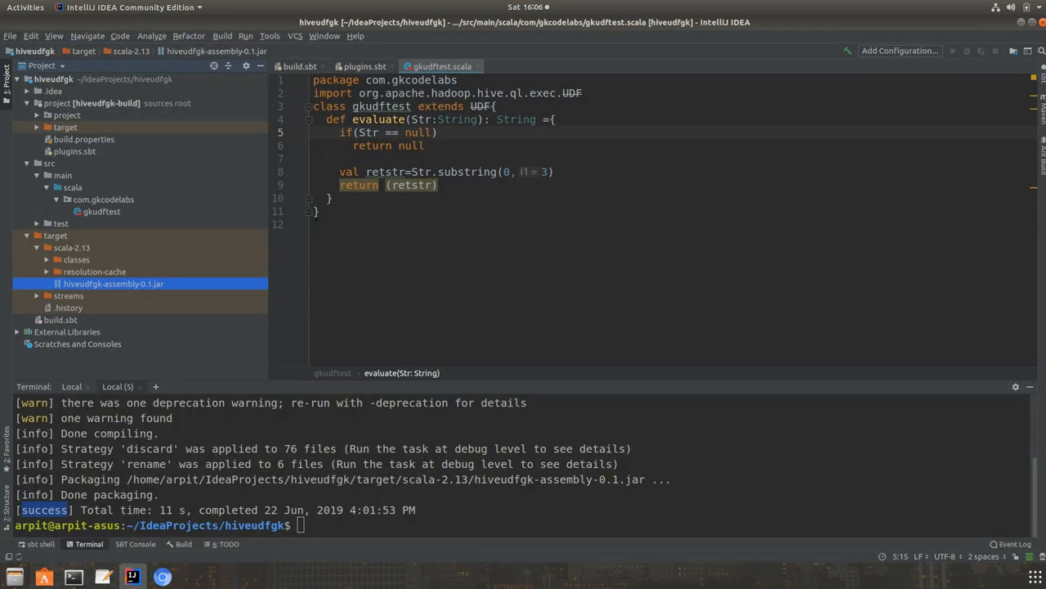
Fill in the class as 'com.gkcodelabs.gkudftest' using the package name from the code.
double_click(409, 78)
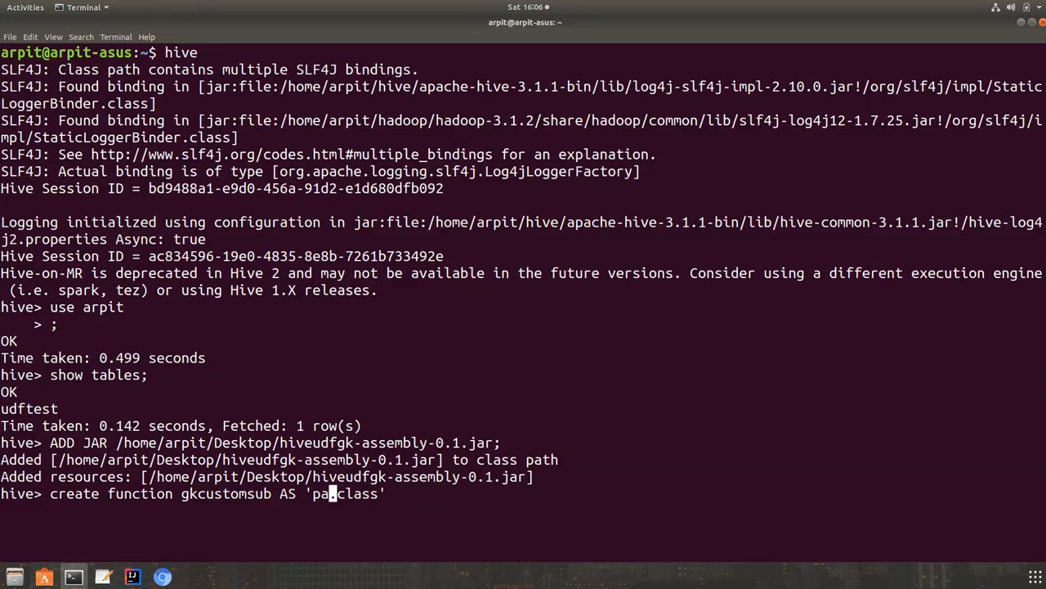
type("com.gkcodelabs.")
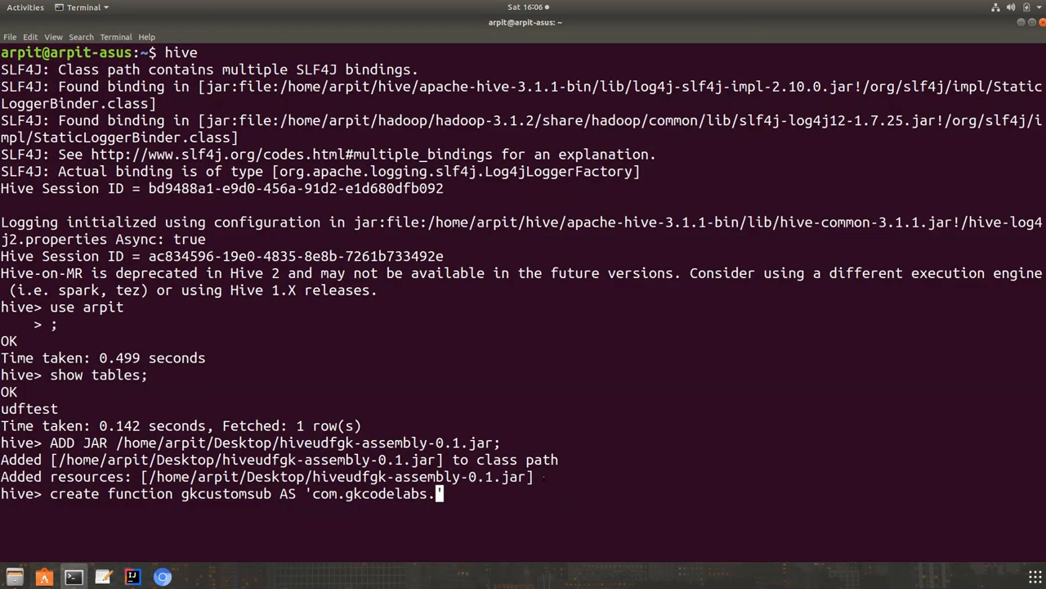
type("gkudftest'")
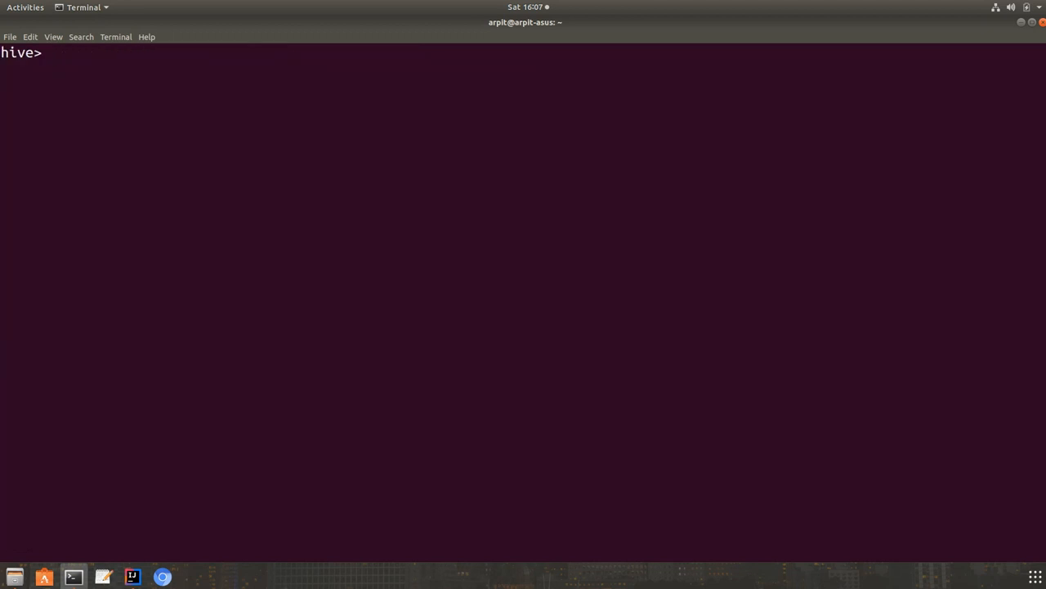
Run select month from udftest; to list the full month values.
type("select month from")
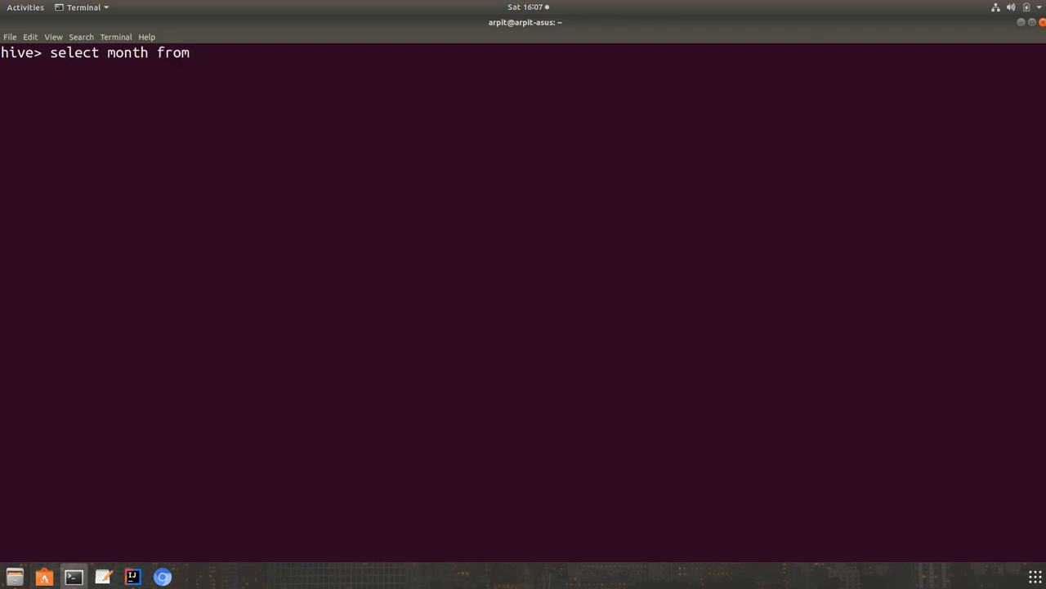
type("udftest")
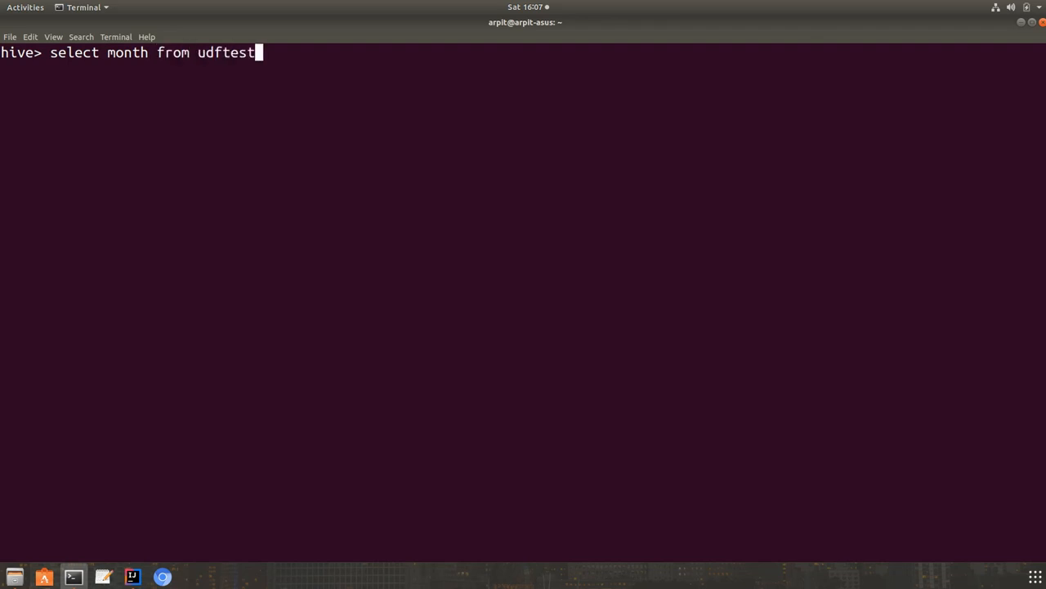
key("Return")
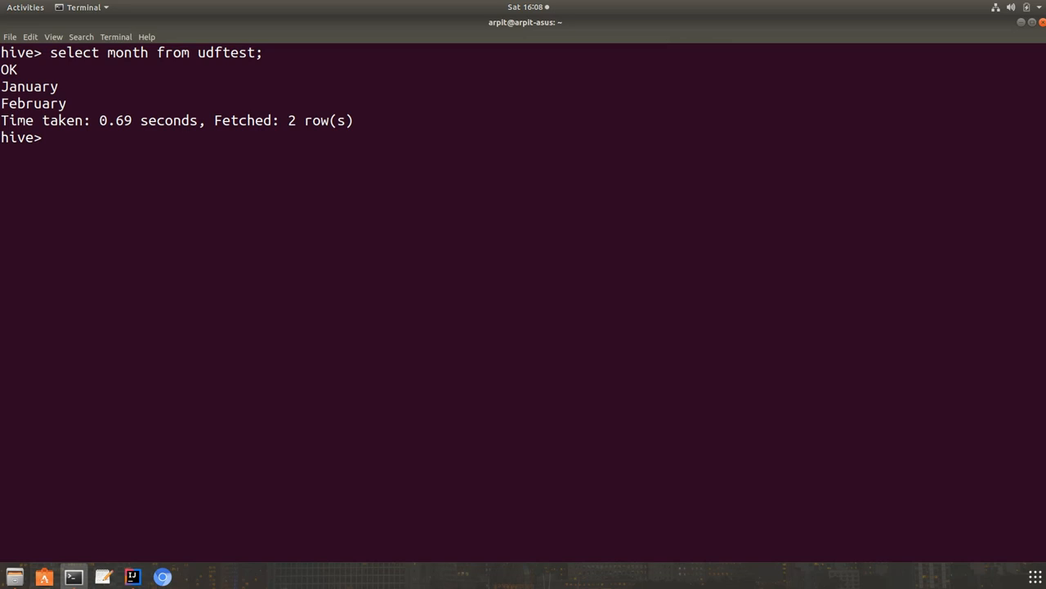
double_click(33, 103)
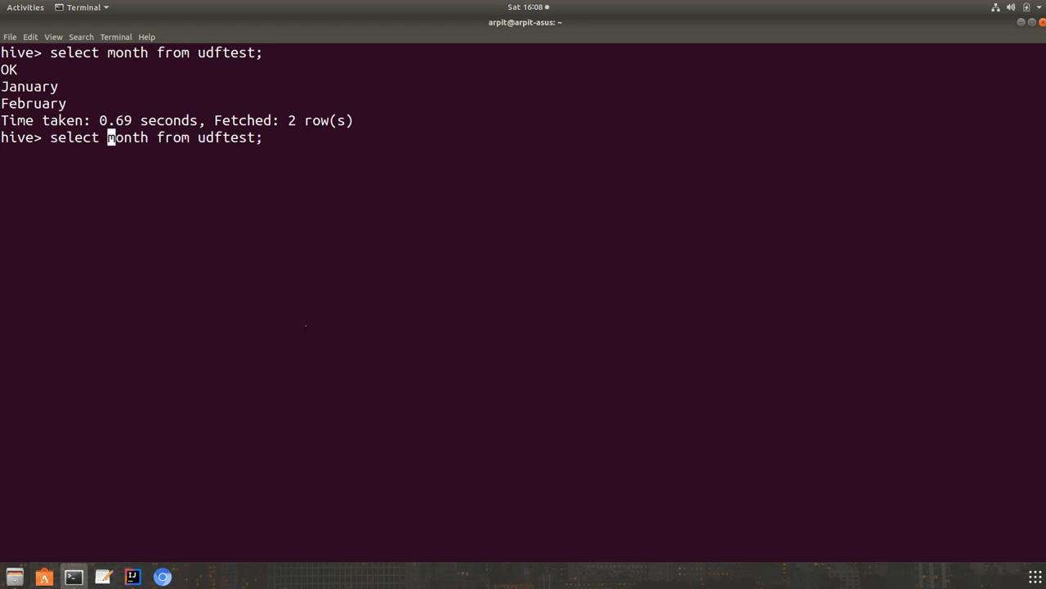
Run select gkcustomsub(month) from udftest; returning Jan and Feb.
type("gkcustomsub")
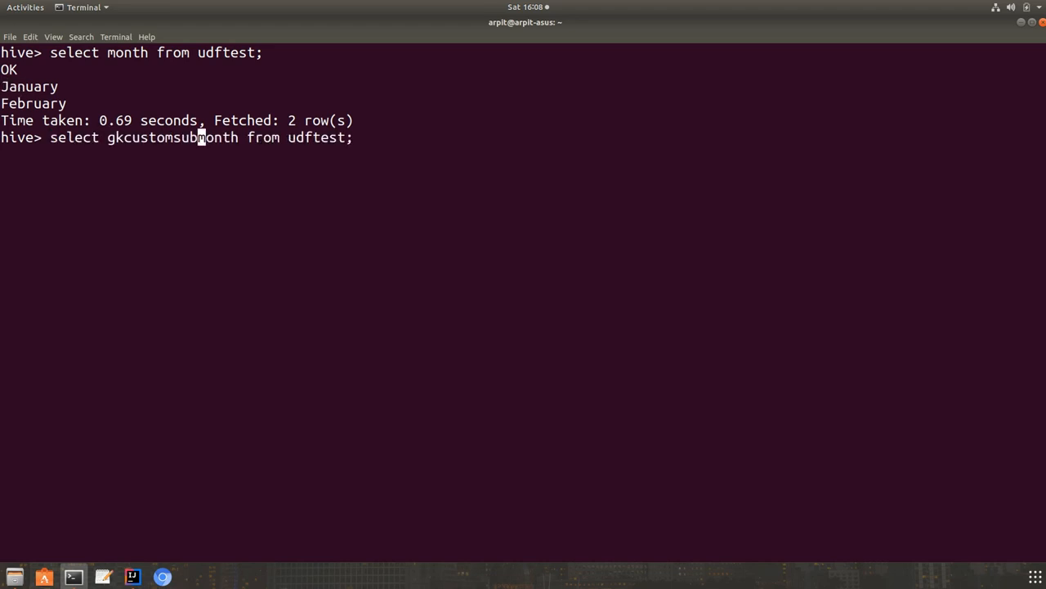
type("(")
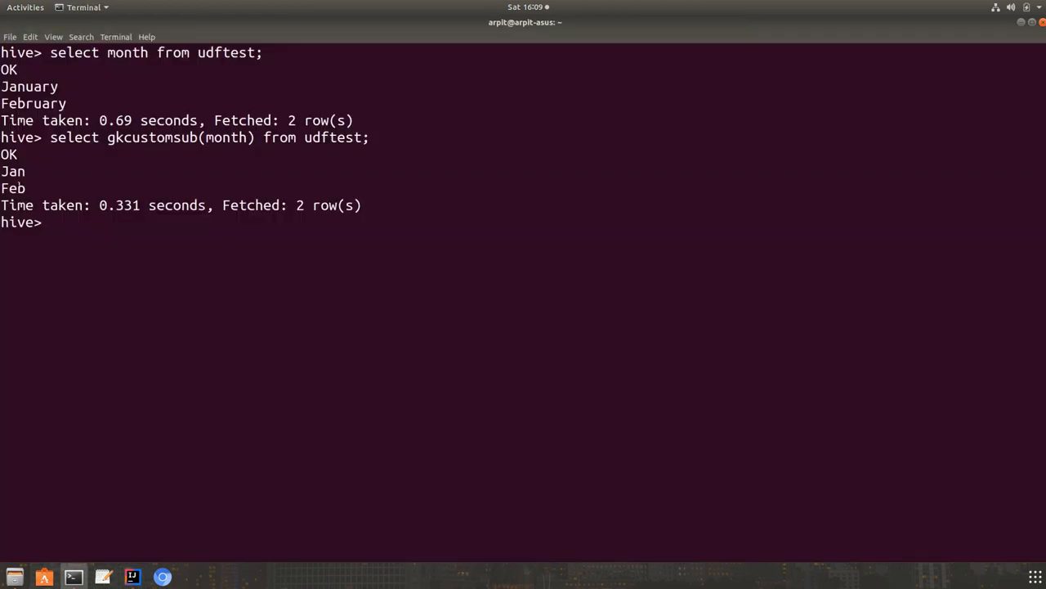
double_click(13, 188)
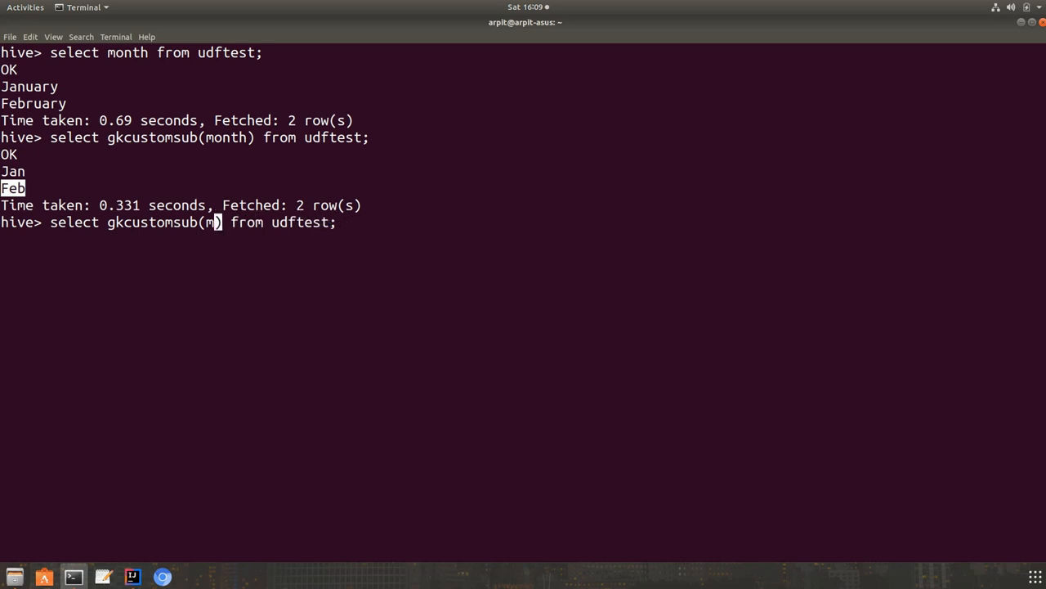
Run gkcustomsub(day) returning Sun, Mon, then the plain select day from udftest;.
type("day")
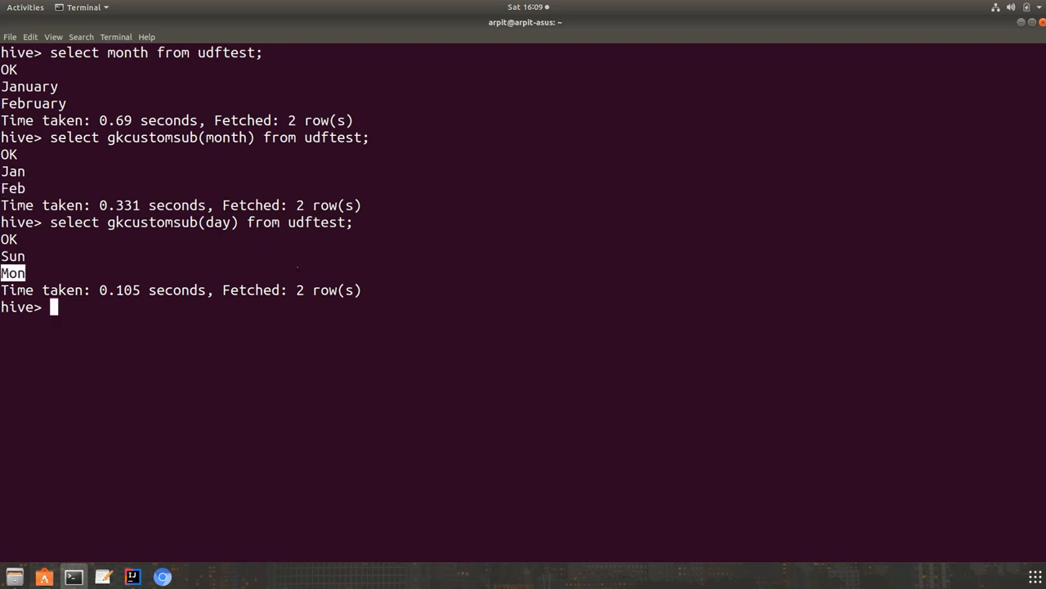
type("select gkcustomsub(day) from udftest;")
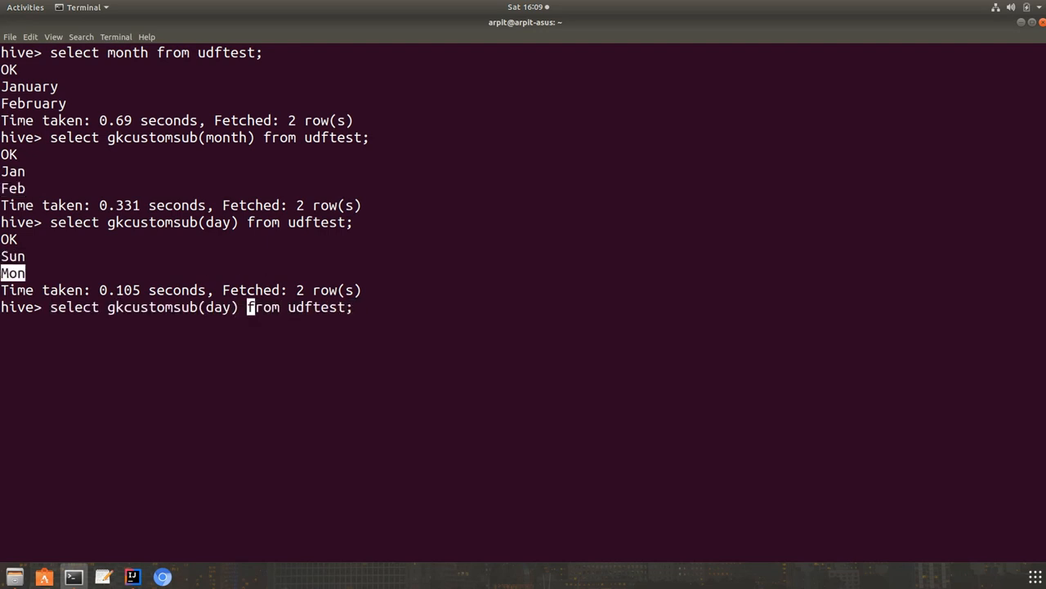
key("BackSpace")
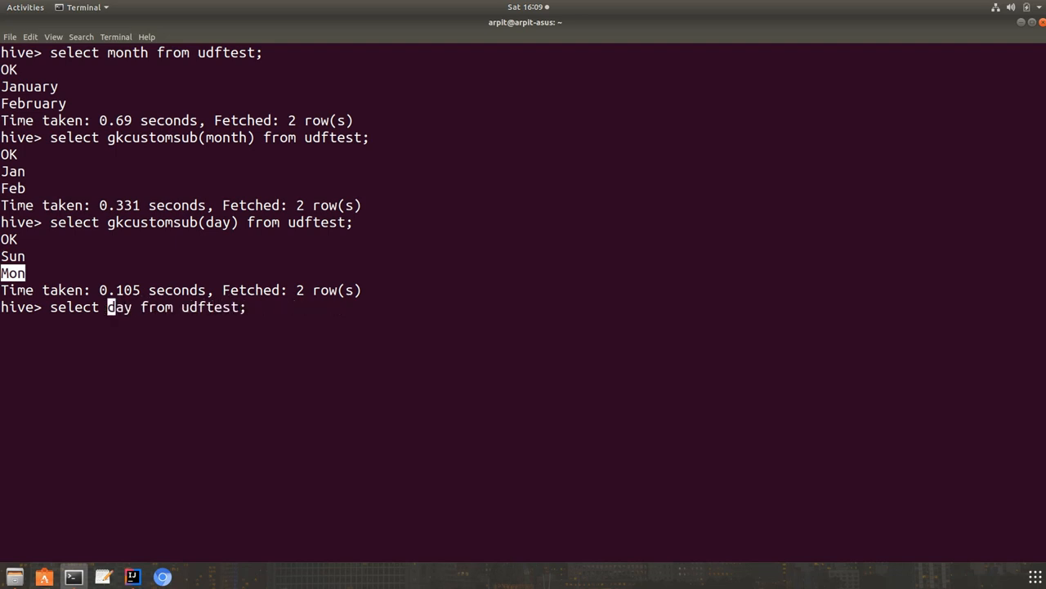
key("Return")
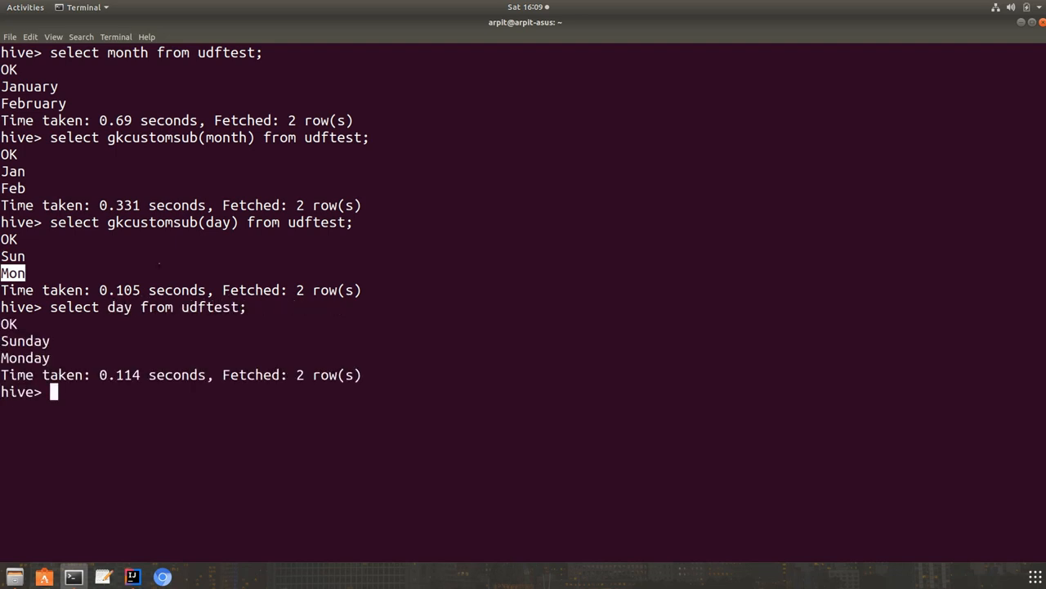